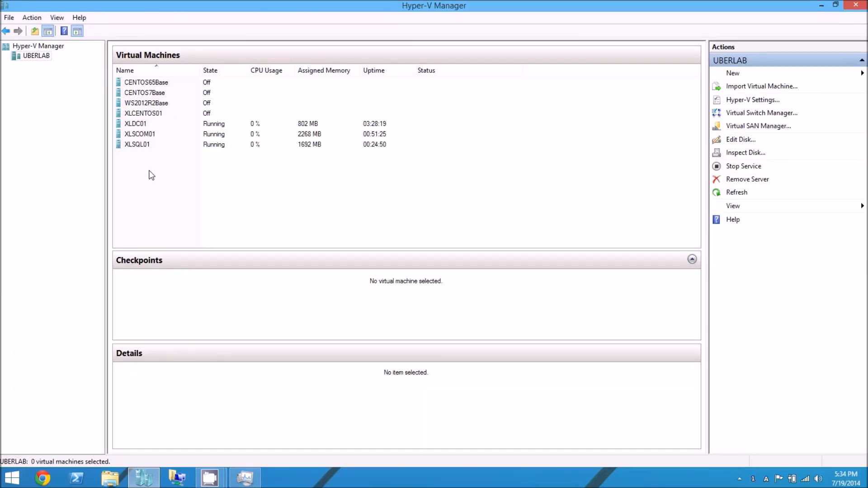
Step: Connect to the XLSQL01 virtual machine from Hyper-V Manager and sign in to Windows Server
click(137, 145)
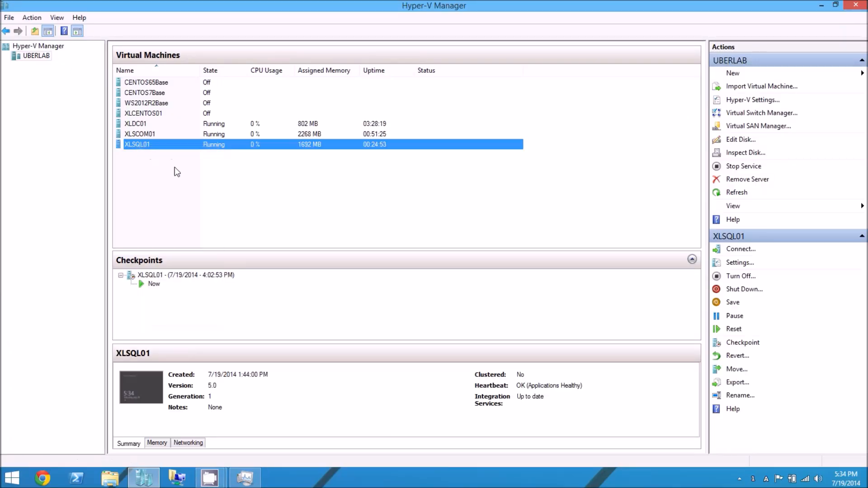
click(740, 249)
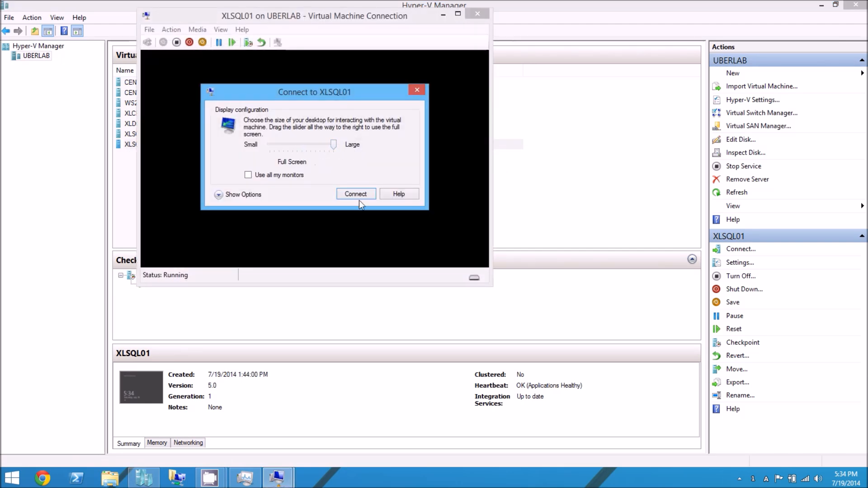
click(356, 194)
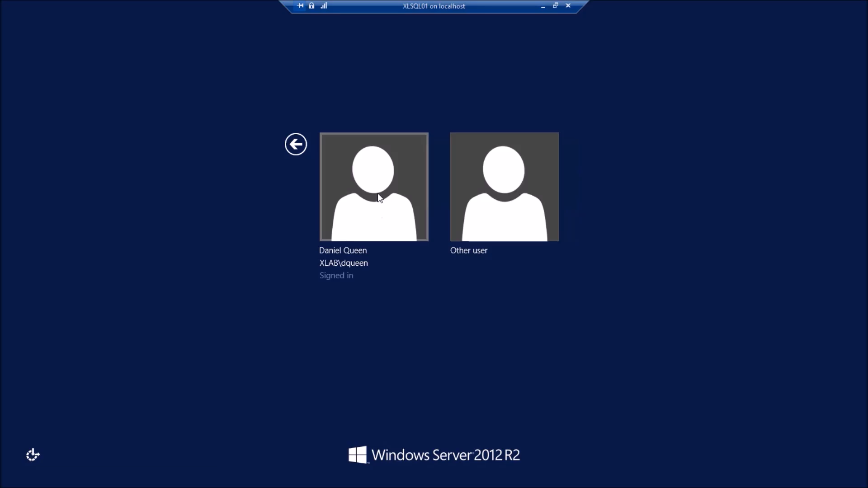
click(373, 187)
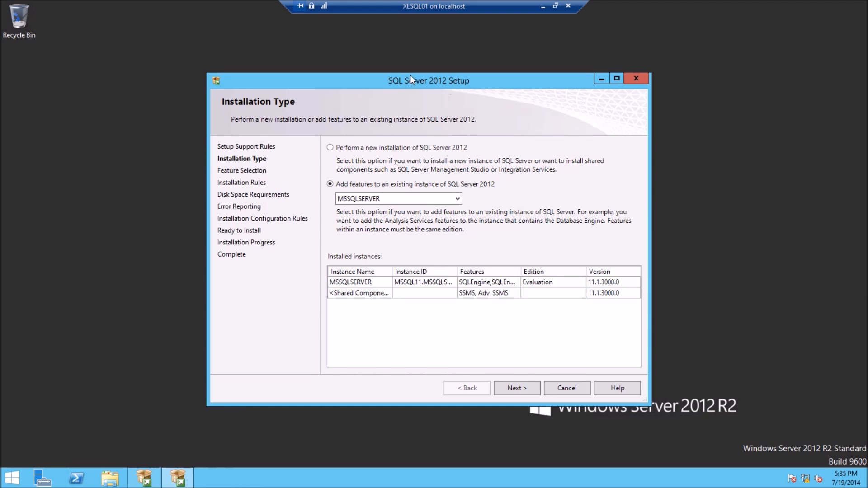
mouse_move(646, 69)
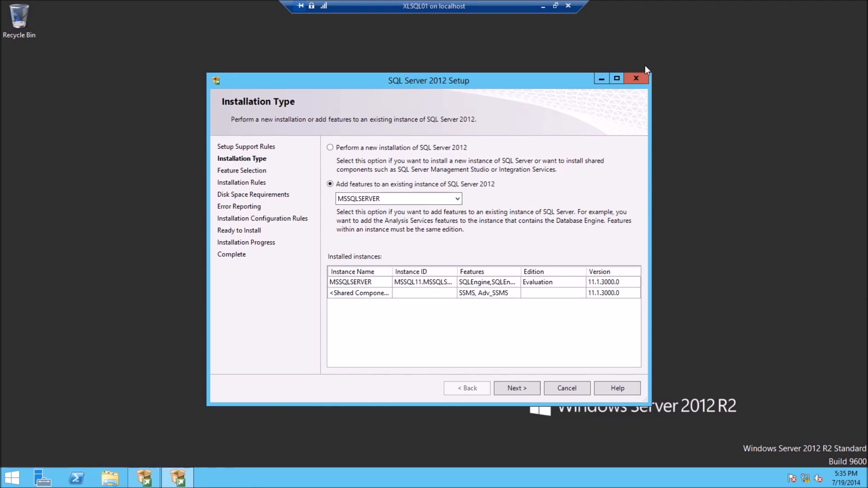
mouse_move(681, 421)
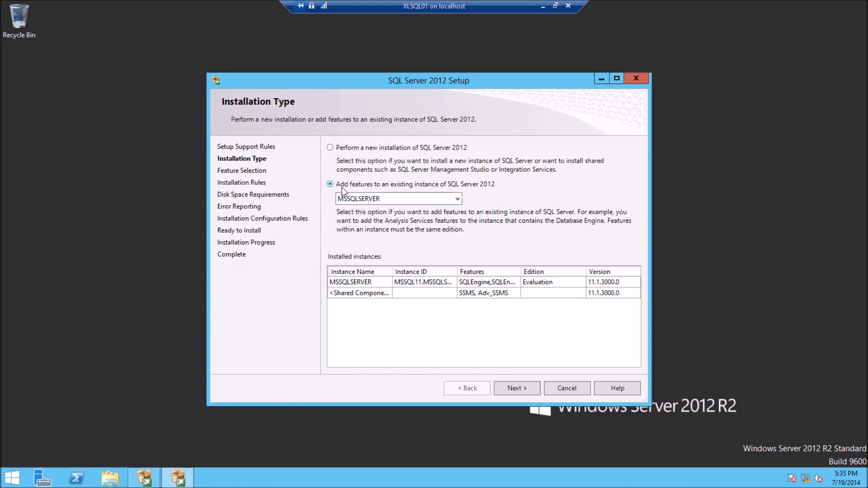
Step: Add Reporting Services - Native as a feature to the existing MSSQLSERVER instance
click(516, 388)
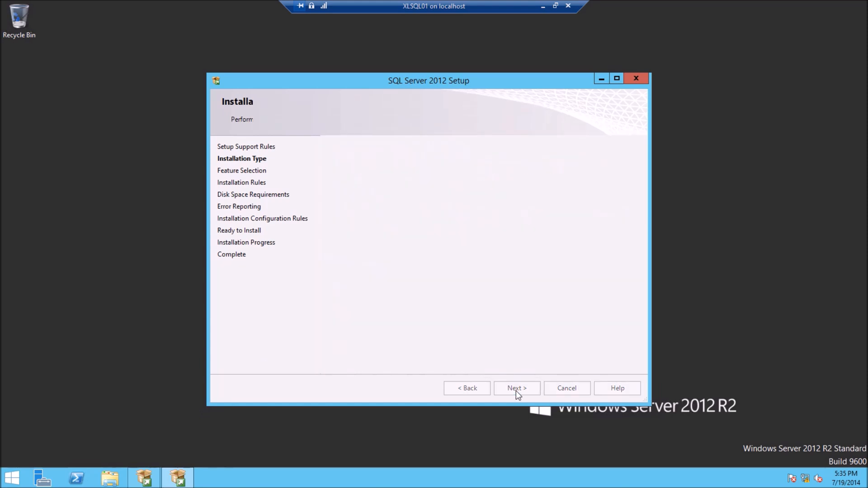
click(515, 388)
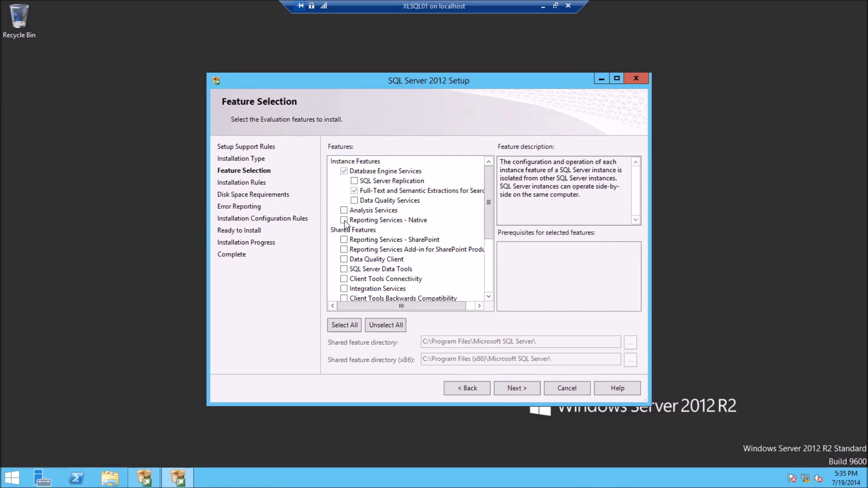
click(344, 220)
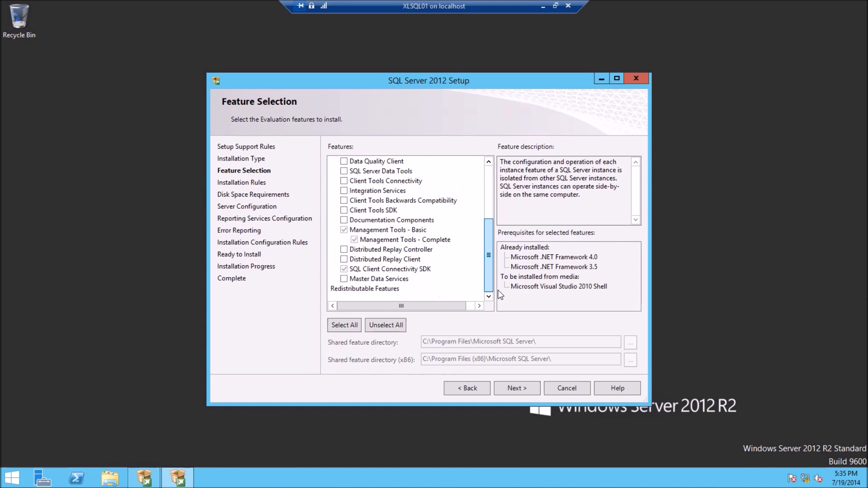
click(516, 388)
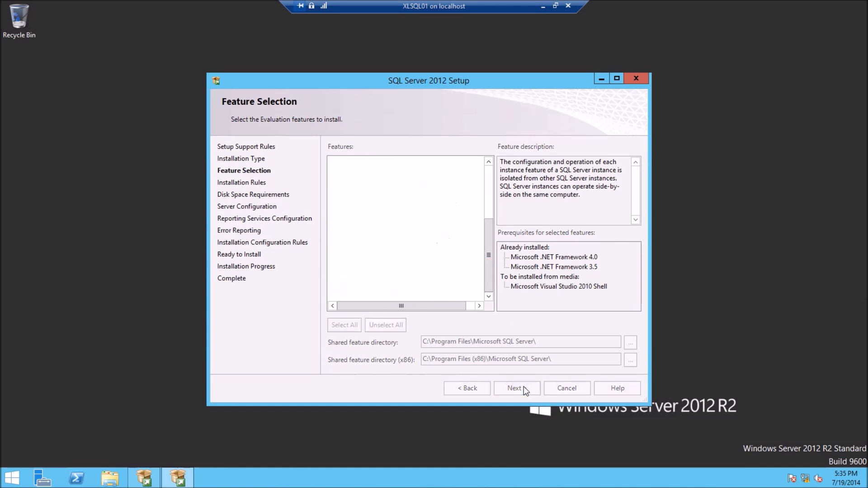
Step: Continue past the passing Installation Rules and Disk Space summary to Server Configuration
click(515, 388)
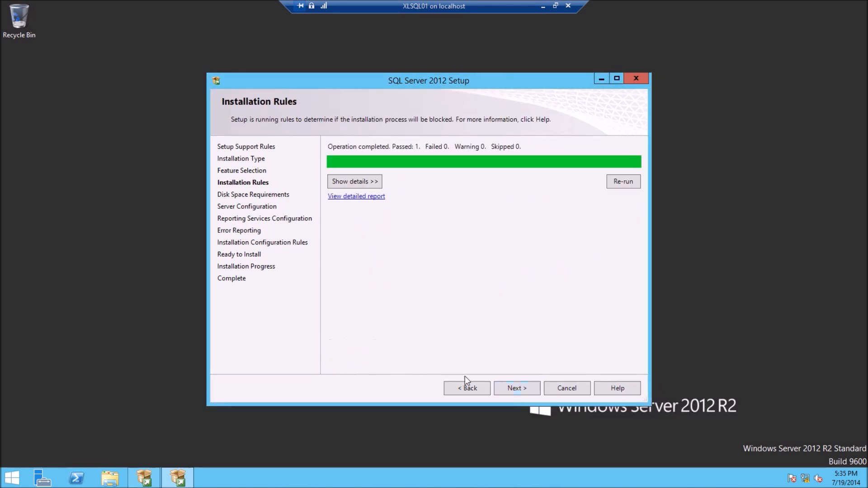
click(516, 388)
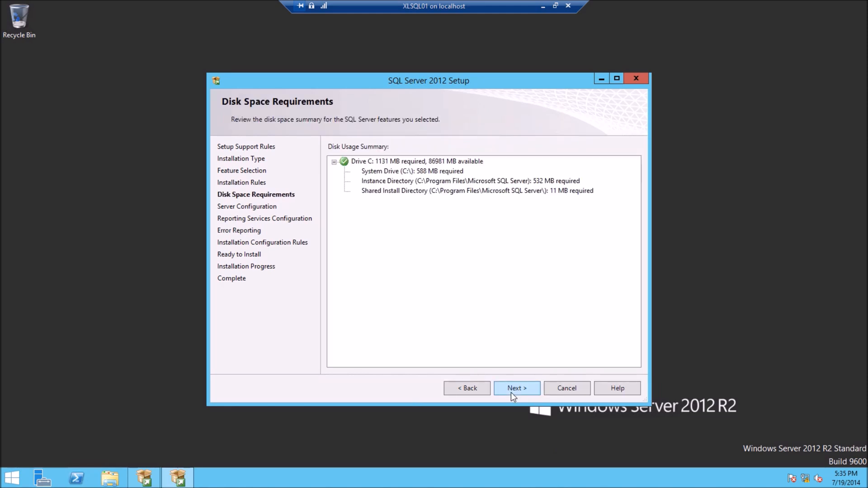
click(516, 388)
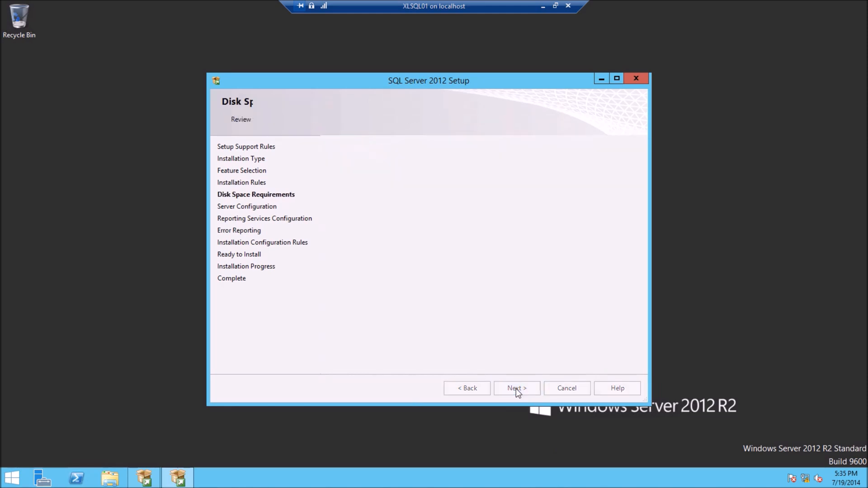
click(517, 388)
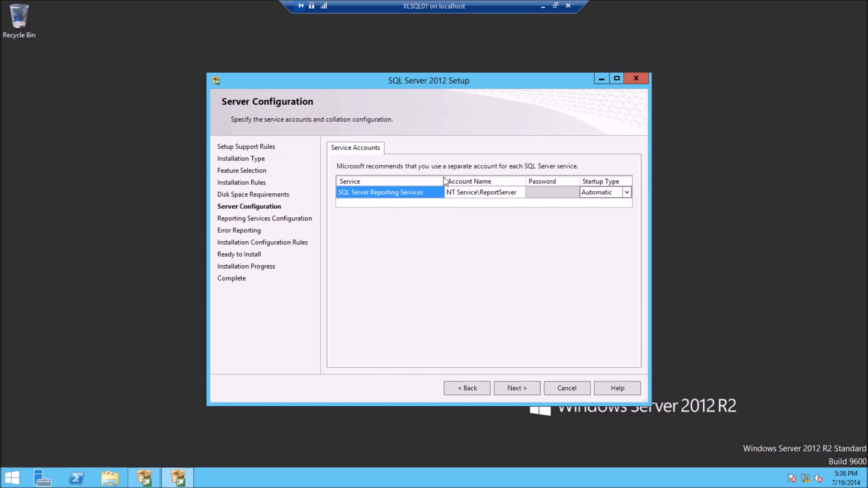
mouse_move(463, 206)
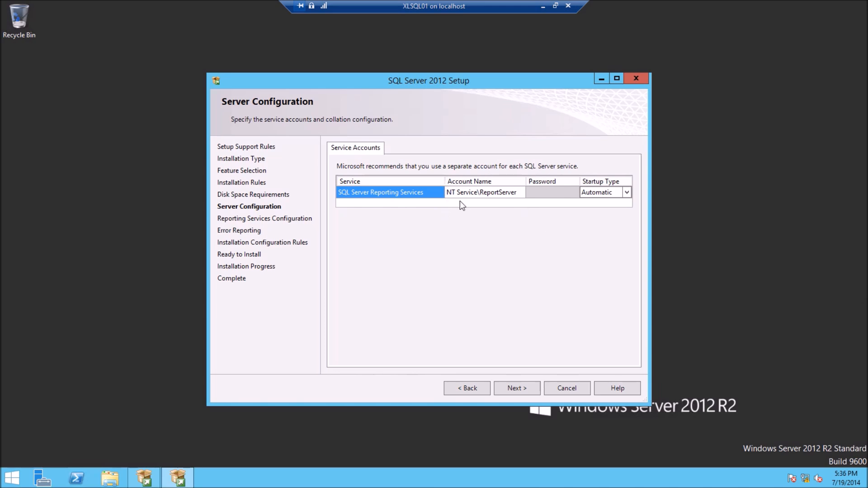
mouse_move(548, 221)
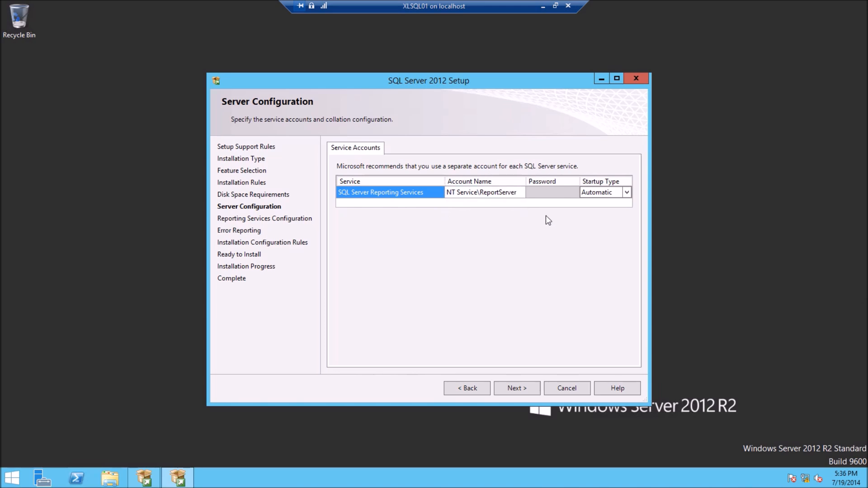
mouse_move(486, 206)
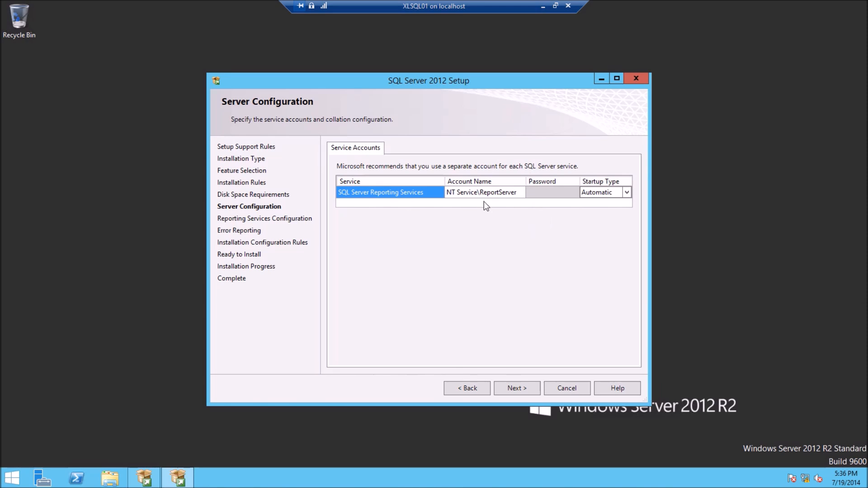
Step: Run Reporting Services under the xllab\svc_ domain service account with its password and continue
text(xl)
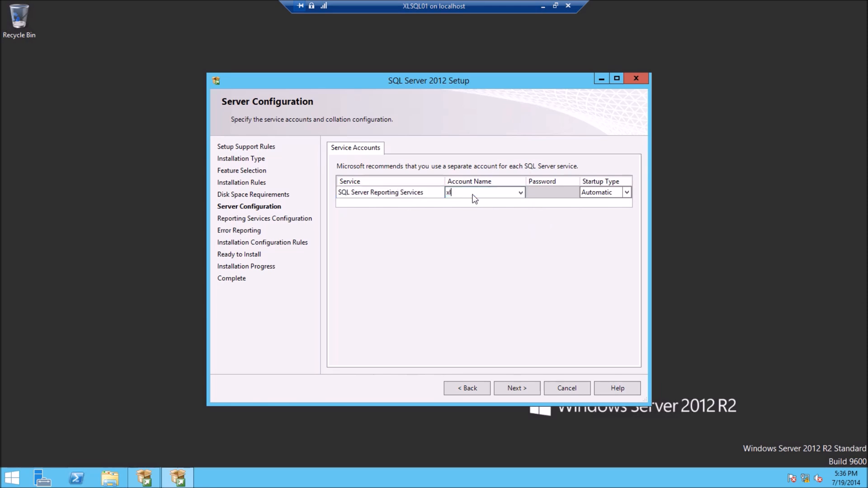
text(lab\svc_sqlsvr)
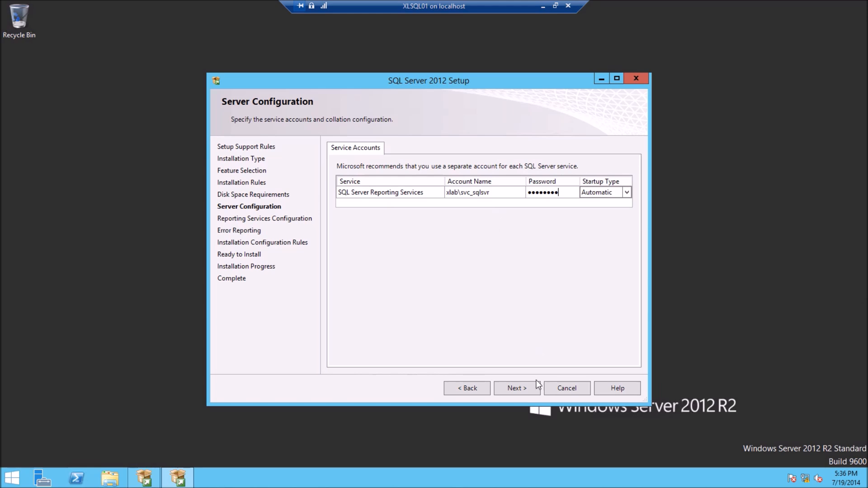
click(517, 388)
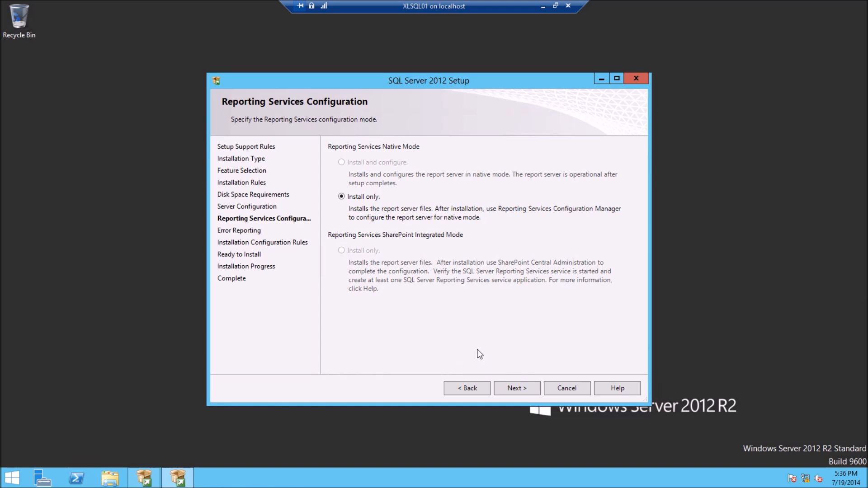
mouse_move(537, 378)
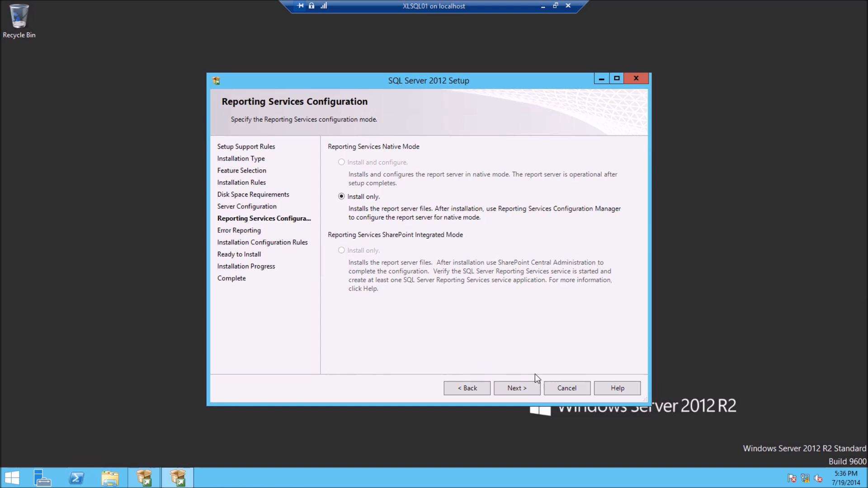
Step: Keep install-only native mode, accept error reporting and configuration rules, and start the install
click(516, 388)
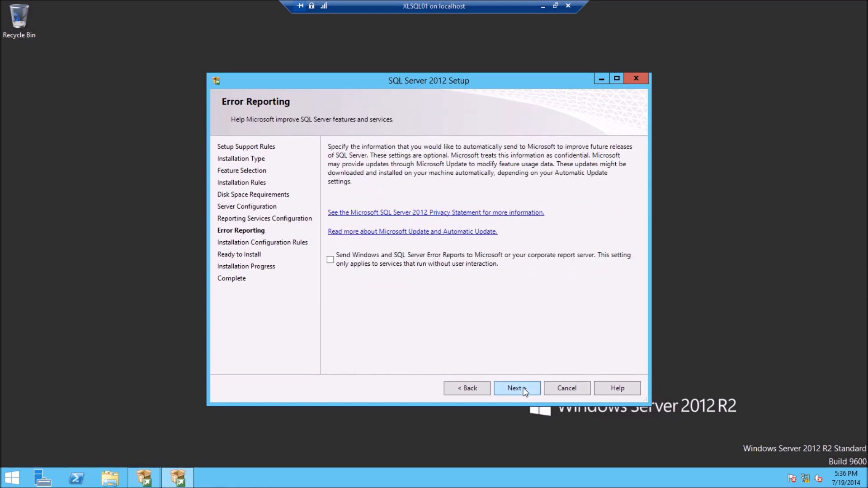
click(516, 388)
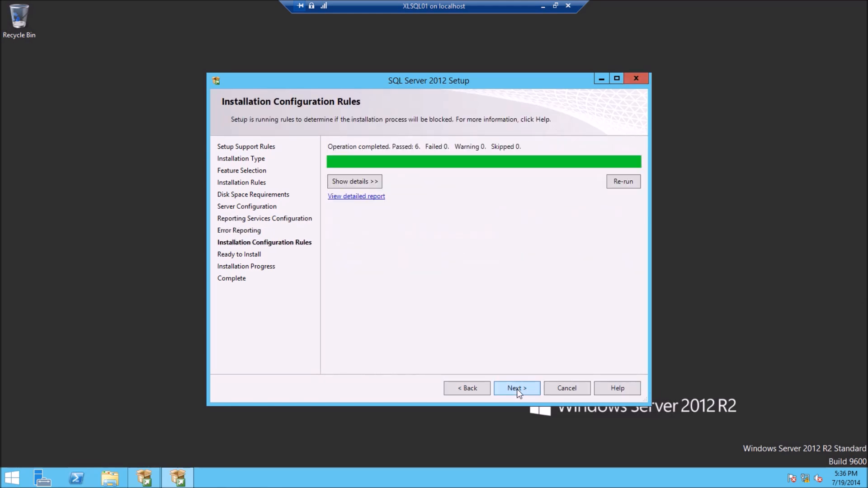
click(516, 388)
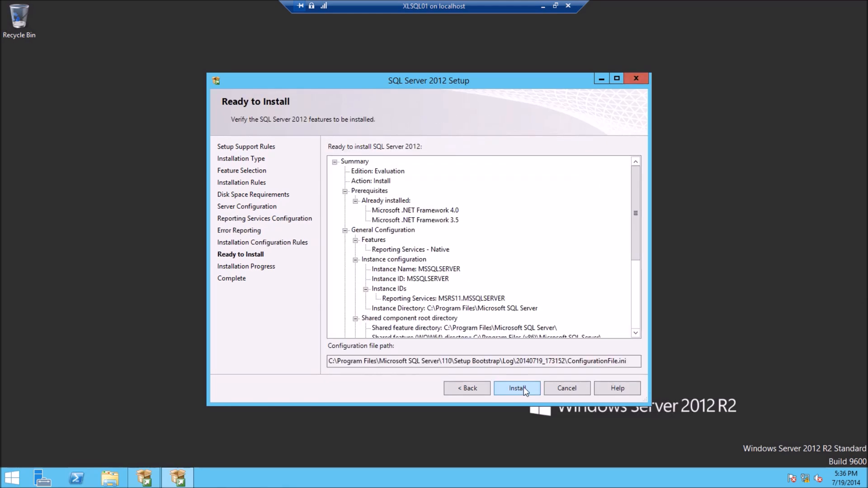
click(516, 388)
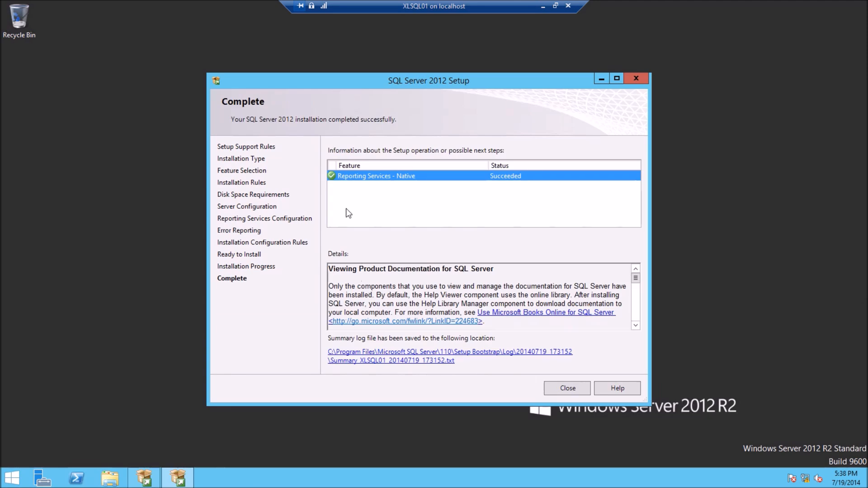
mouse_move(380, 200)
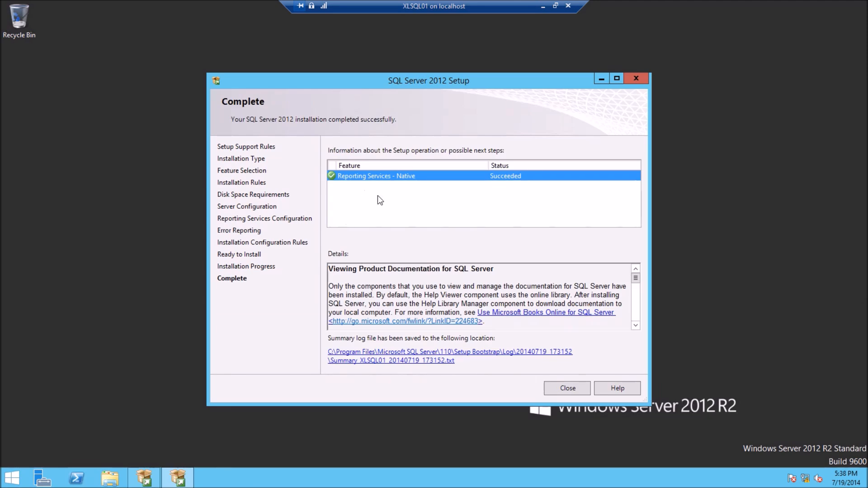
Step: Close the finished SQL Server 2012 Setup wizard after Reporting Services succeeded
click(566, 388)
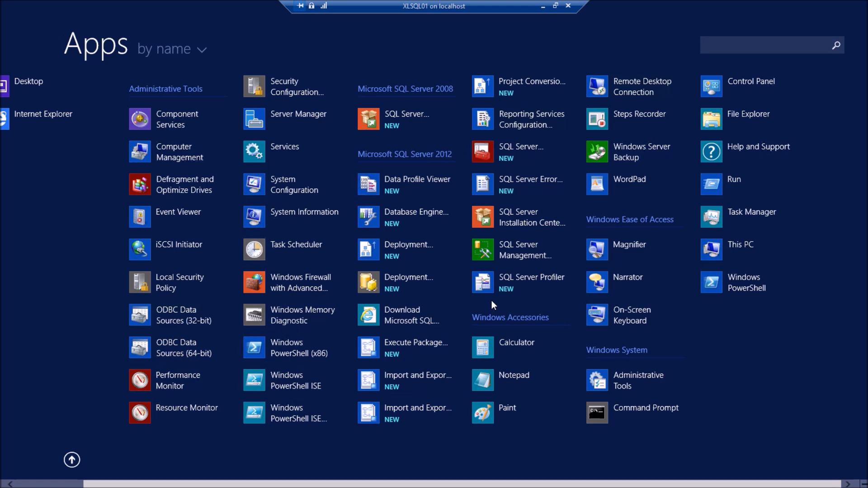
mouse_move(521, 125)
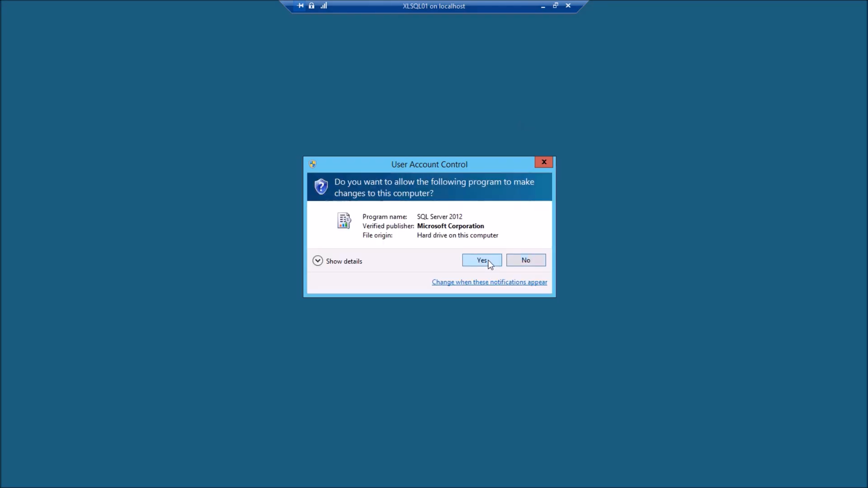
Step: Allow the SQL Server 2012 elevation prompt so Reporting Services Configuration Manager loads
click(480, 260)
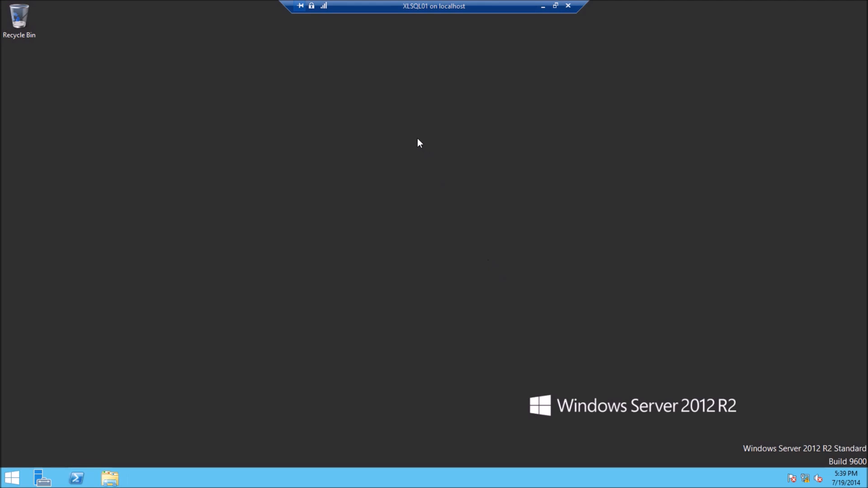
mouse_move(394, 147)
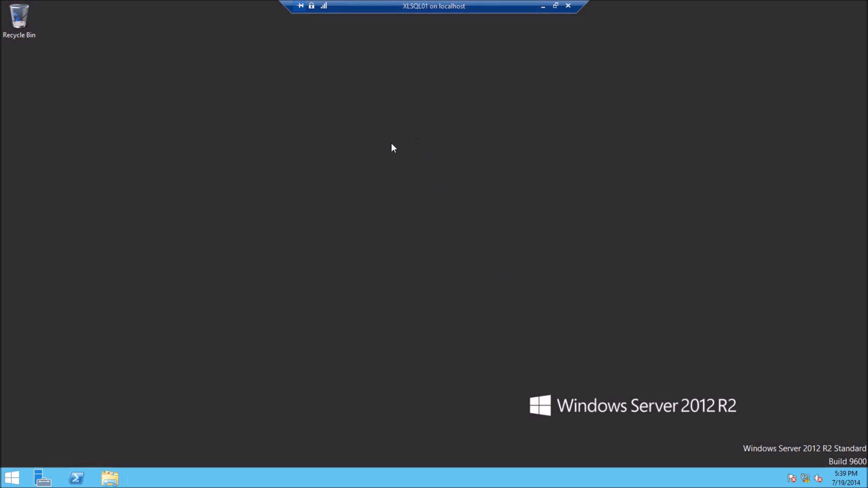
mouse_move(349, 169)
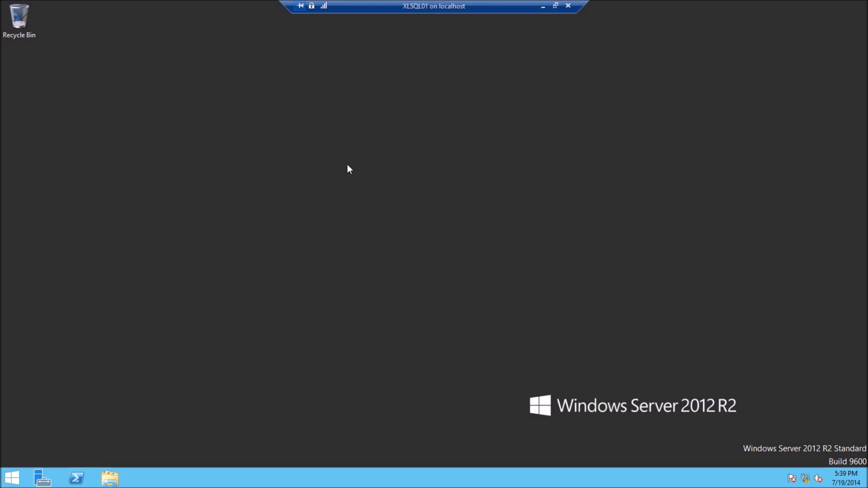
mouse_move(190, 431)
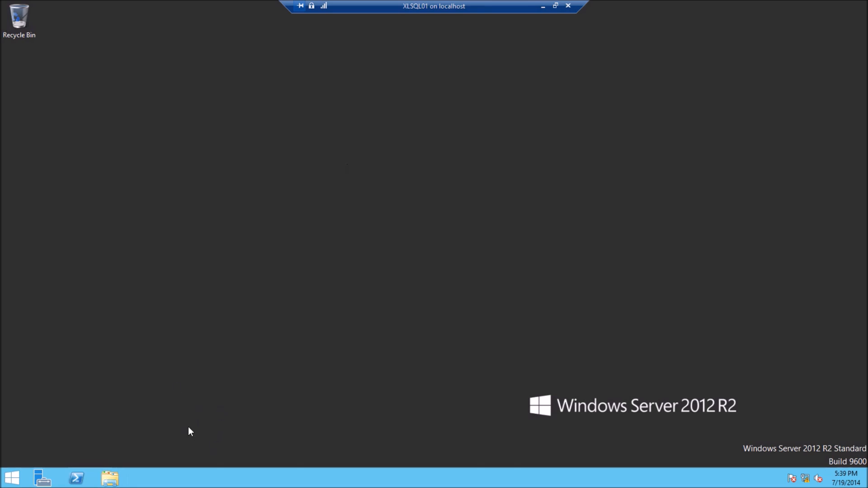
mouse_move(186, 278)
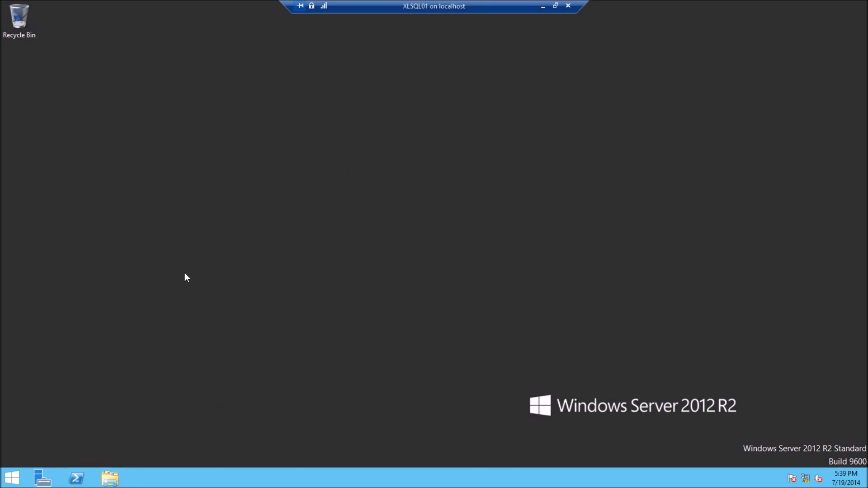
mouse_move(169, 304)
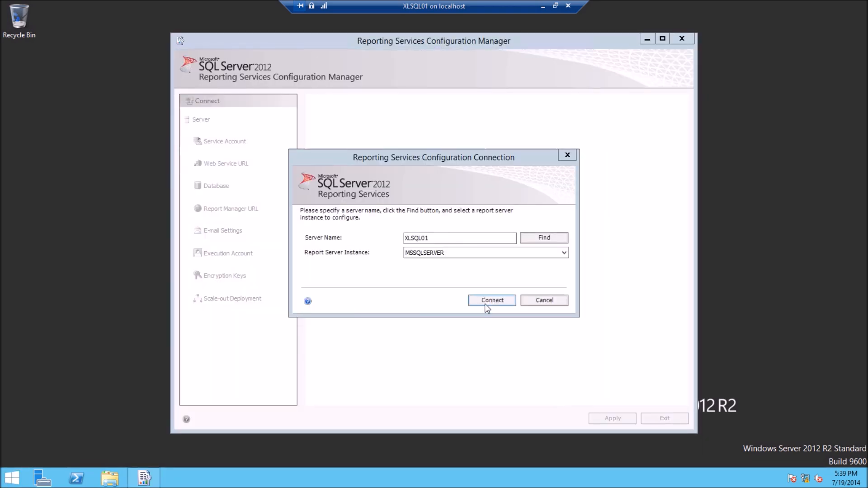
Step: Connect to the XLSQL01 MSSQLSERVER report server and view Service Account and Web Service URL settings
click(492, 301)
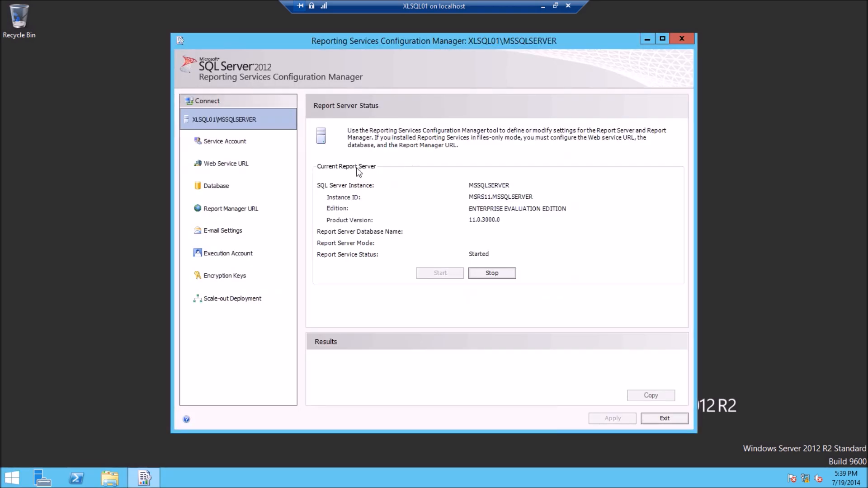
click(225, 141)
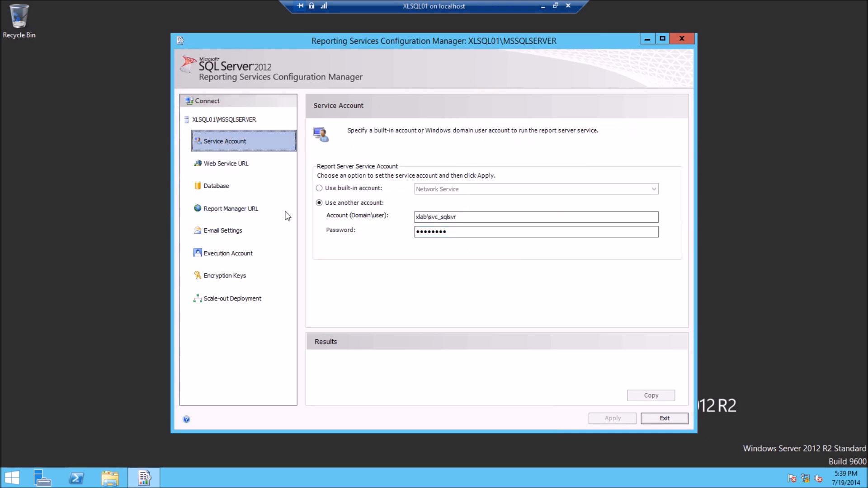
click(226, 163)
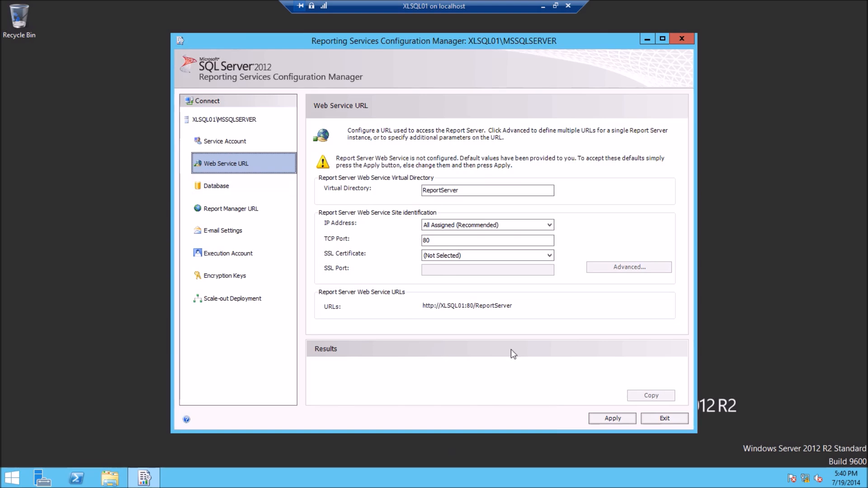
click(612, 418)
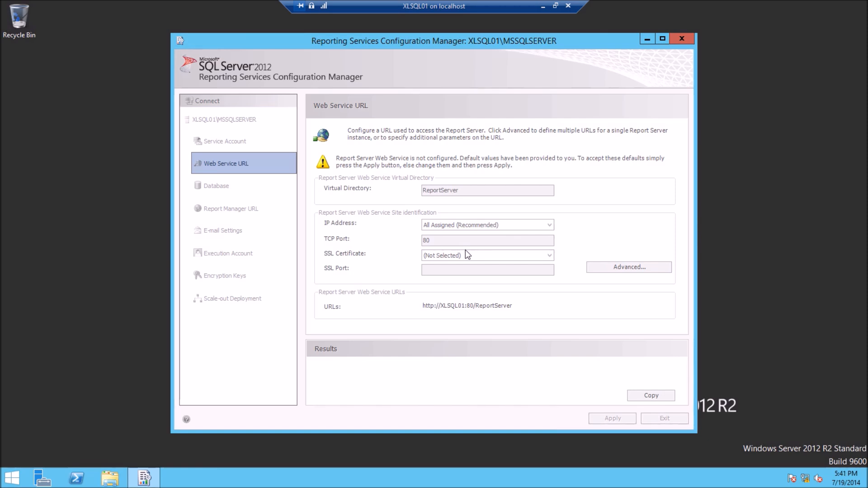
mouse_move(524, 319)
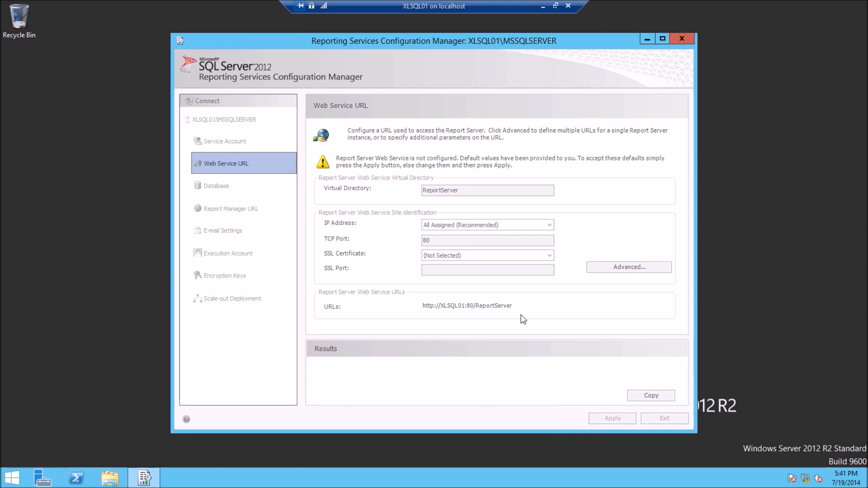
mouse_move(504, 332)
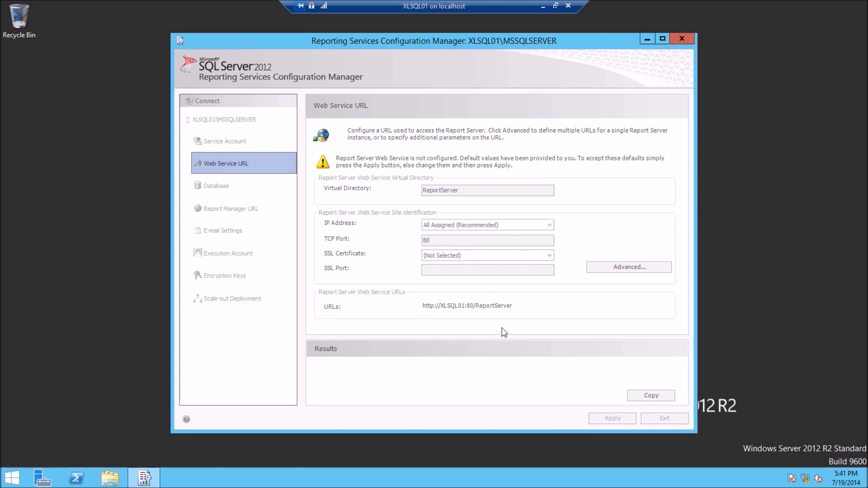
mouse_move(497, 330)
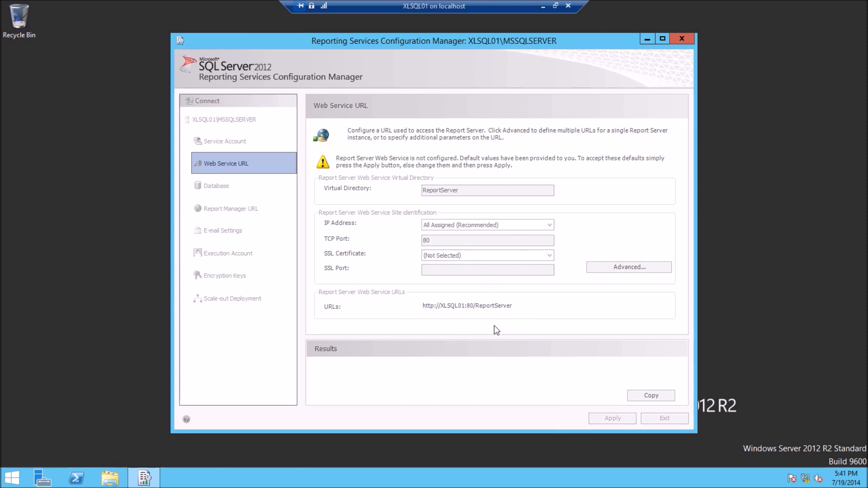
click(613, 418)
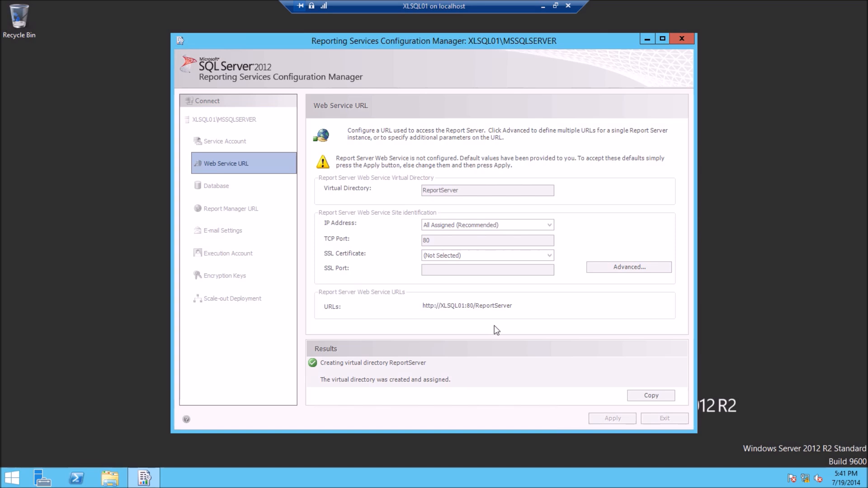
click(613, 418)
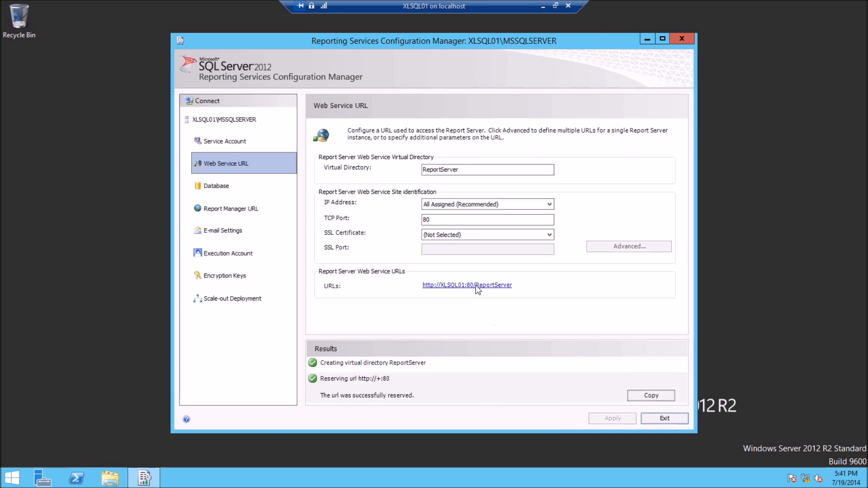
click(467, 285)
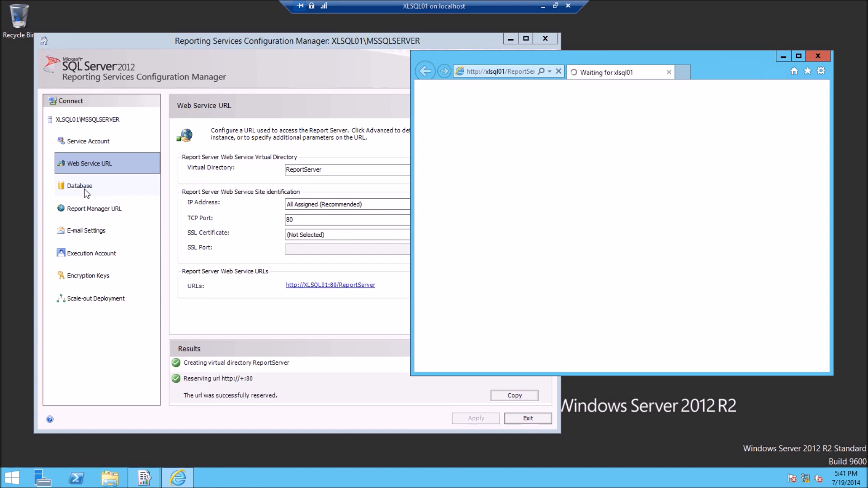
click(79, 186)
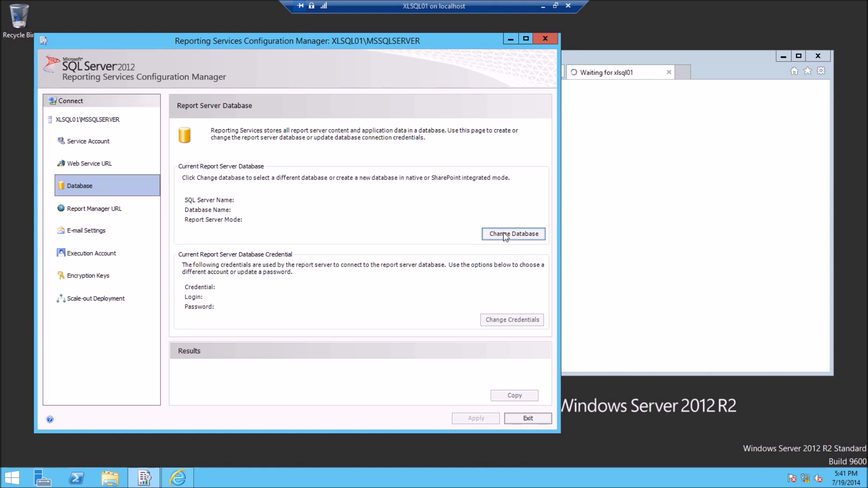
Step: Start creating a new report server database on XLSQL01 with a successful connection test
click(512, 234)
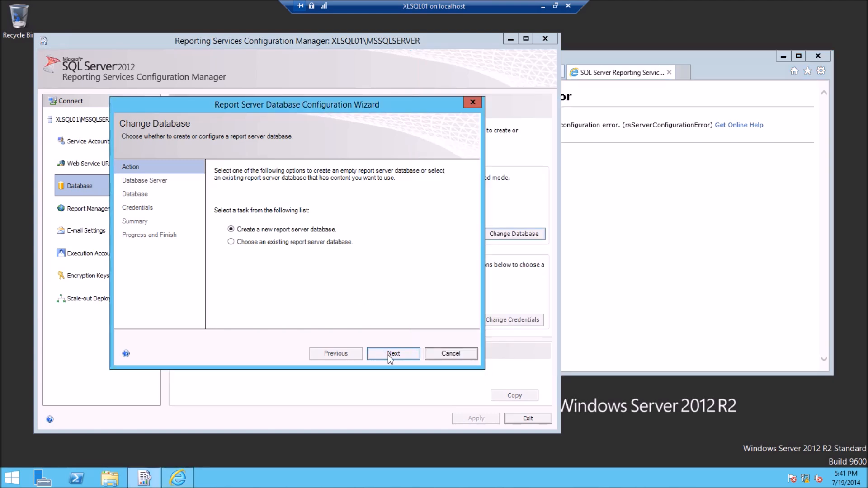
click(393, 354)
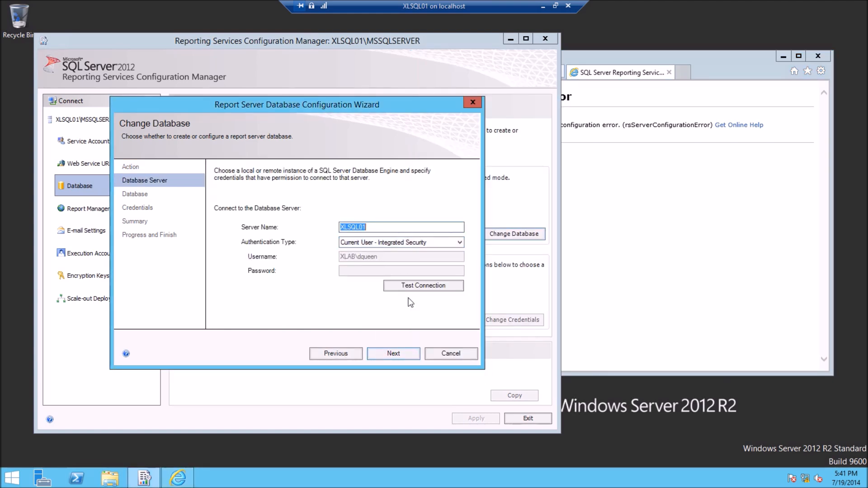
click(423, 285)
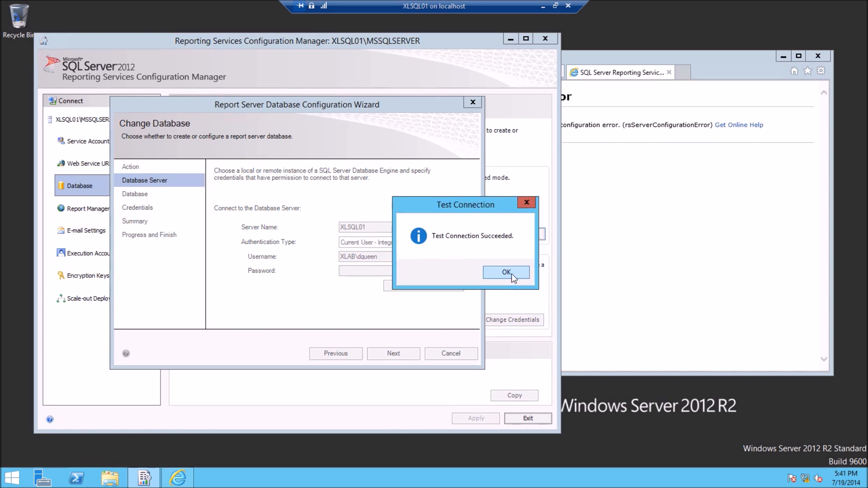
click(505, 272)
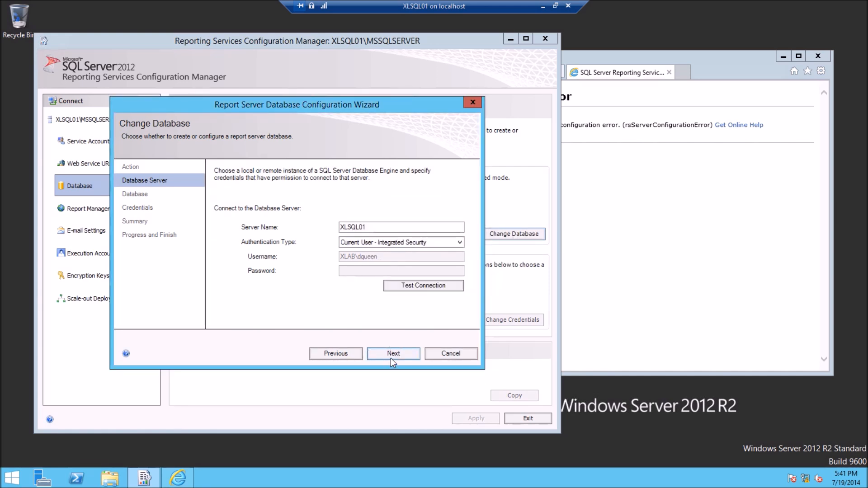
click(393, 354)
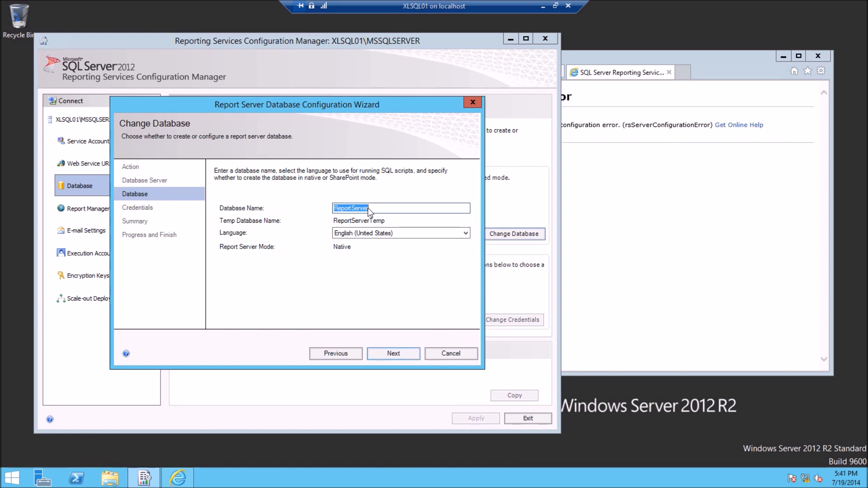
Step: Create the ReportServer database using service credentials and finish the wizard
click(393, 353)
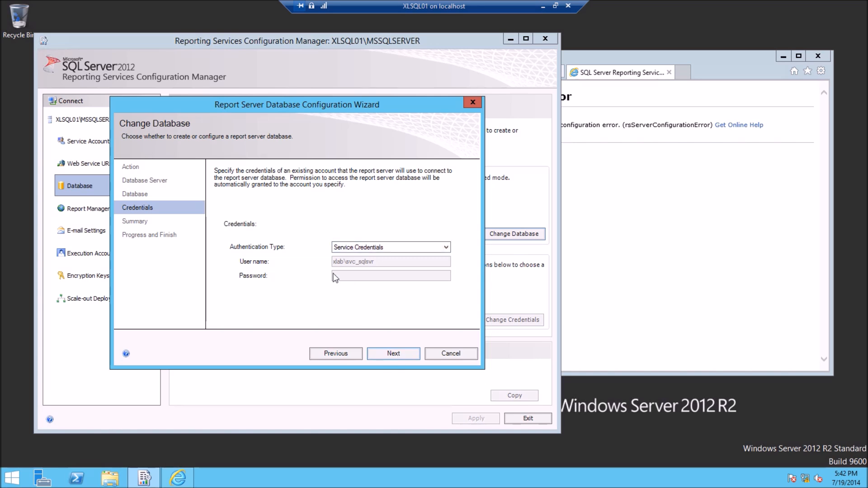
click(394, 354)
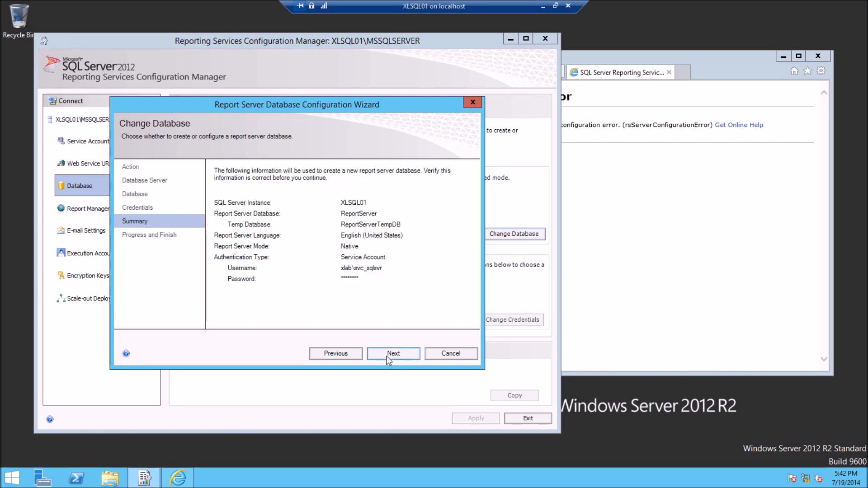
click(394, 354)
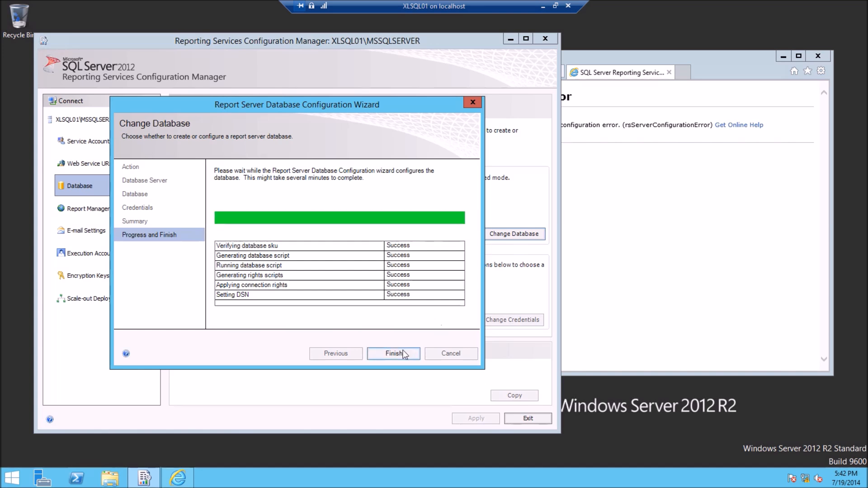
click(393, 353)
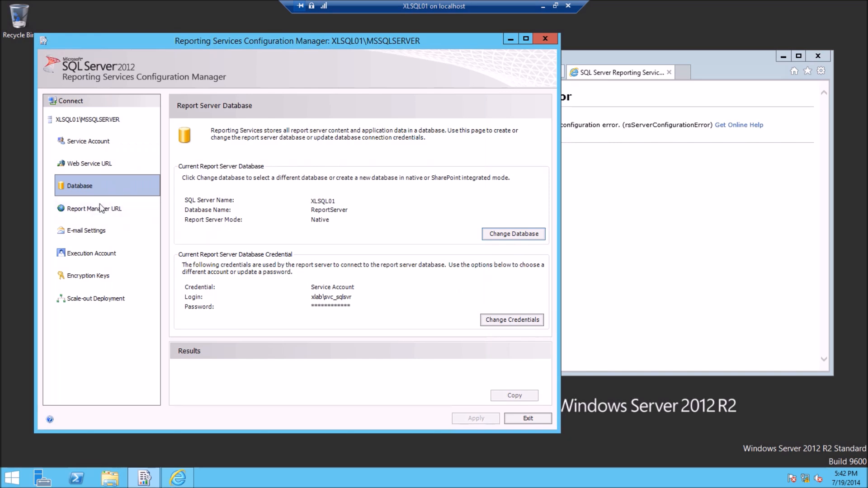
Step: Create the default Reports virtual directory for Report Manager and review e-mail settings
click(93, 208)
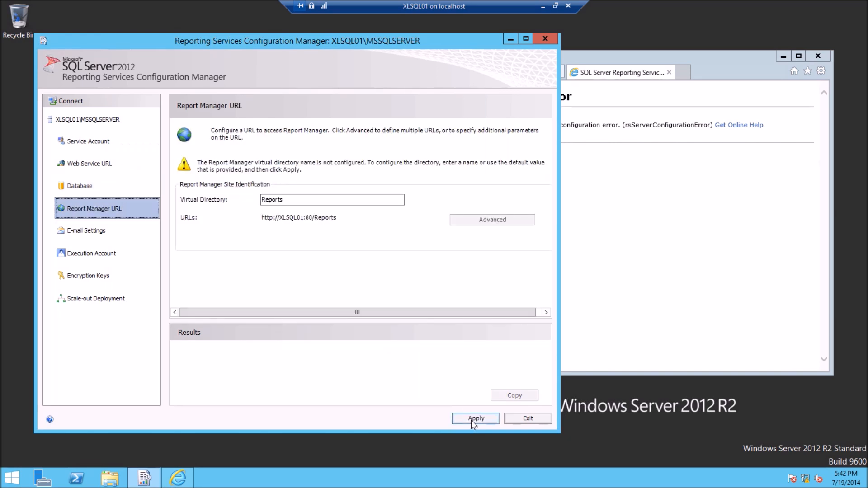
click(475, 418)
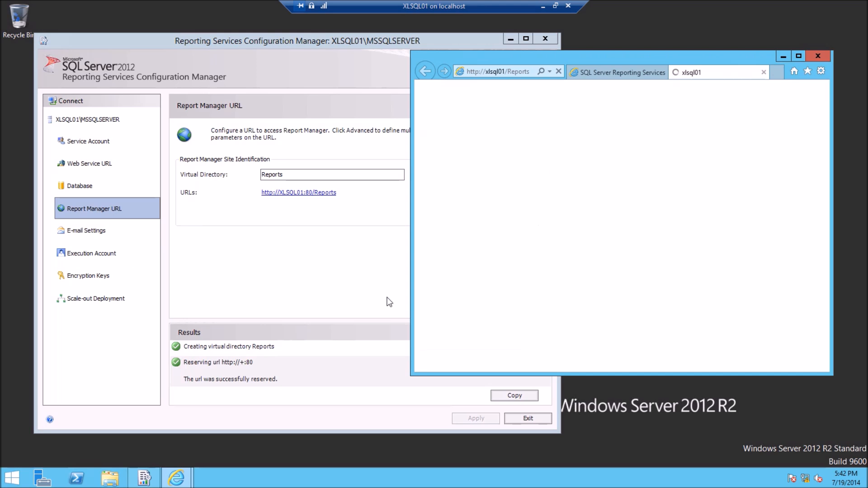
click(86, 231)
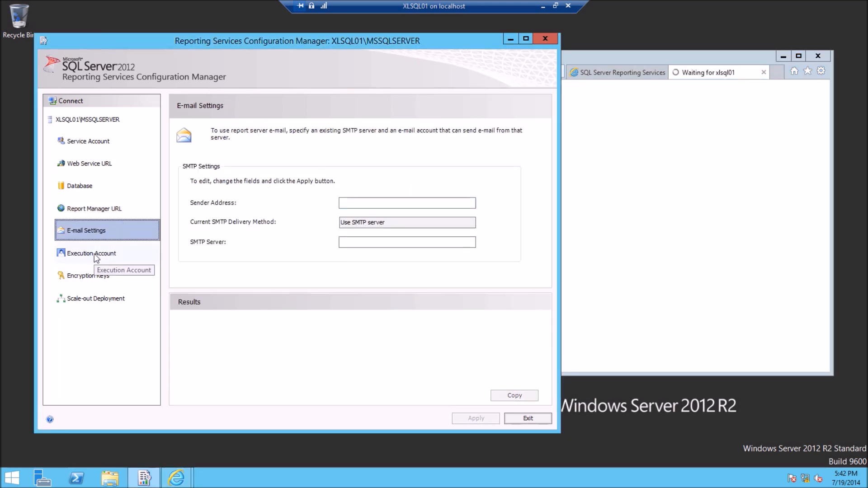
Step: Review execution account and encryption keys settings, ending on Execution Account
click(91, 253)
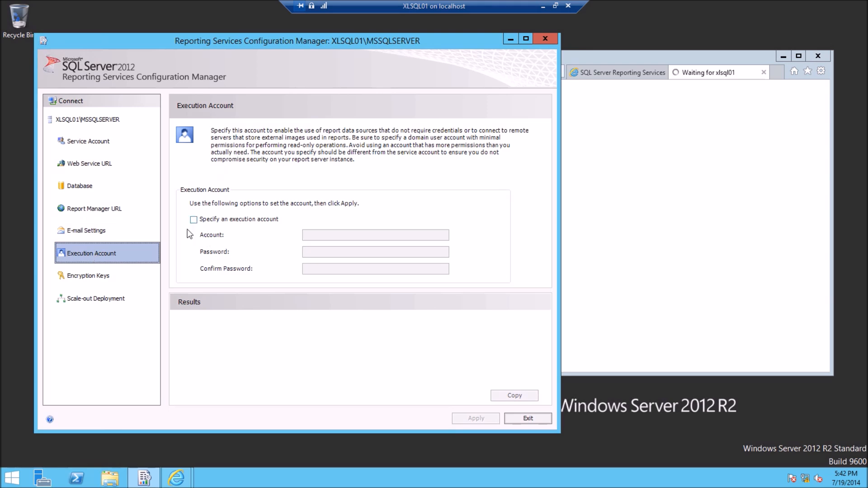
click(89, 275)
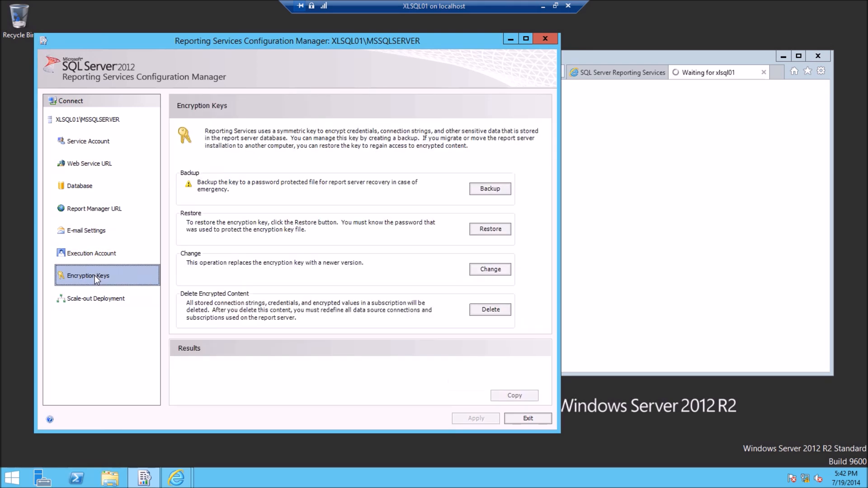
click(95, 299)
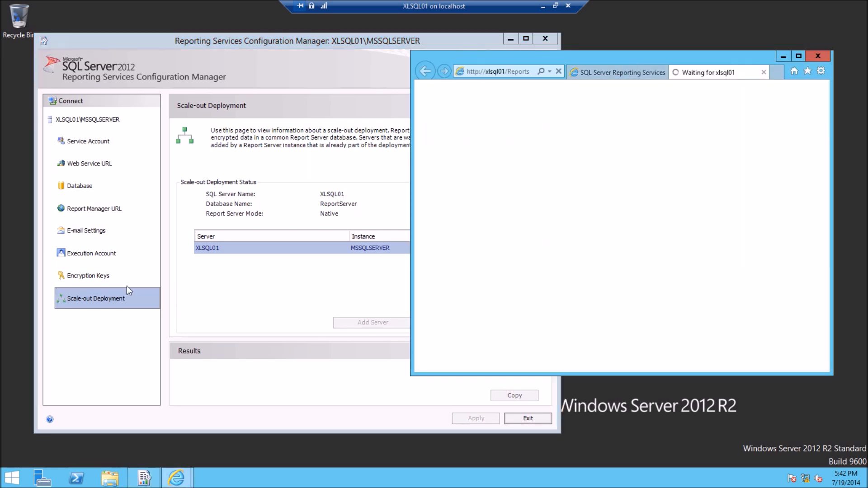
click(90, 254)
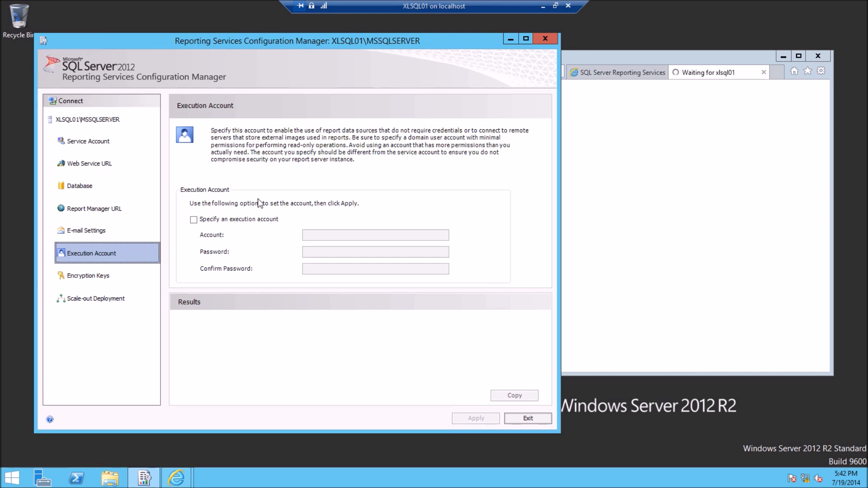
Step: Enable an execution account using xlab\sql with its password and confirmation, and apply it
click(193, 219)
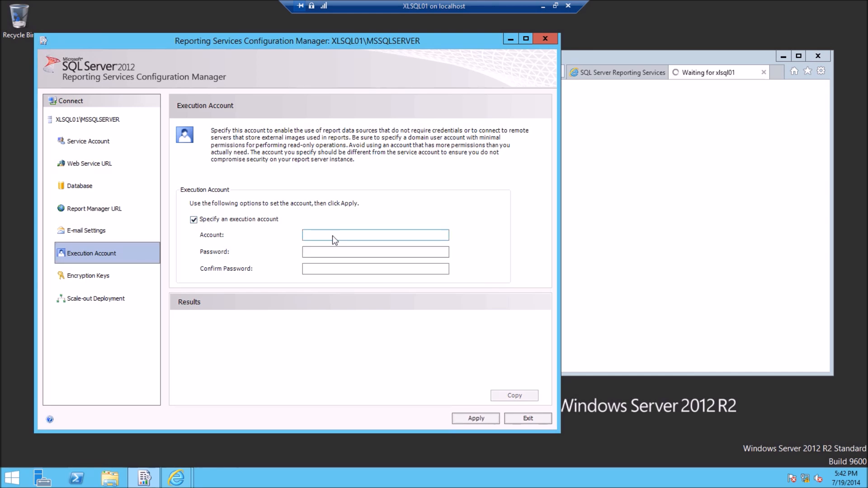
click(375, 235)
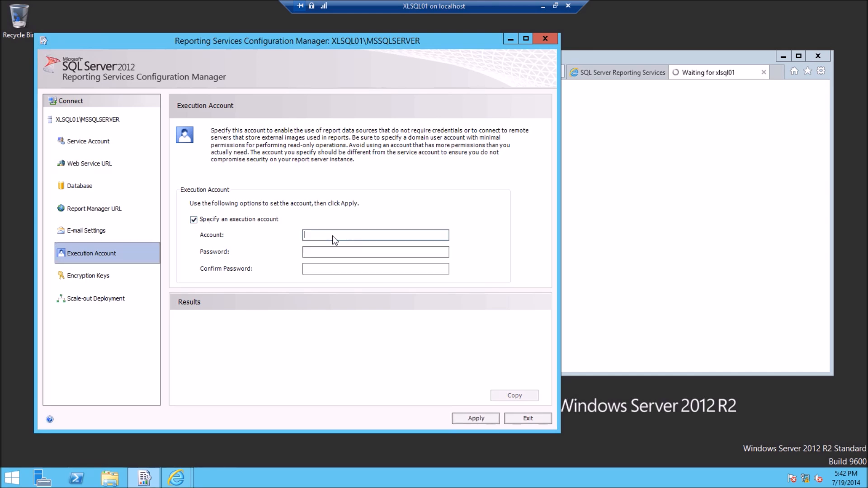
text(xlab\sql)
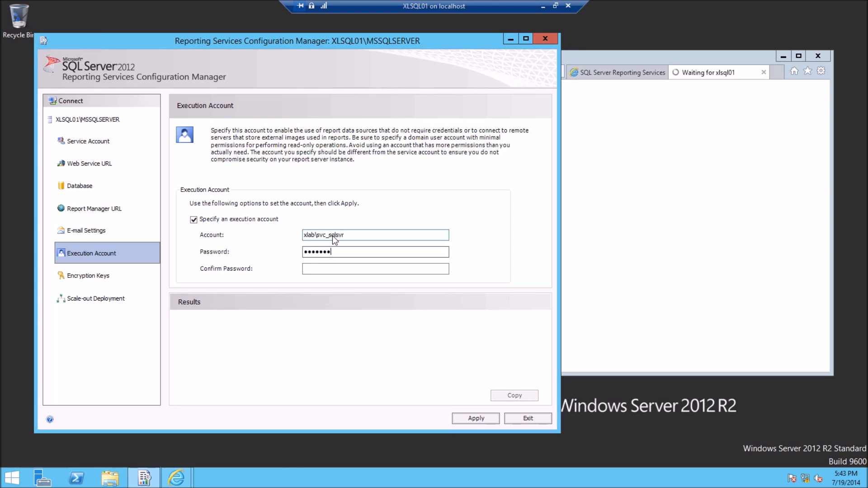
text(•••••••)
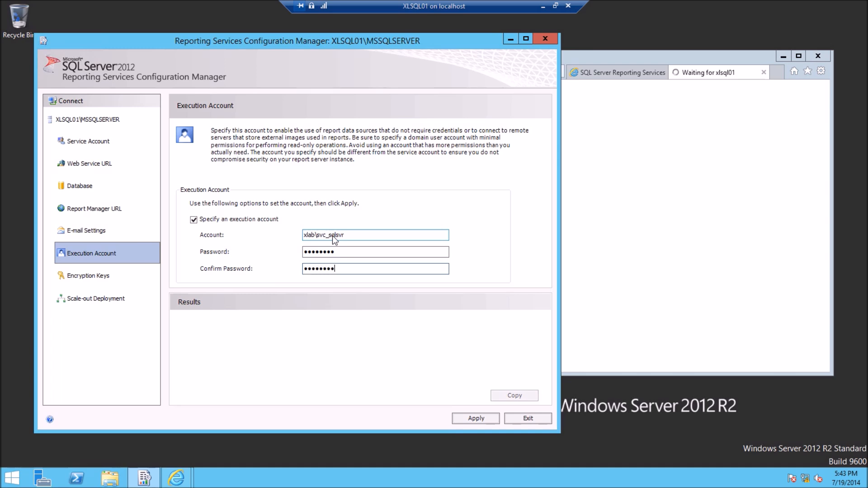
click(475, 418)
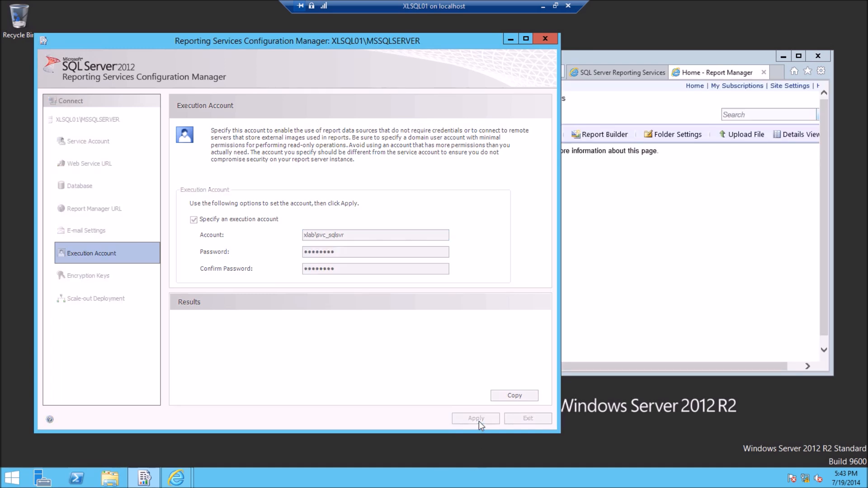
click(475, 418)
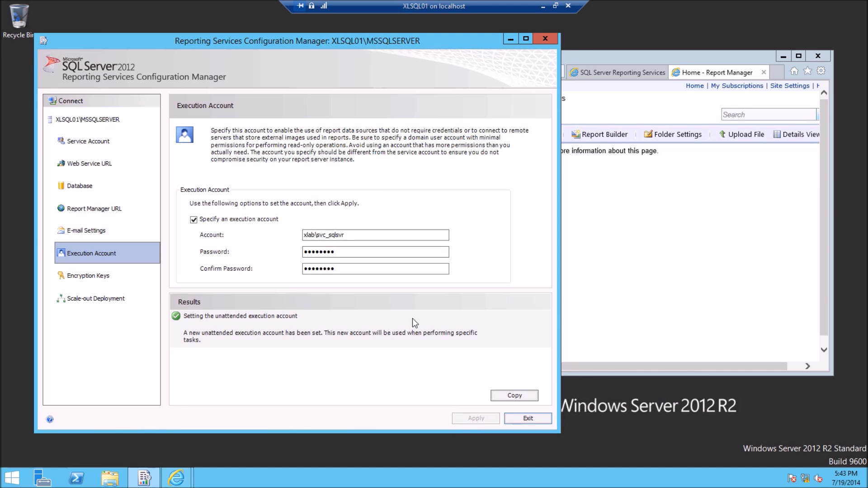
mouse_move(292, 292)
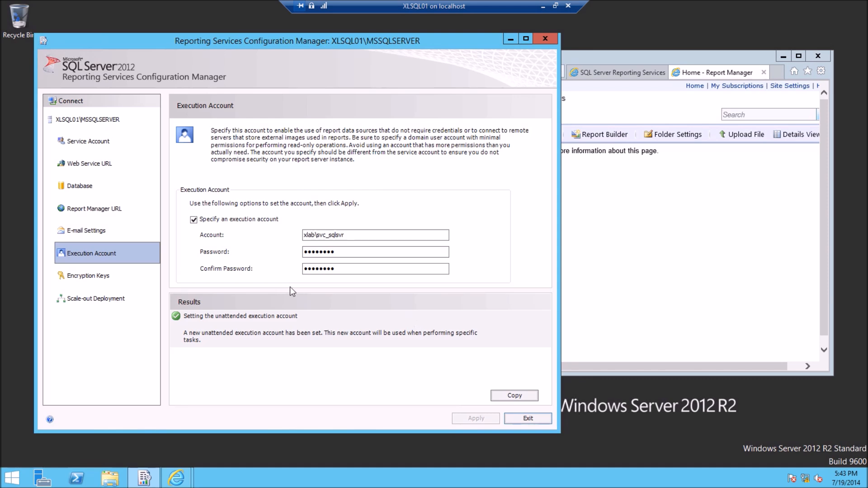
mouse_move(332, 126)
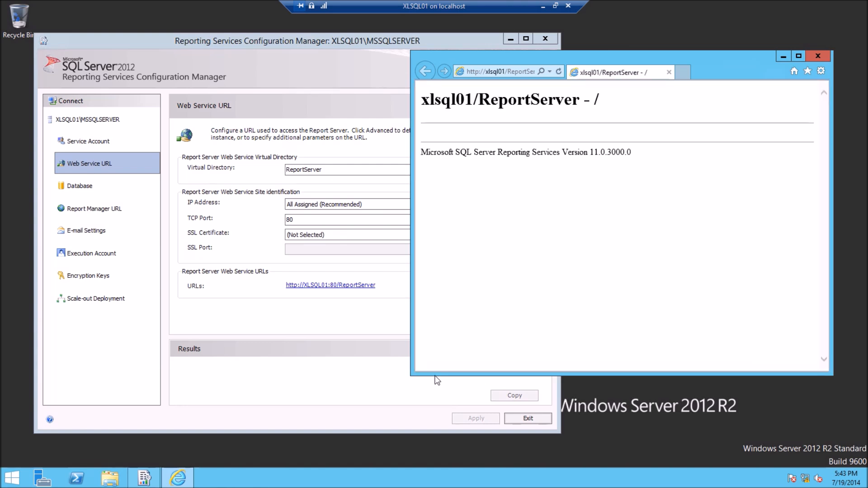
mouse_move(299, 300)
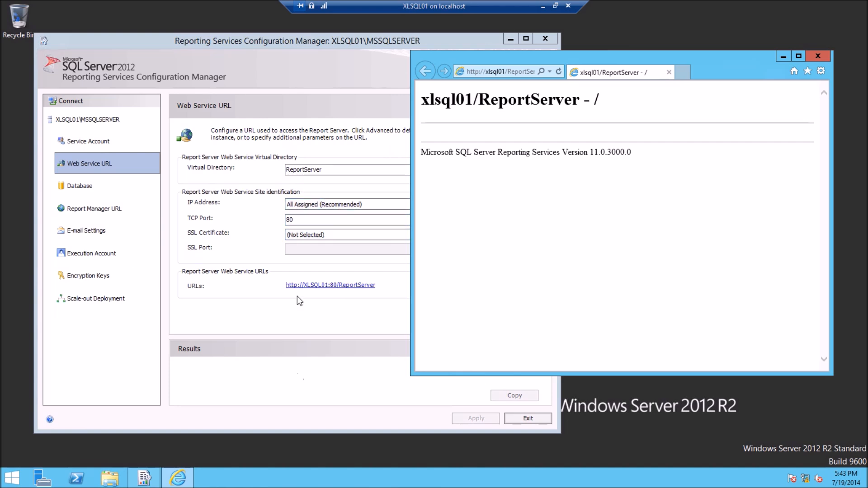
mouse_move(310, 310)
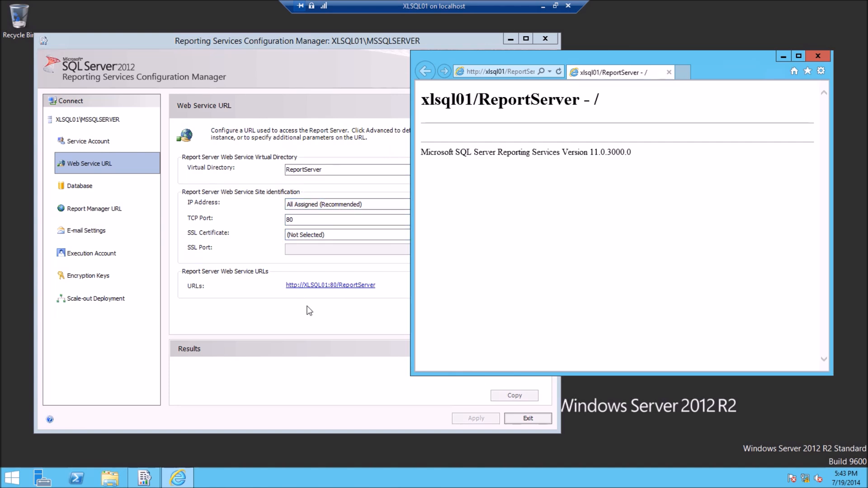
mouse_move(684, 76)
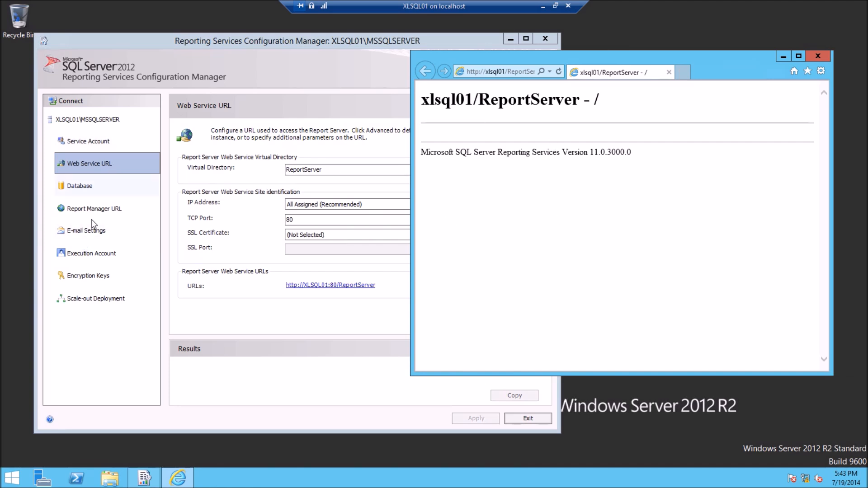
Step: Visit the Report Manager URL and Scale-out Deployment pages, then move to Encryption Keys
click(95, 209)
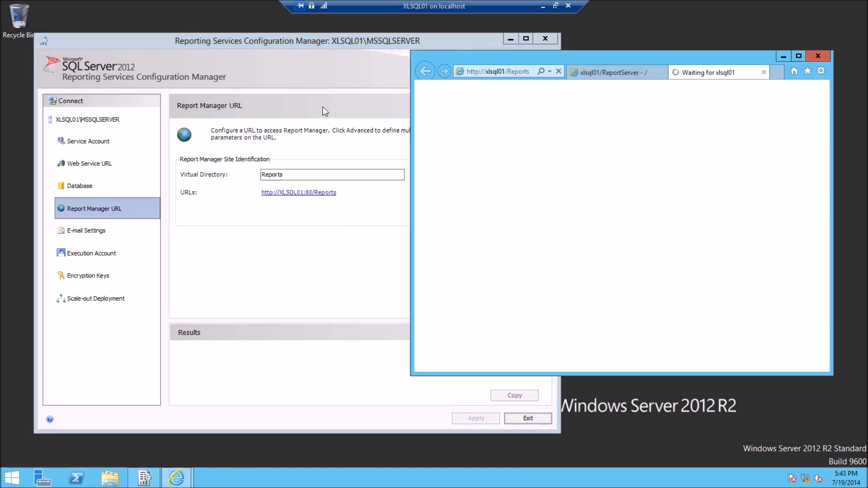
mouse_move(803, 366)
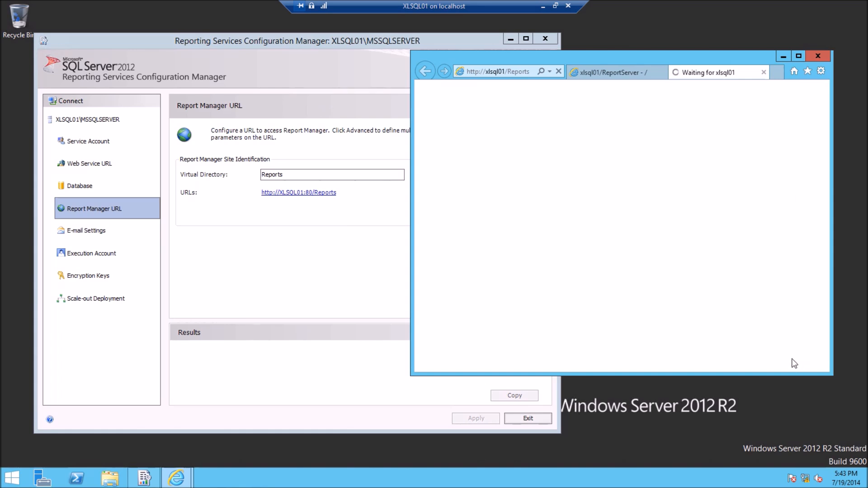
mouse_move(336, 279)
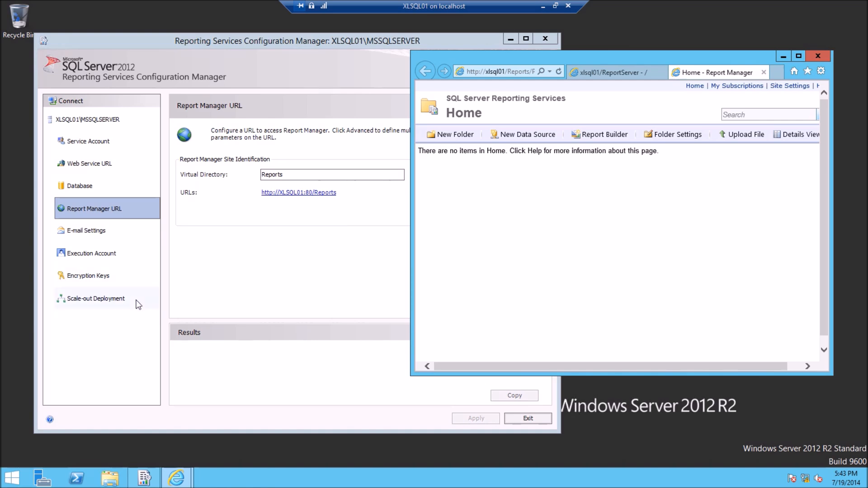
click(95, 298)
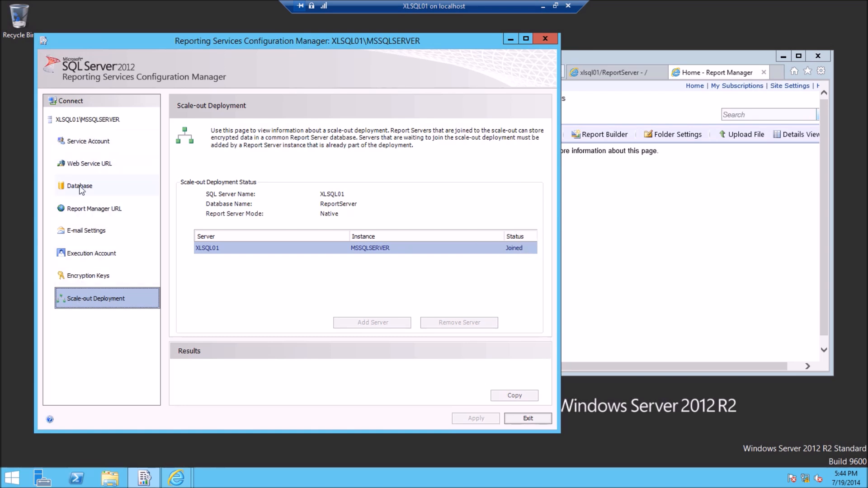
mouse_move(112, 222)
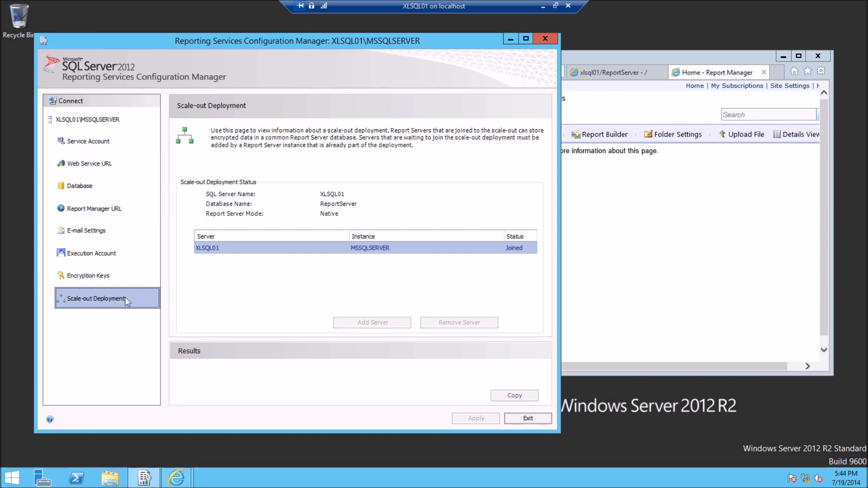
click(87, 275)
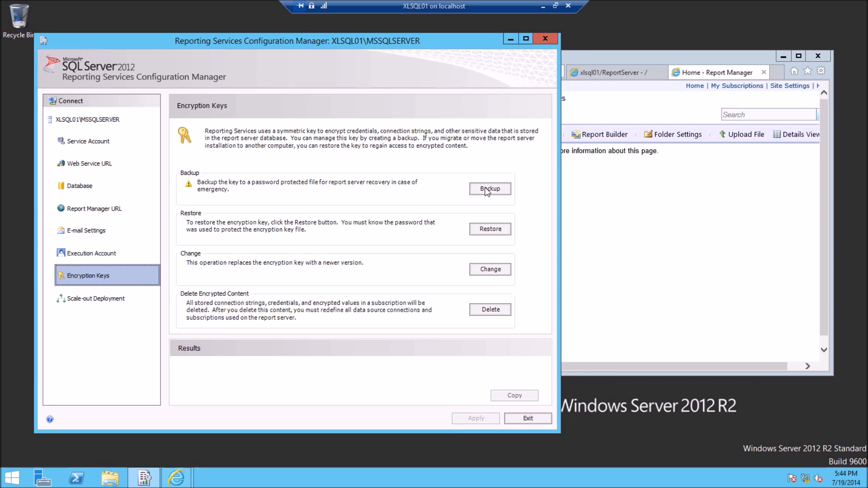
Step: Back up the encryption key to sqlrsbackupkey.snk in Documents with a confirmed password
click(490, 188)
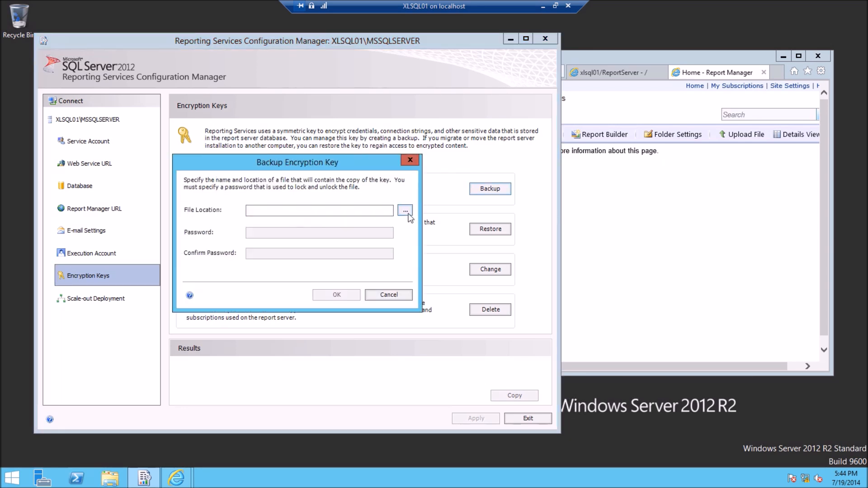
click(405, 211)
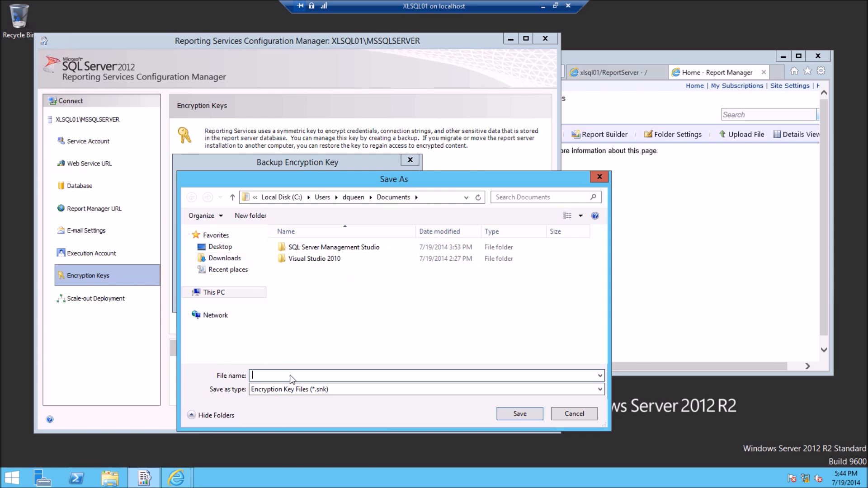
text(sqlrs)
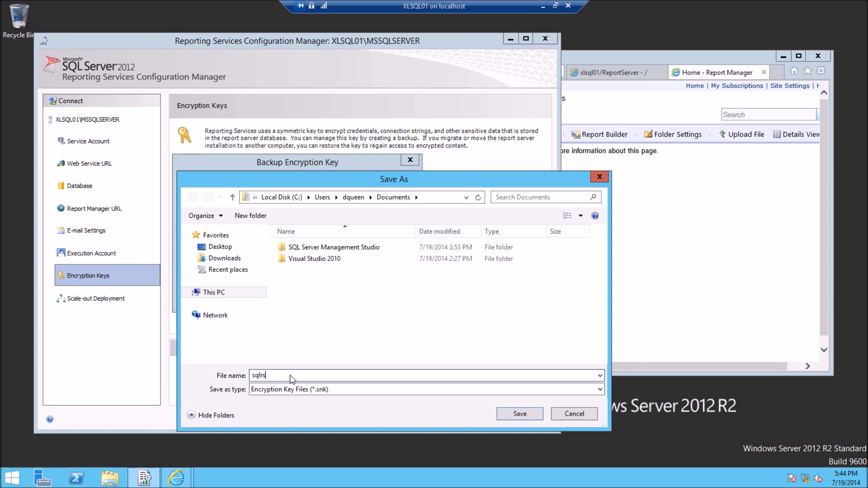
click(520, 413)
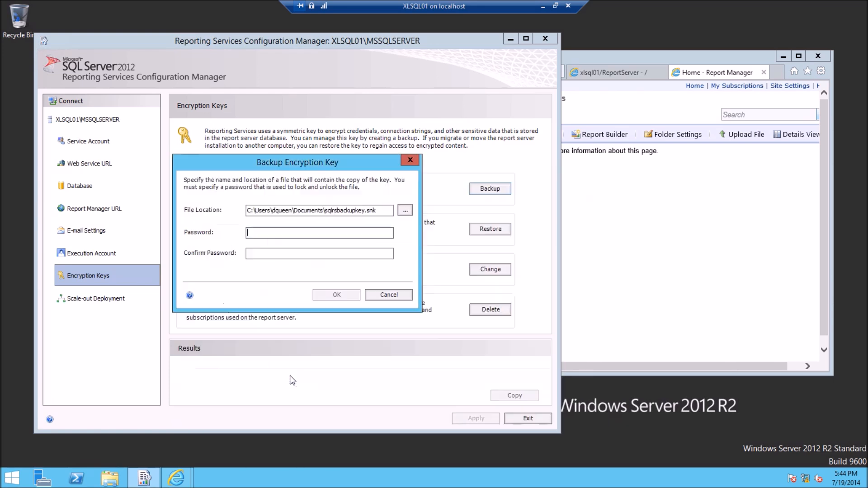
text(•)
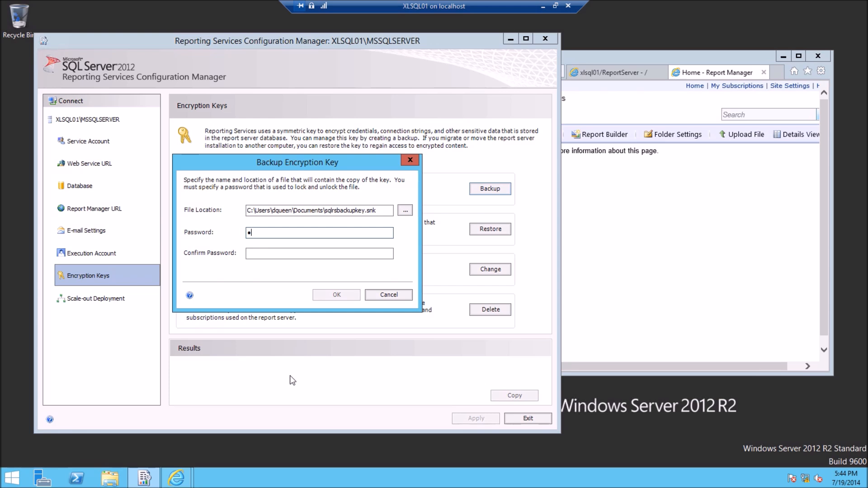
text(•••)
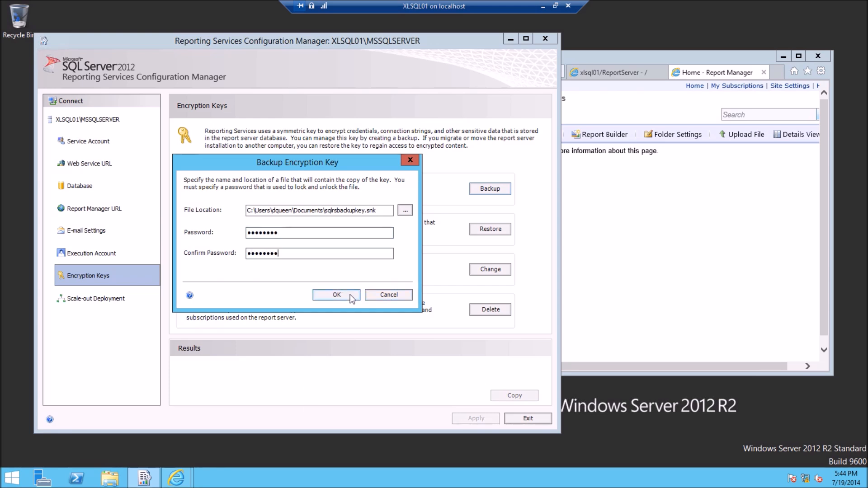
click(336, 294)
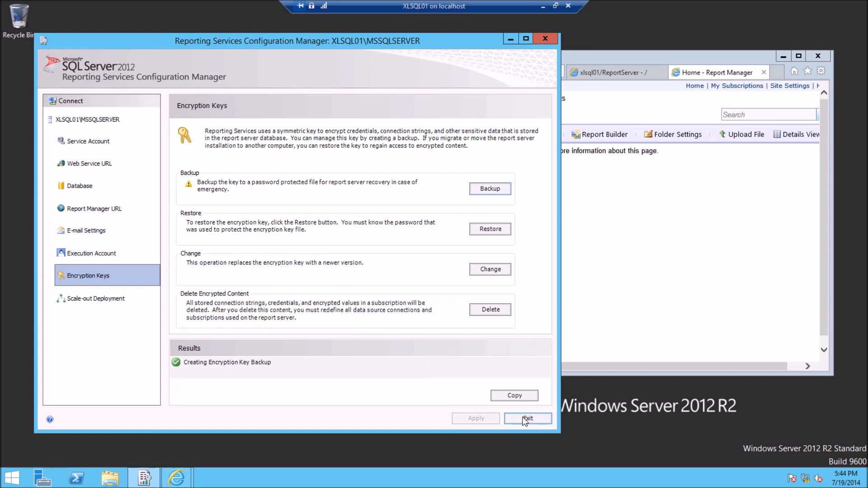
Step: Exit Reporting Services Configuration Manager and close the Report Manager browser window
click(526, 417)
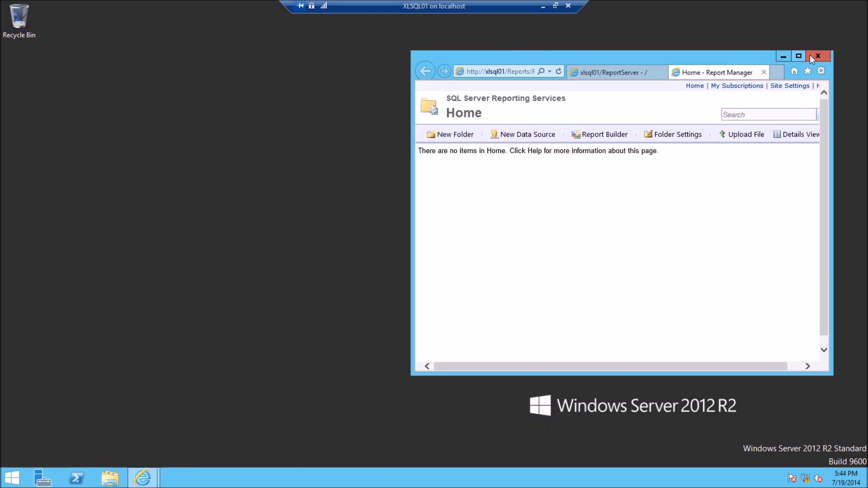
click(817, 56)
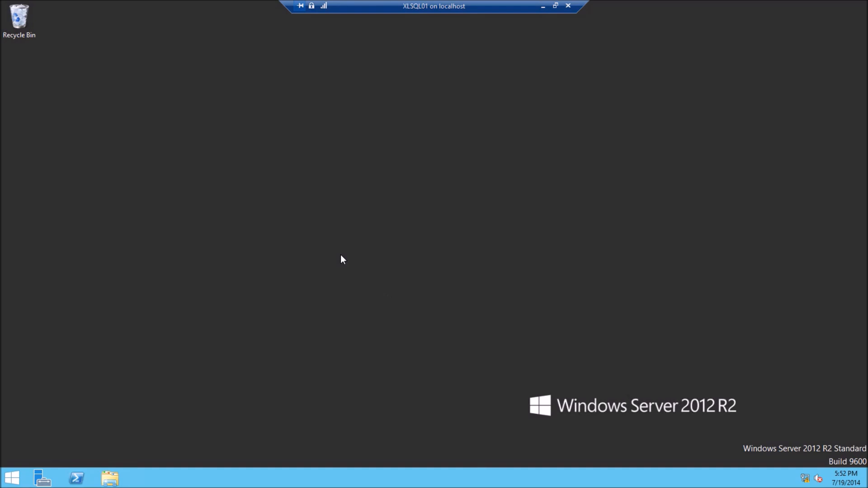
mouse_move(324, 328)
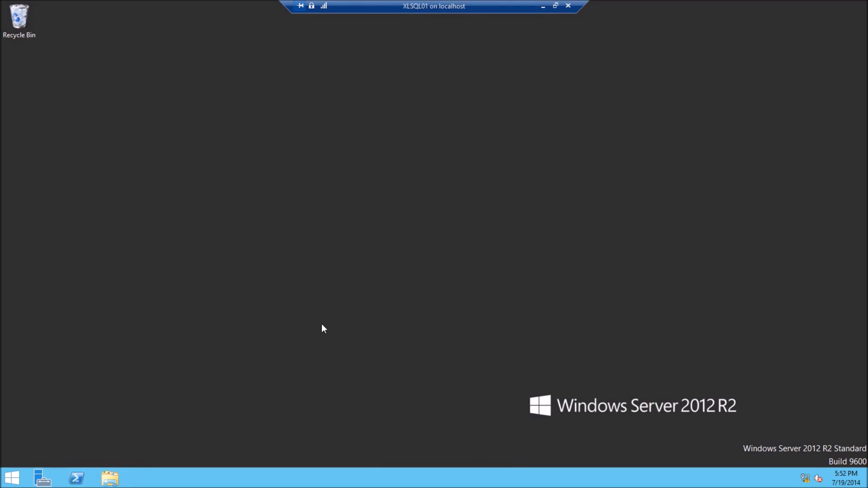
mouse_move(323, 325)
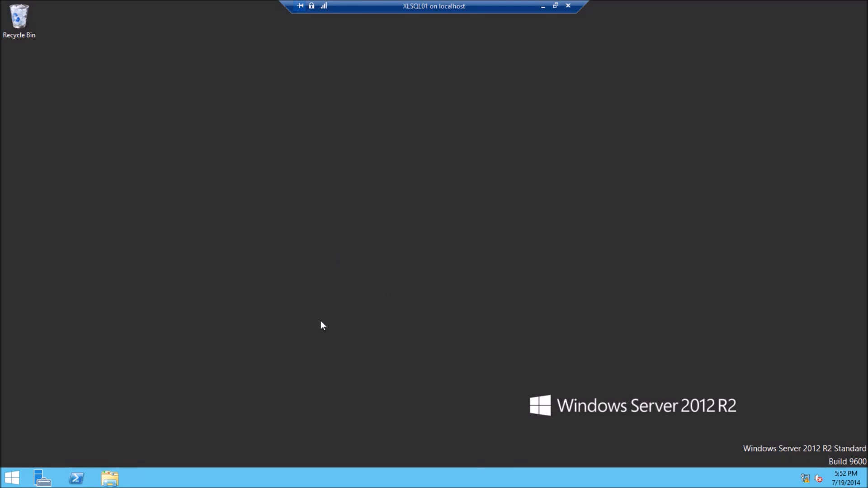
mouse_move(315, 333)
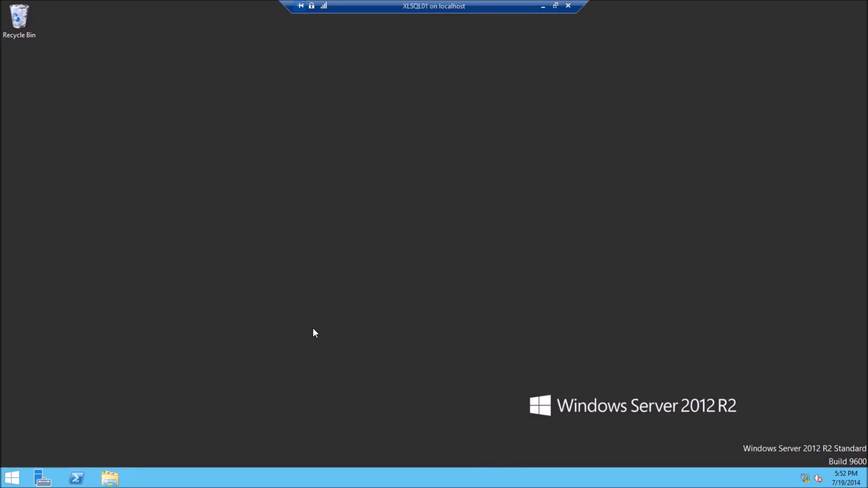
mouse_move(307, 487)
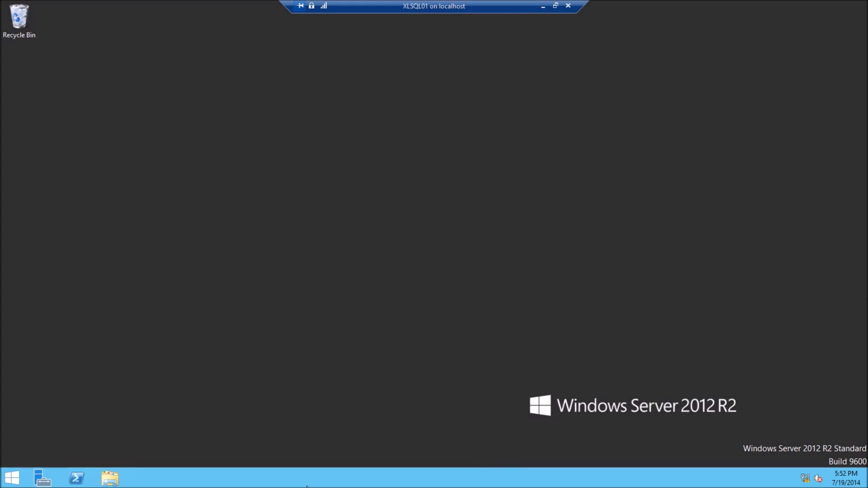
mouse_move(691, 284)
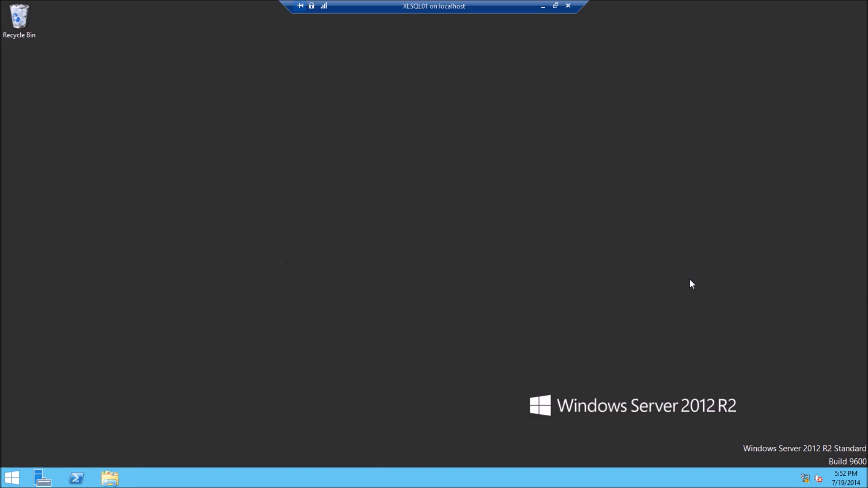
mouse_move(241, 326)
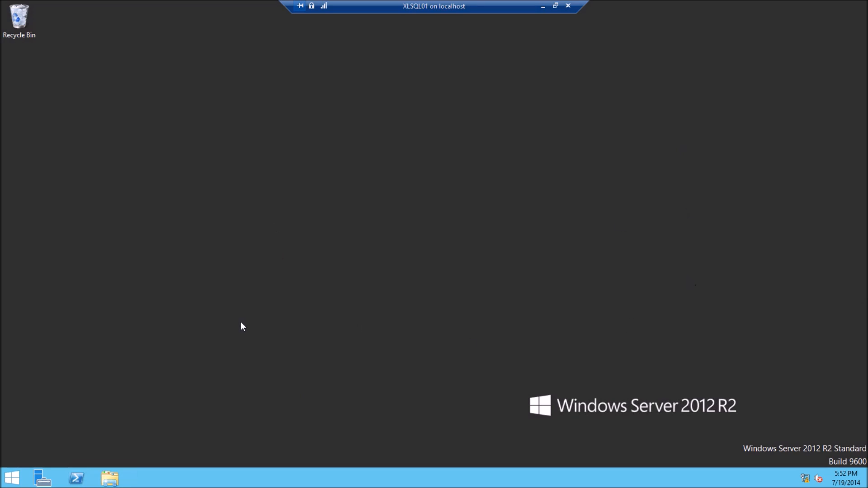
mouse_move(94, 315)
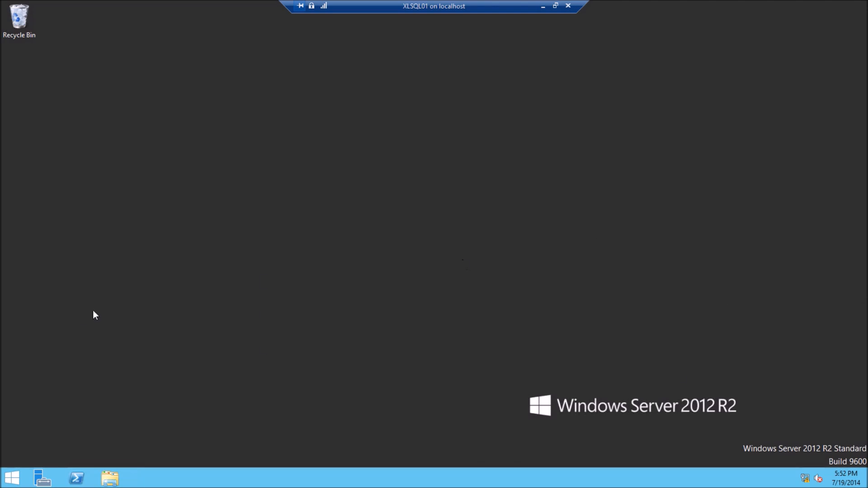
mouse_move(473, 304)
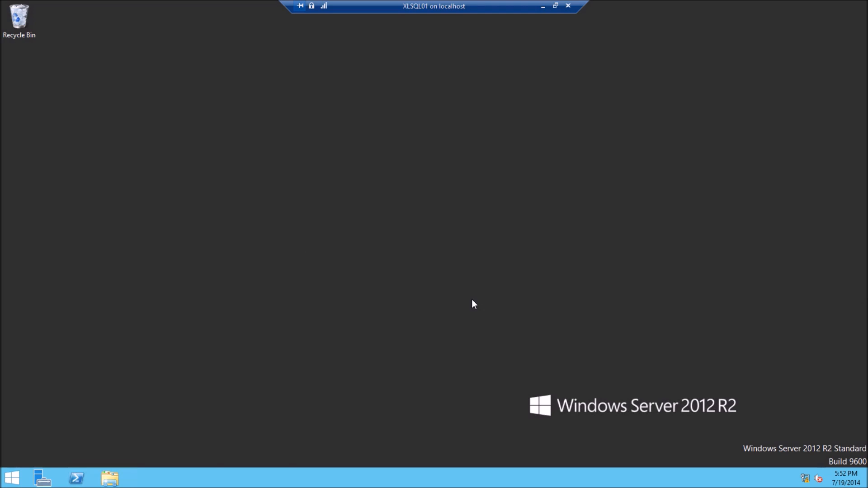
mouse_move(313, 292)
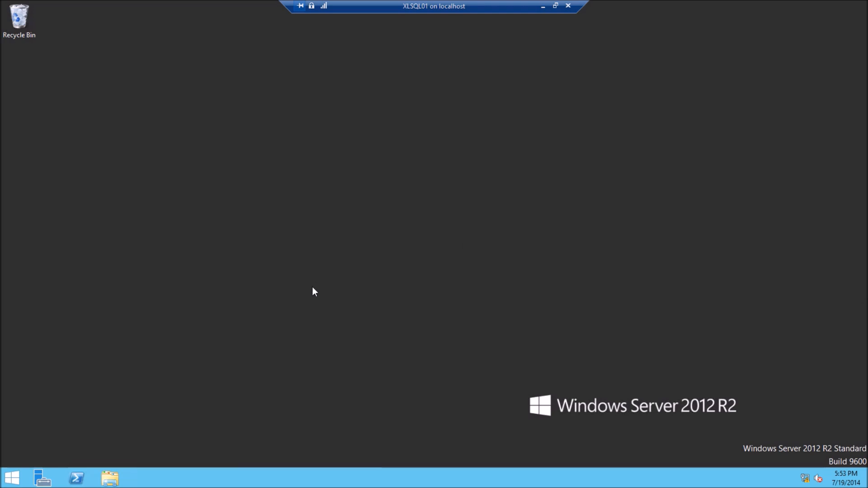
mouse_move(157, 460)
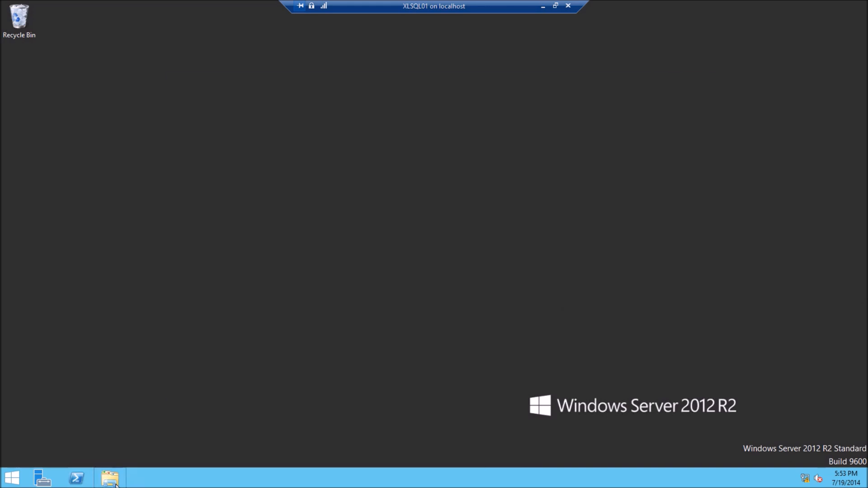
click(109, 478)
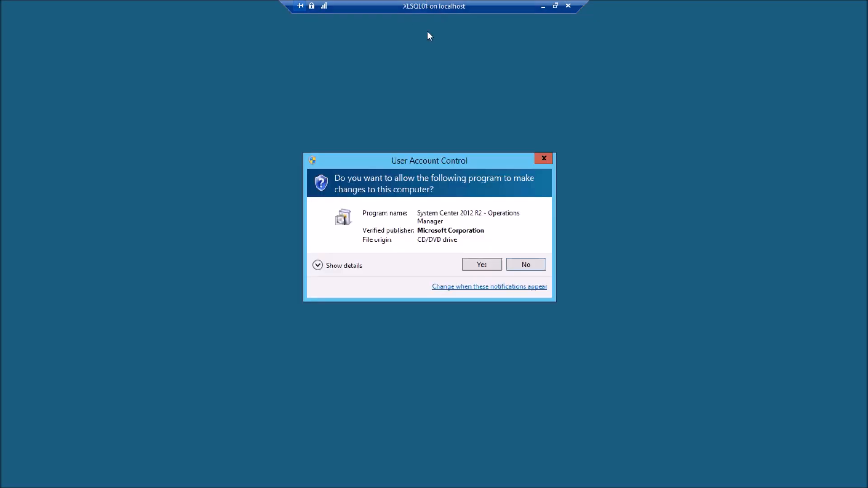
Step: Approve the UAC prompt and launch Install from the Operations Manager splash screen
click(481, 264)
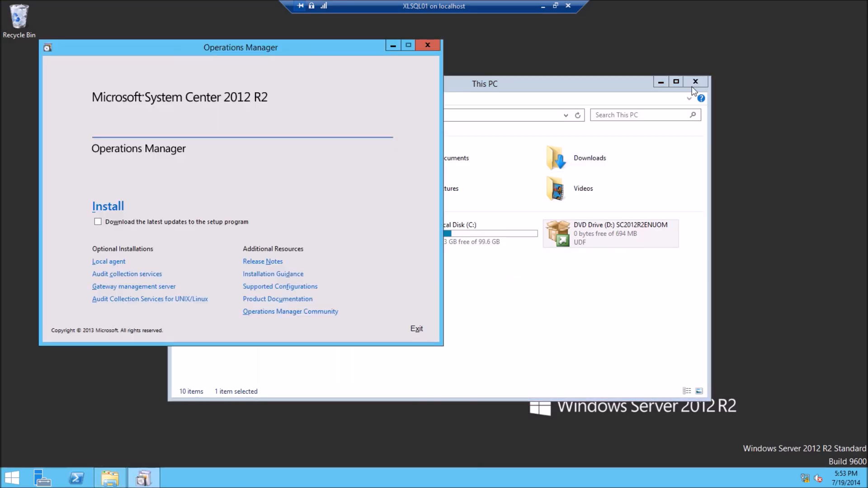
click(107, 206)
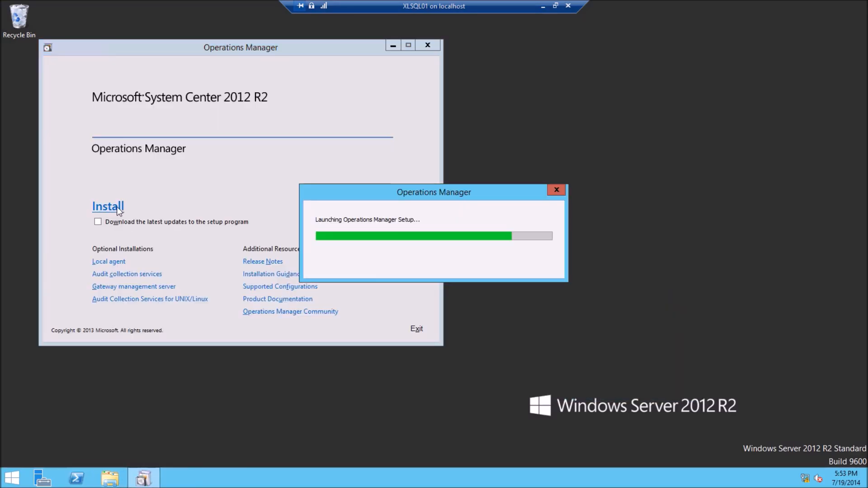
click(108, 207)
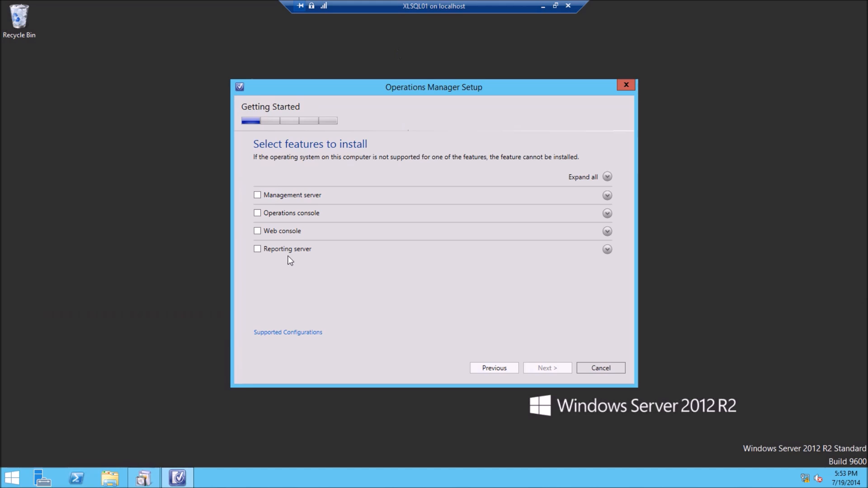
Step: Select only the Reporting server feature, review its details, and continue
click(257, 249)
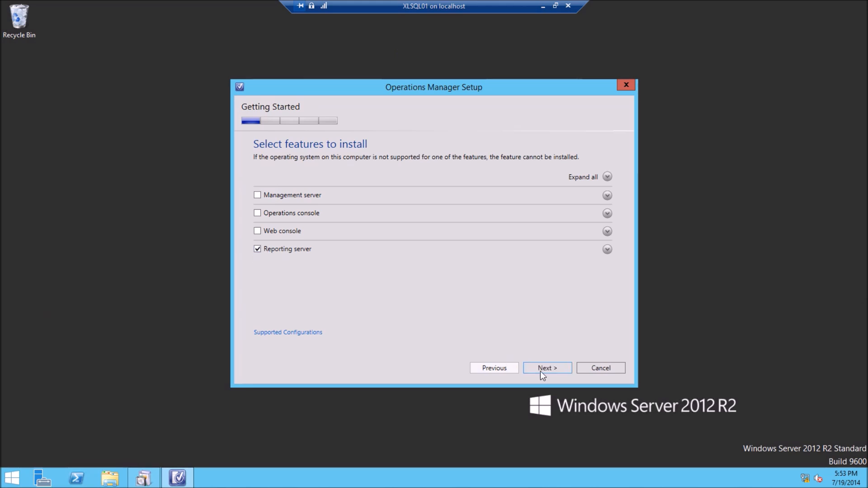
click(607, 250)
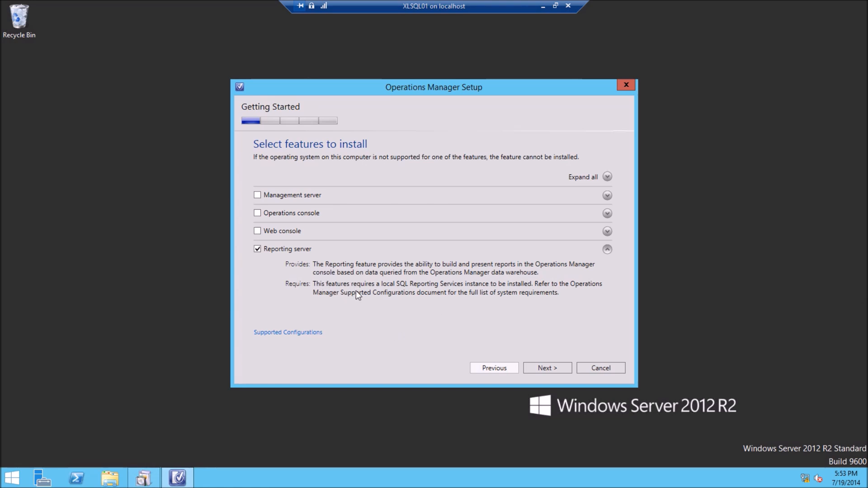
mouse_move(405, 292)
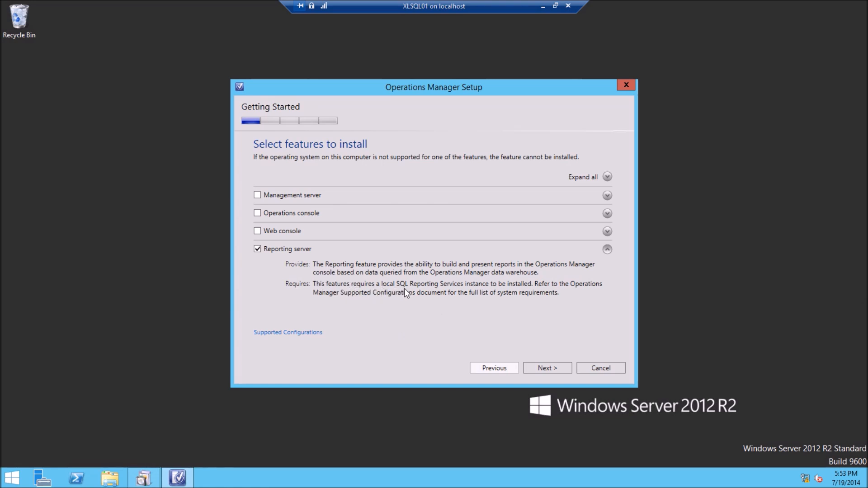
mouse_move(474, 287)
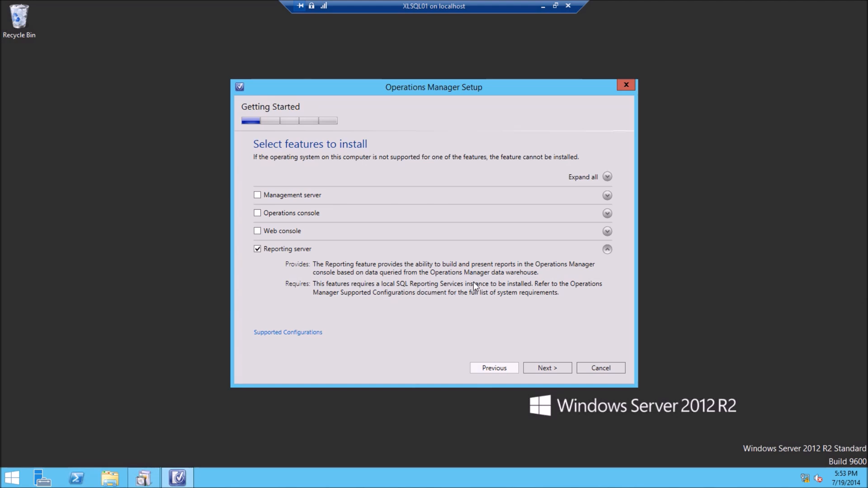
mouse_move(566, 393)
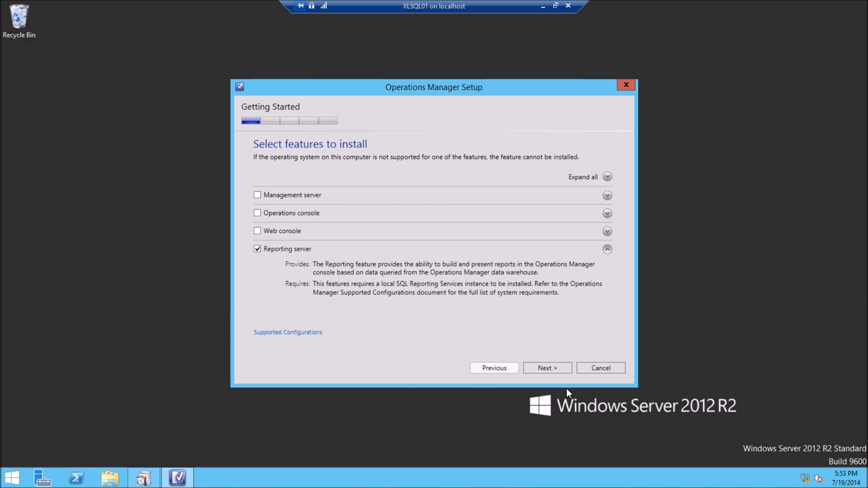
click(546, 369)
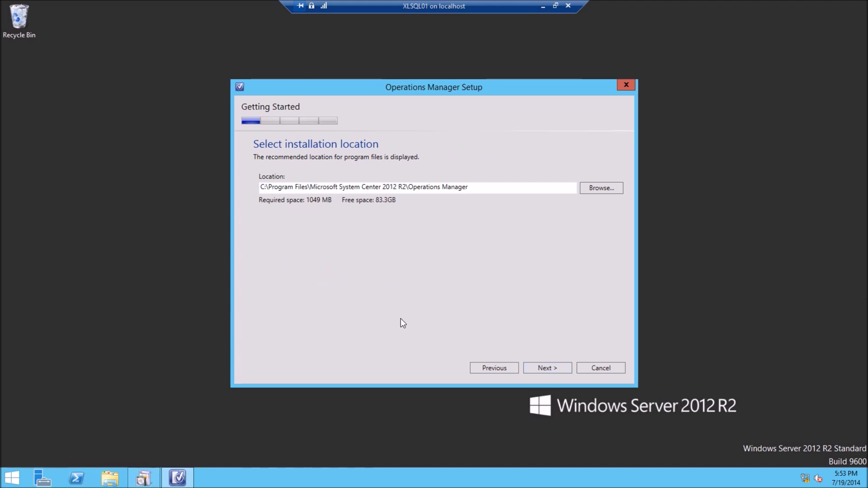
mouse_move(209, 296)
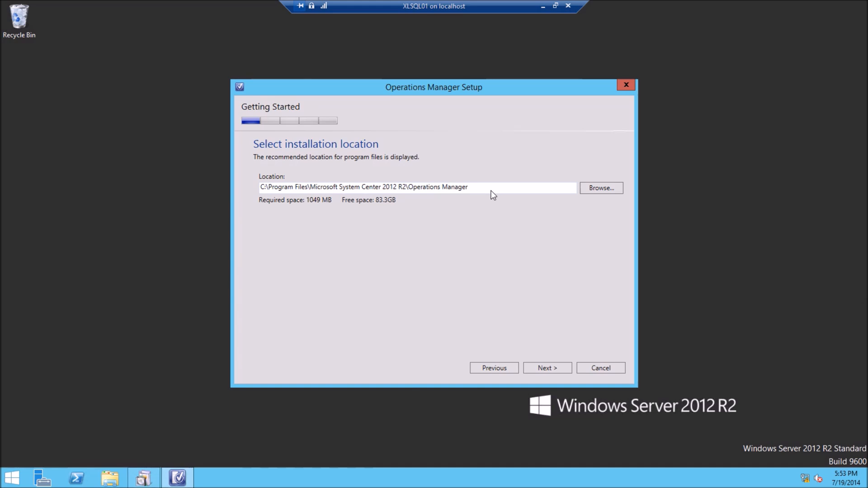
mouse_move(488, 196)
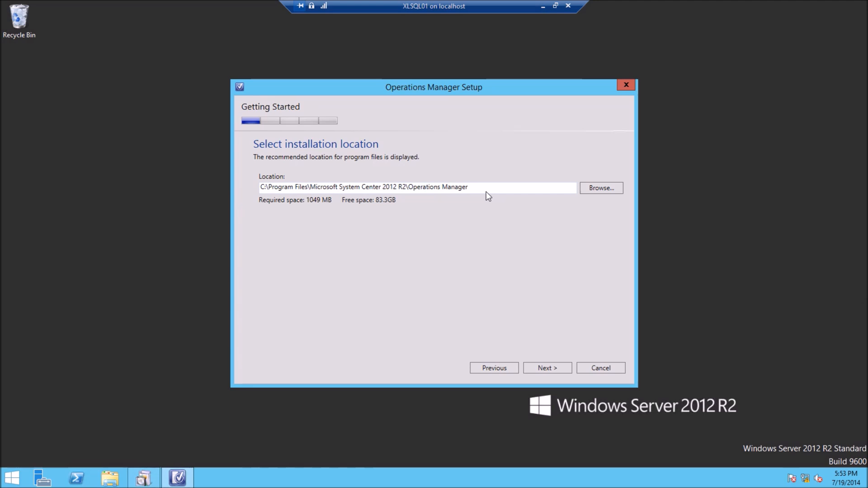
mouse_move(462, 204)
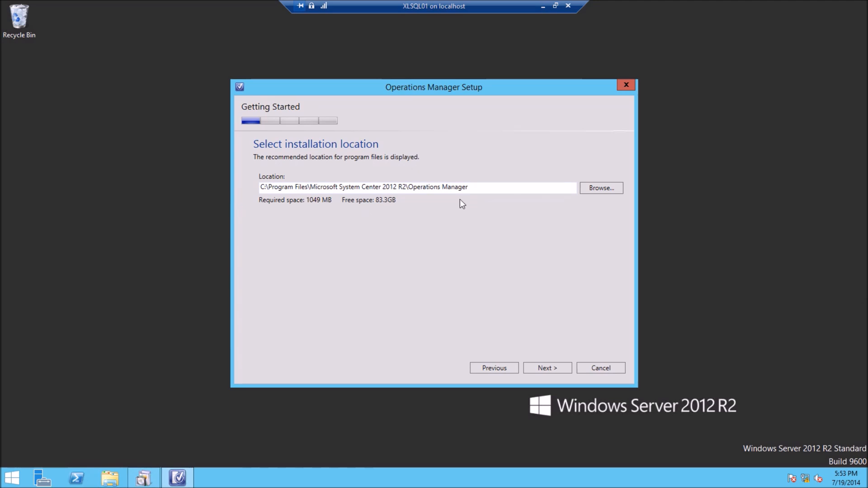
mouse_move(467, 224)
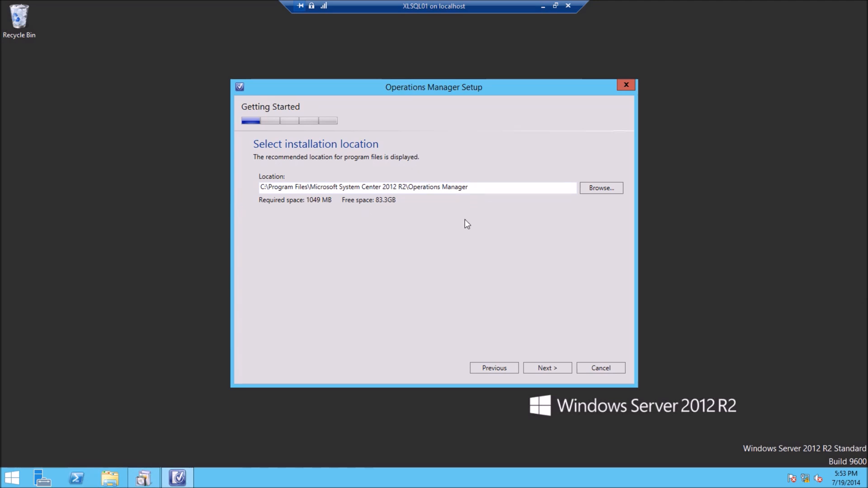
mouse_move(539, 379)
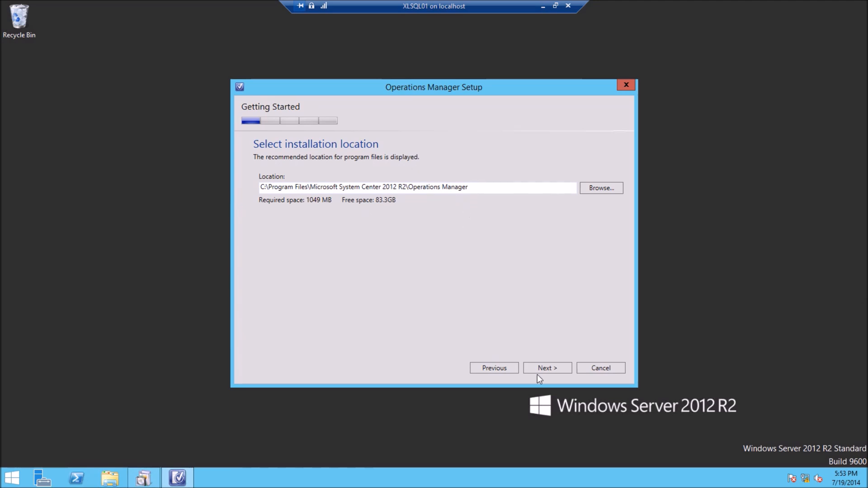
Step: Accept the default Program Files installation path and run the prerequisite checks
click(546, 369)
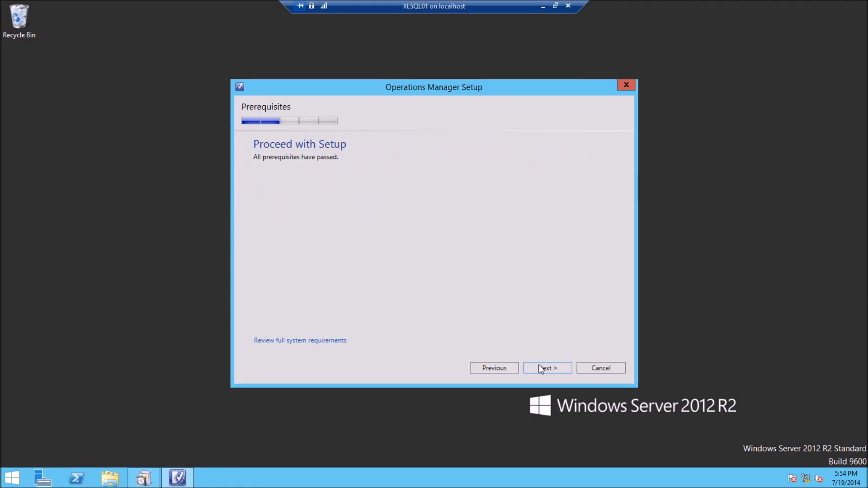
Step: Continue past the Proceed with Setup page reporting all prerequisites passed
click(546, 368)
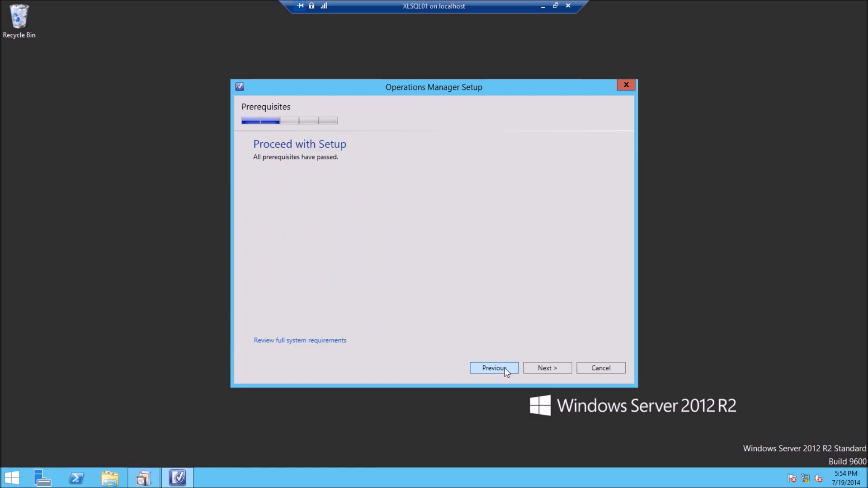
mouse_move(314, 152)
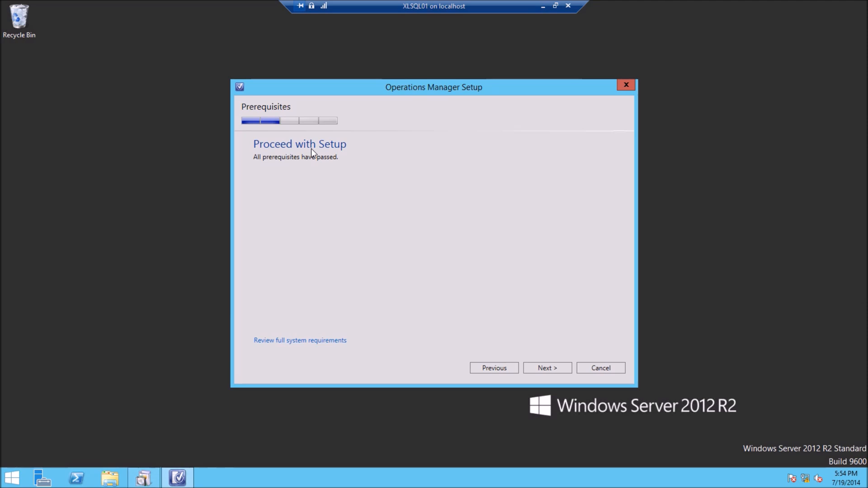
mouse_move(527, 188)
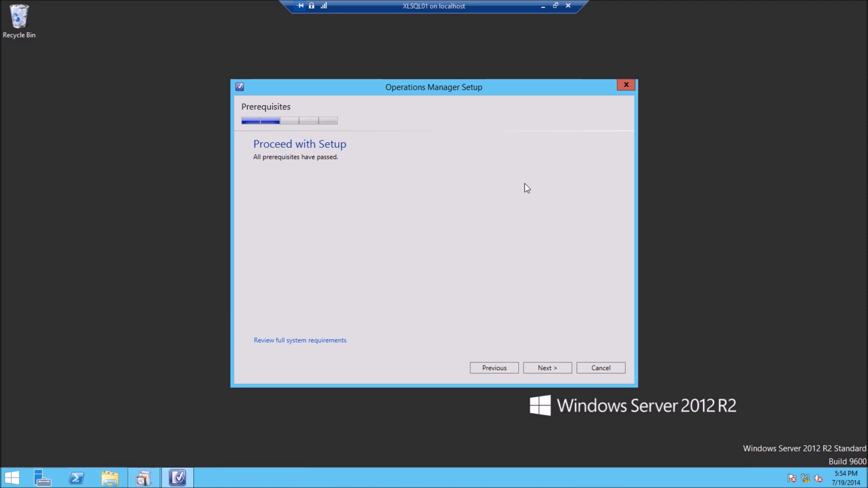
mouse_move(524, 191)
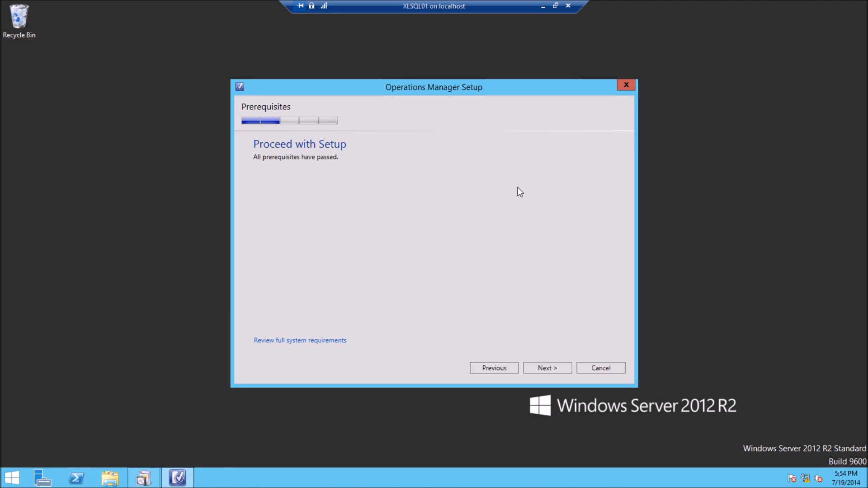
mouse_move(400, 246)
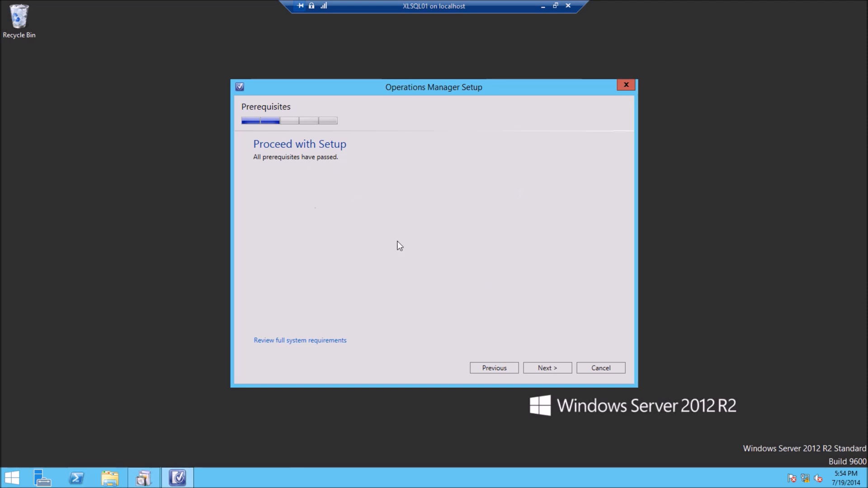
Step: Enter xlscom01.xlab.com as the management server name and submit it for validation
click(547, 369)
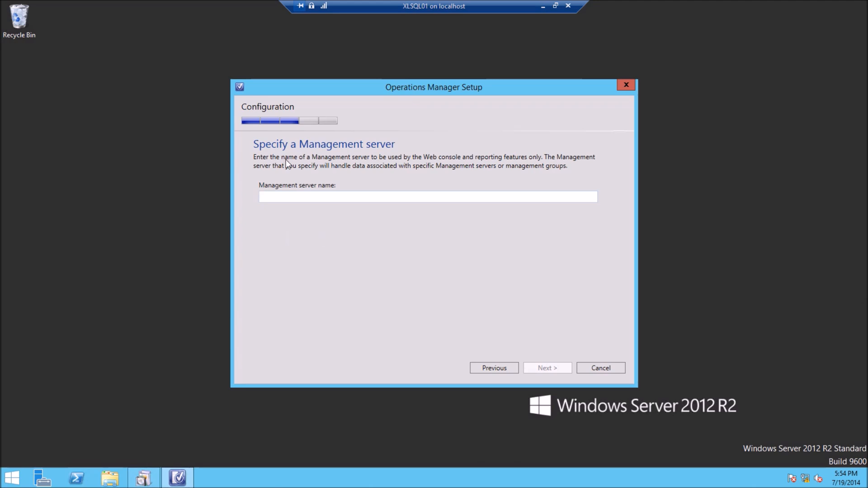
mouse_move(605, 211)
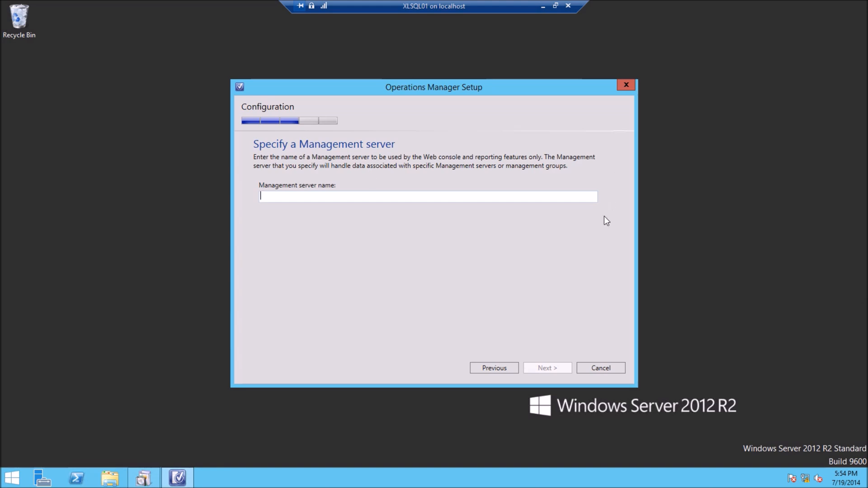
mouse_move(247, 179)
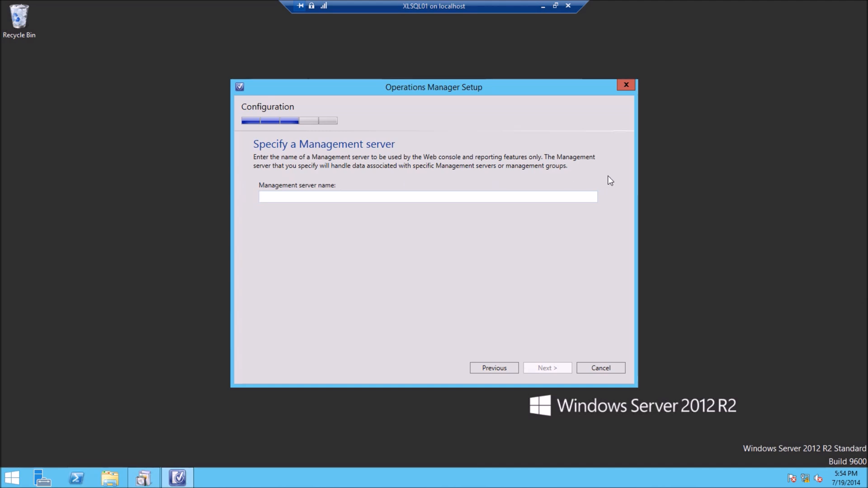
mouse_move(609, 215)
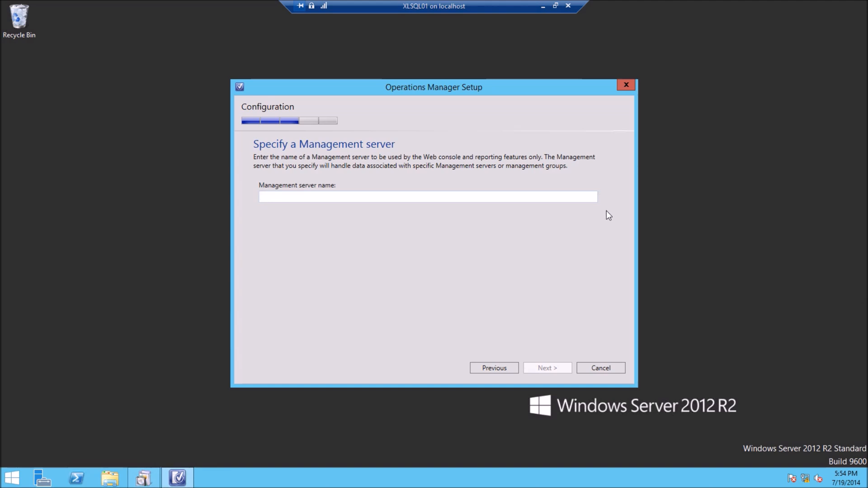
click(428, 196)
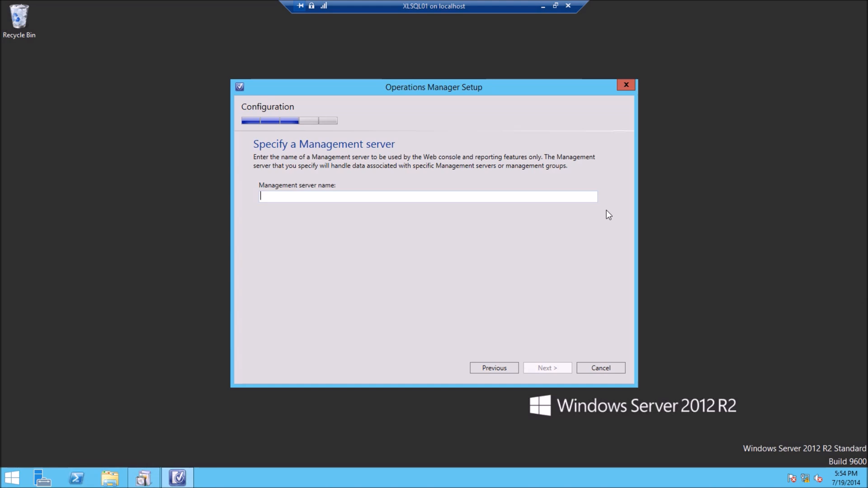
mouse_move(601, 210)
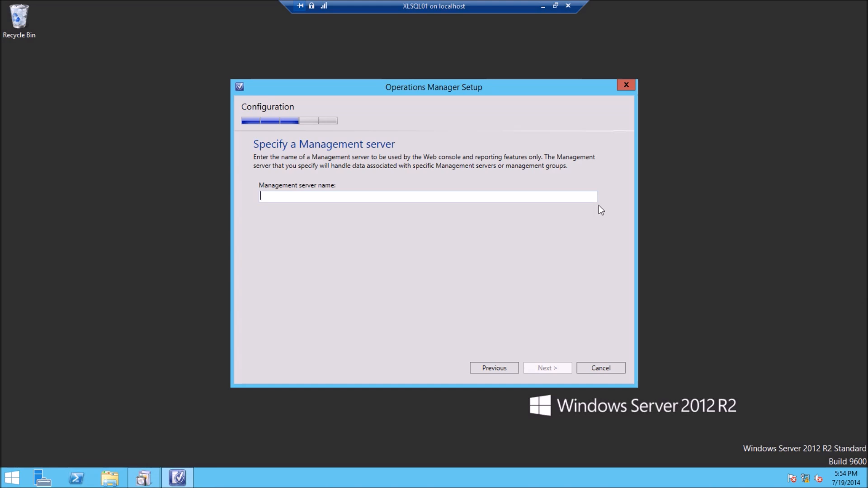
mouse_move(545, 204)
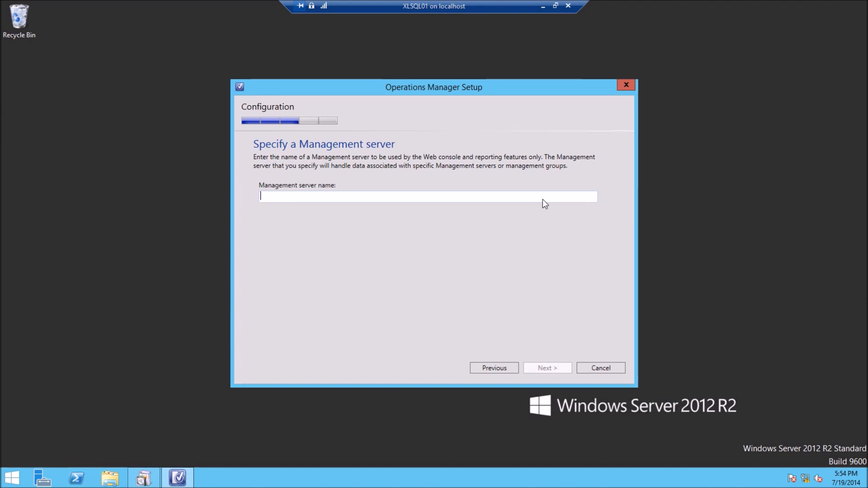
text(x)
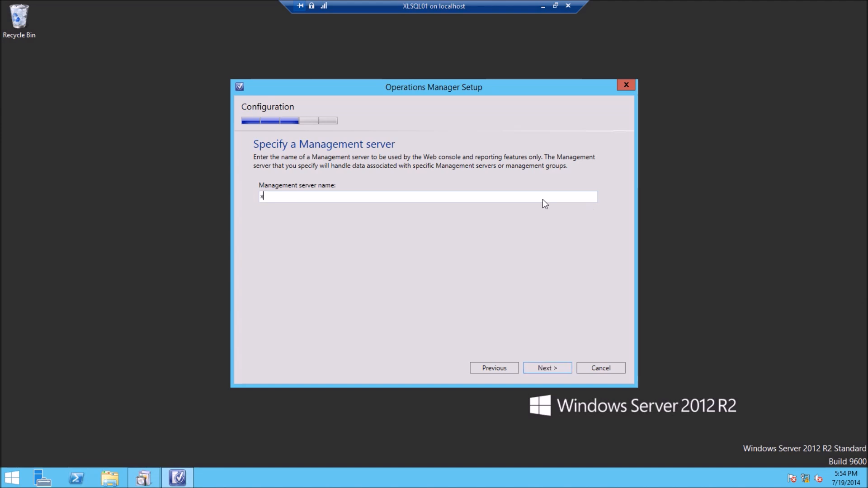
text(lscom01)
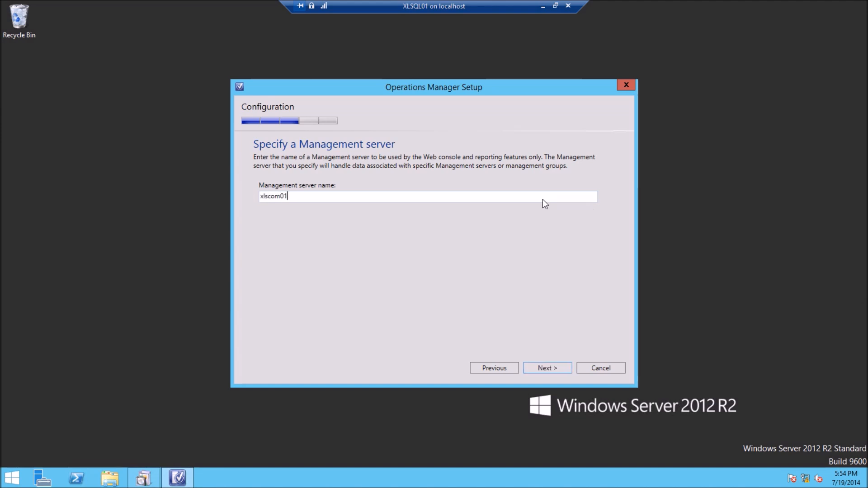
text(.xlab.com)
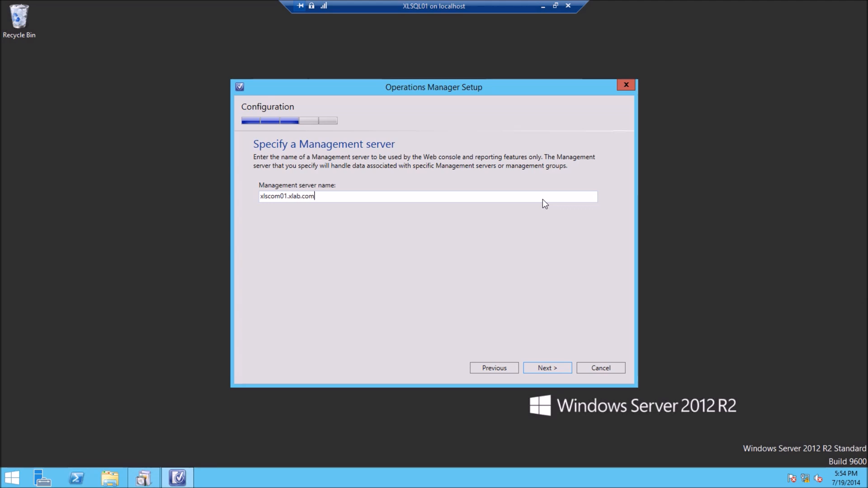
click(547, 368)
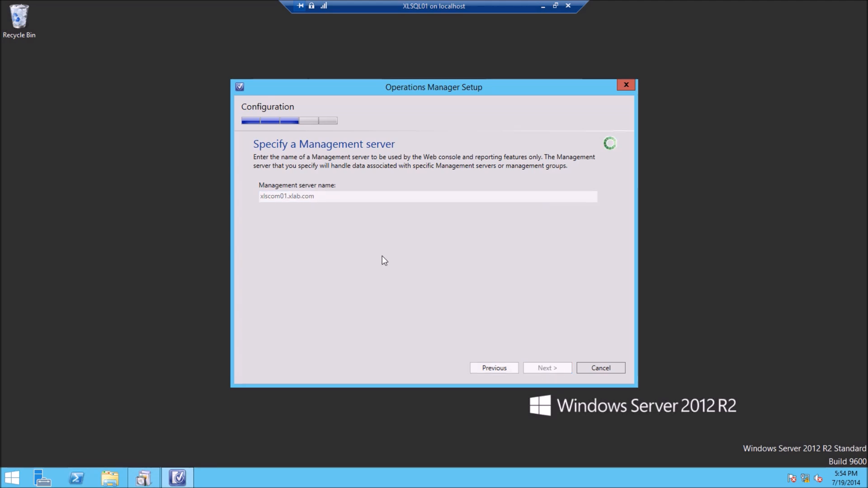
mouse_move(534, 233)
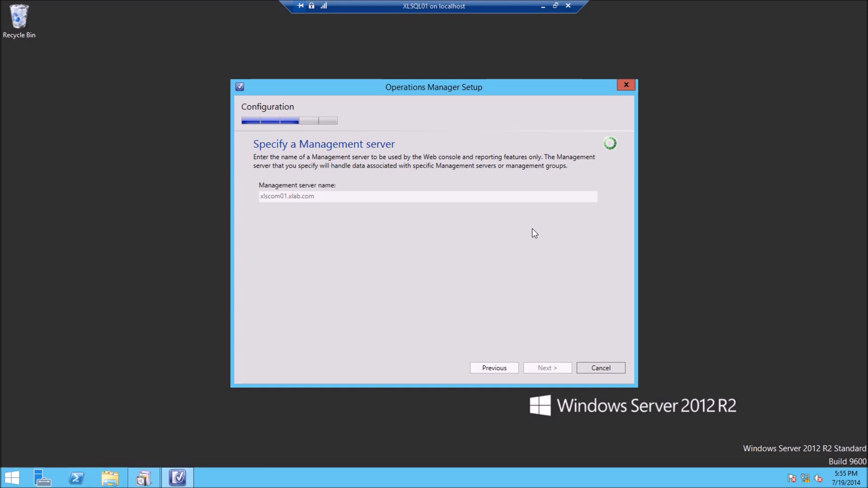
mouse_move(510, 235)
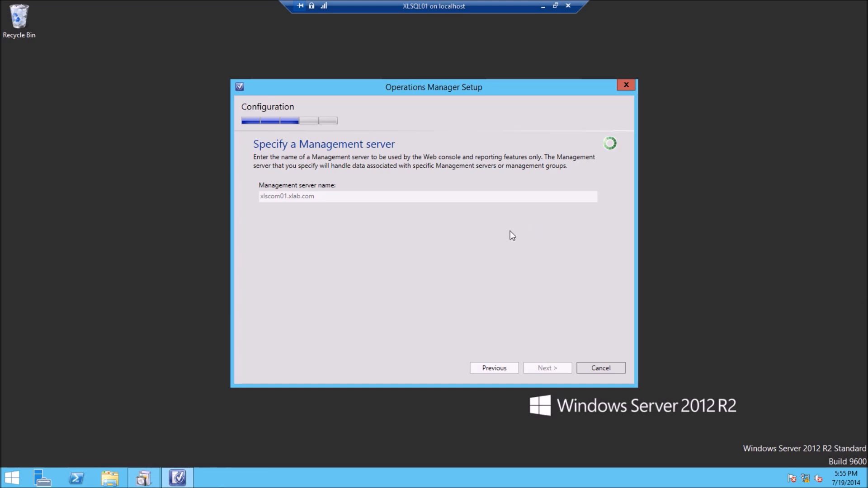
Step: Keep XLSQL01 as the SQL Server instance hosting reporting services and continue
click(546, 368)
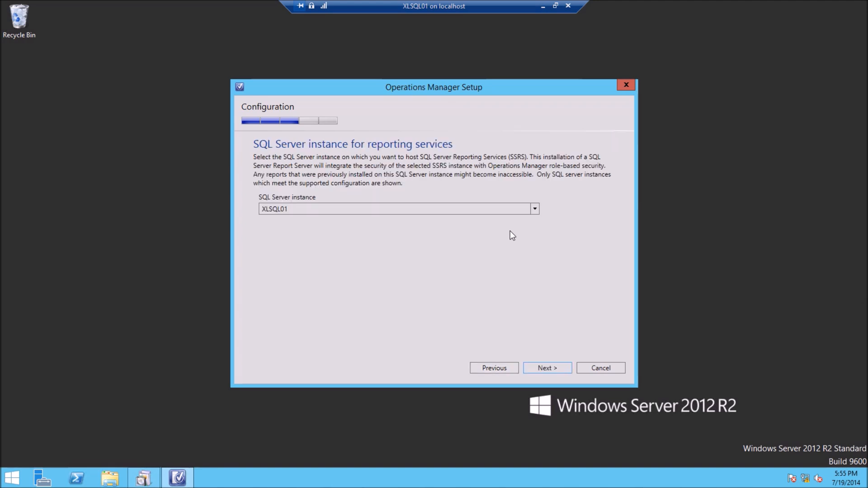
mouse_move(433, 231)
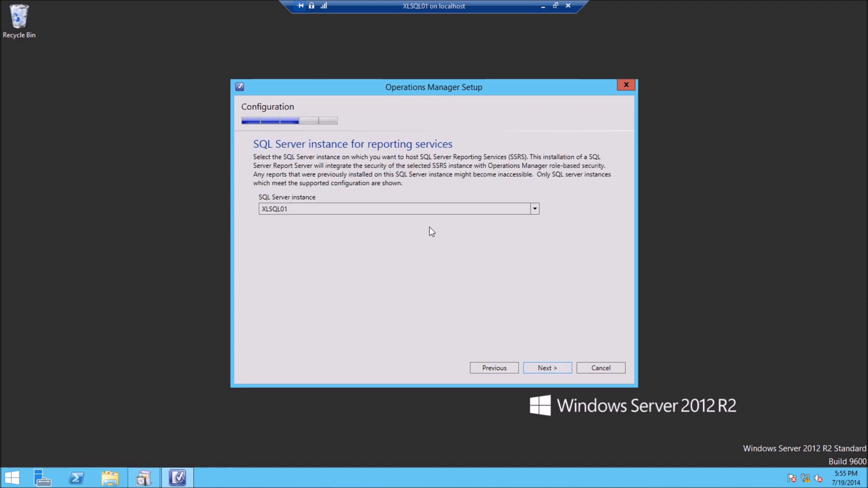
click(534, 209)
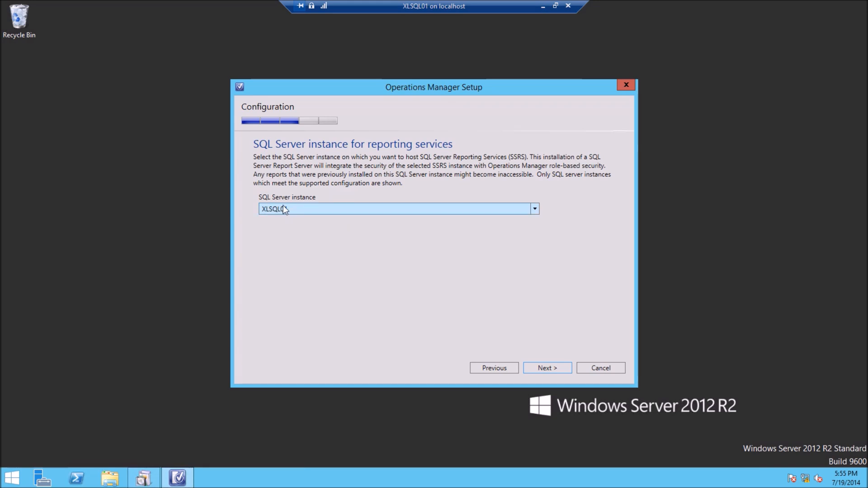
click(546, 368)
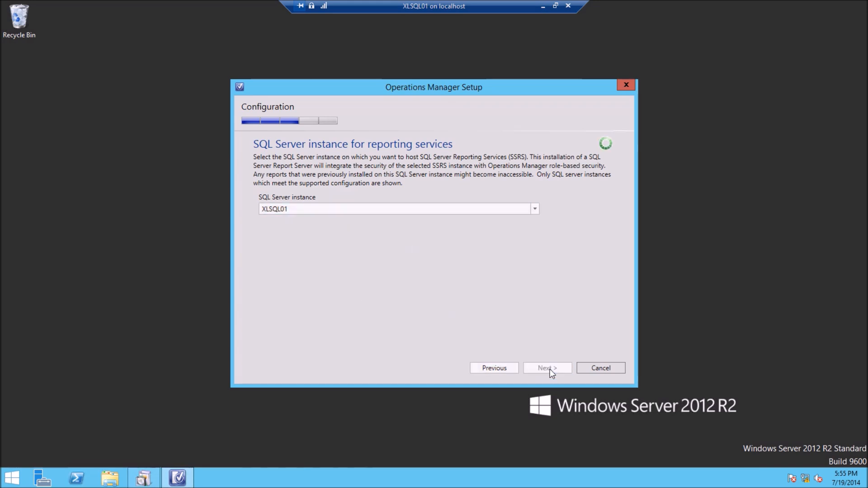
Step: Set the Data Reader account to xlab\svc_scomdatrd with its password and submit it
click(546, 368)
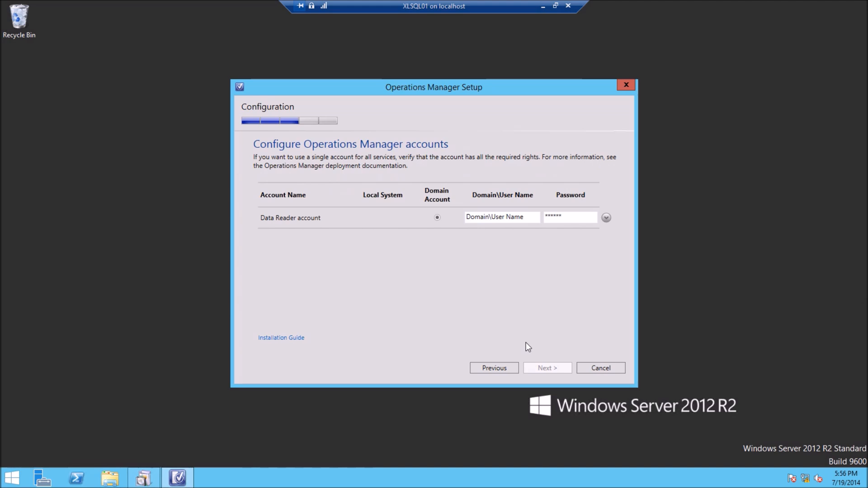
mouse_move(318, 229)
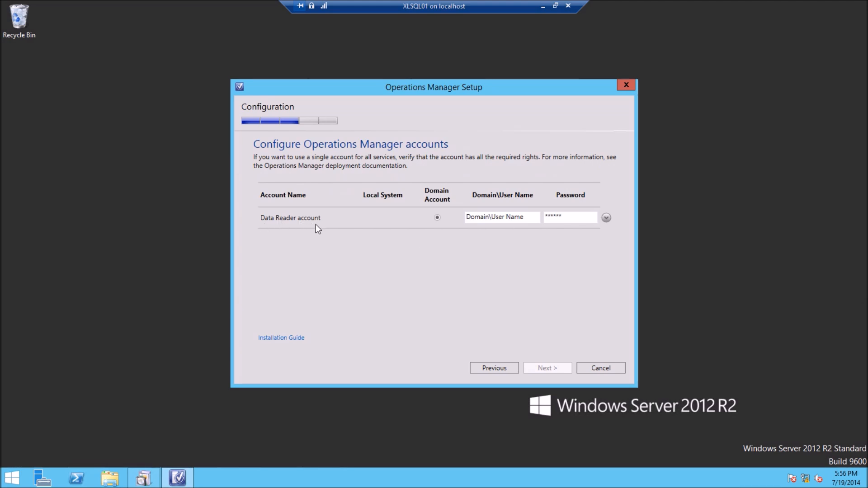
click(501, 216)
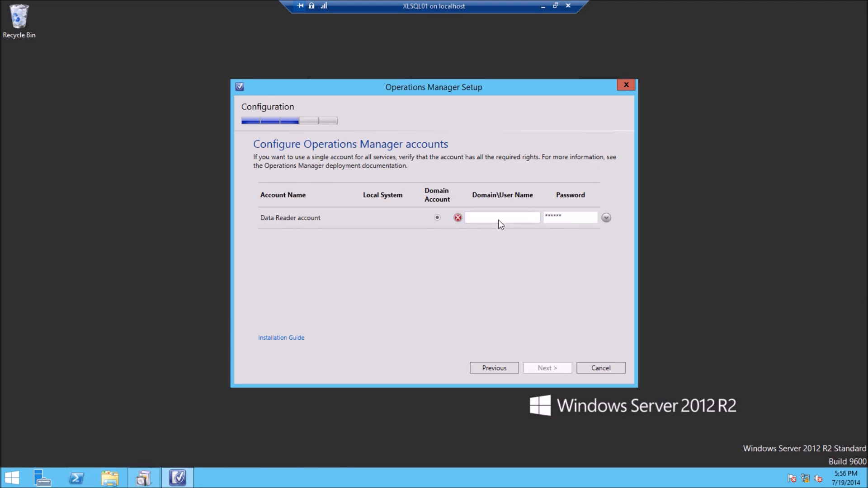
text(xlab\)
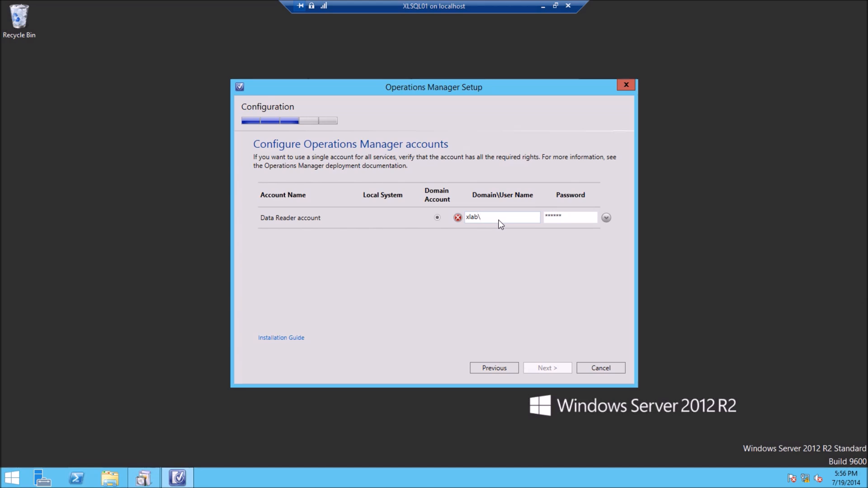
text(svc_scomdatrd)
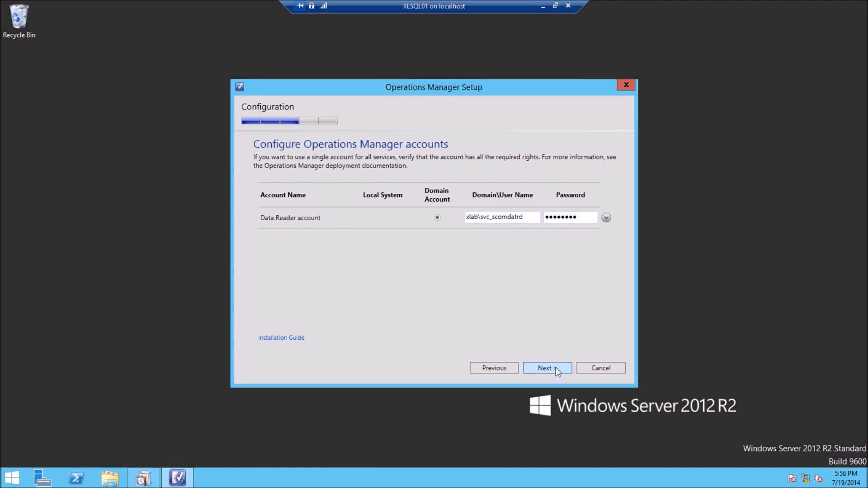
click(546, 368)
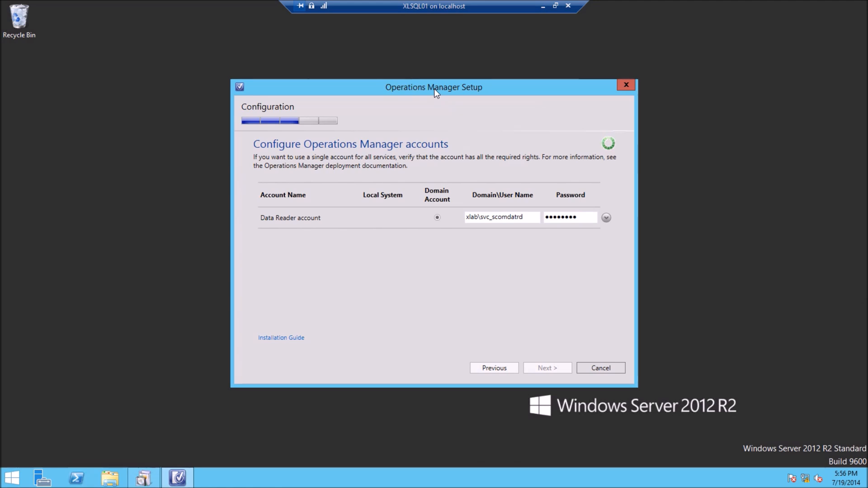
mouse_move(609, 170)
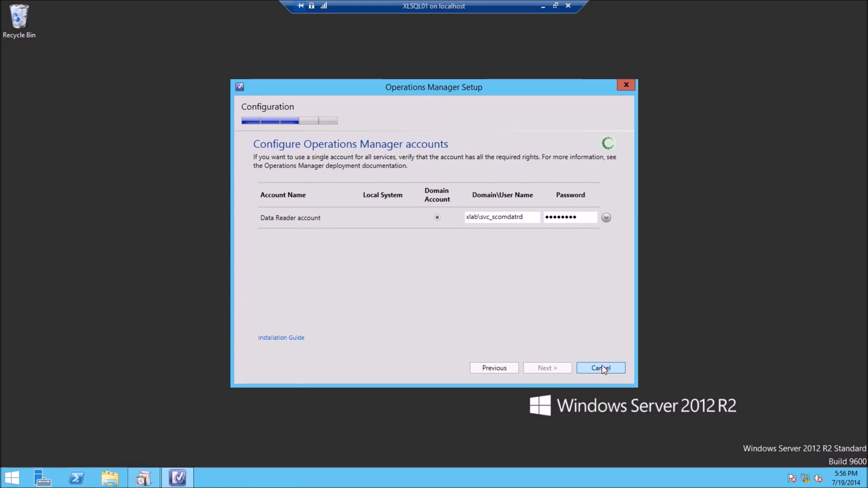
mouse_move(515, 237)
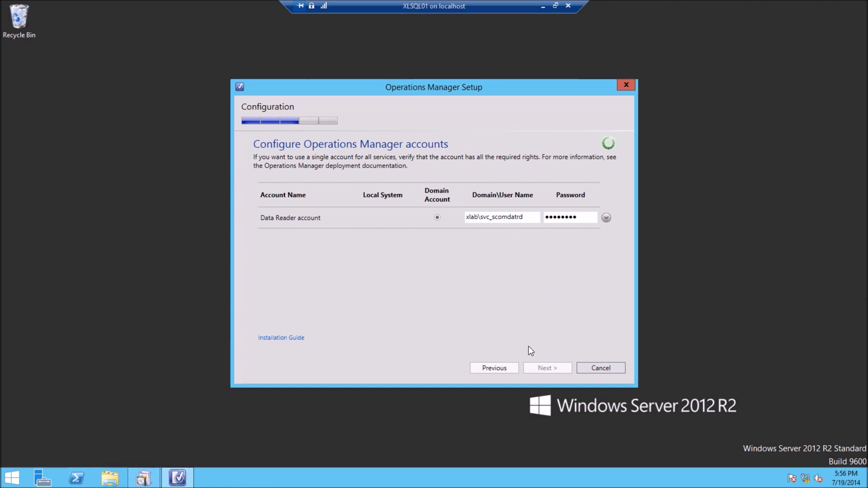
mouse_move(574, 254)
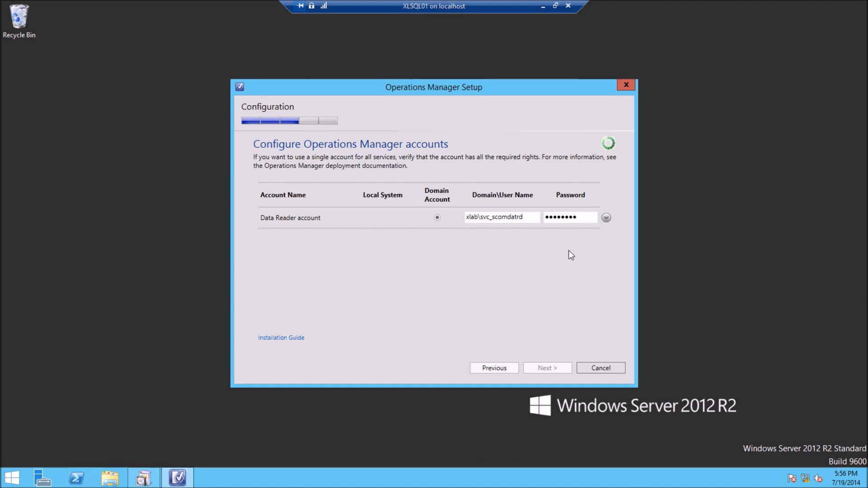
Step: Decline CEIP and ODR participation, leave Microsoft Update off, and start the installation
click(547, 369)
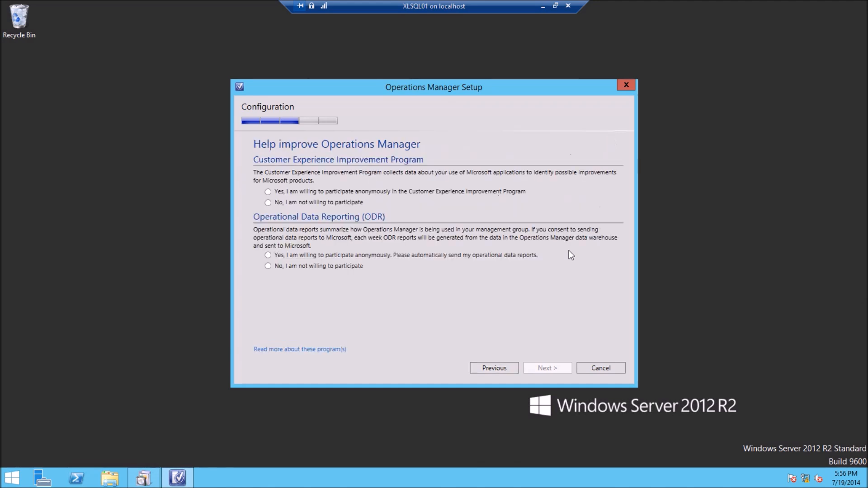
mouse_move(304, 209)
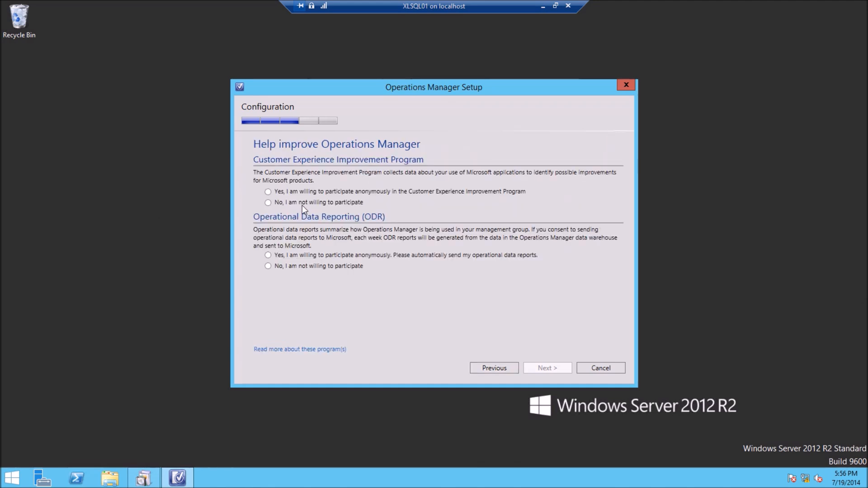
click(268, 202)
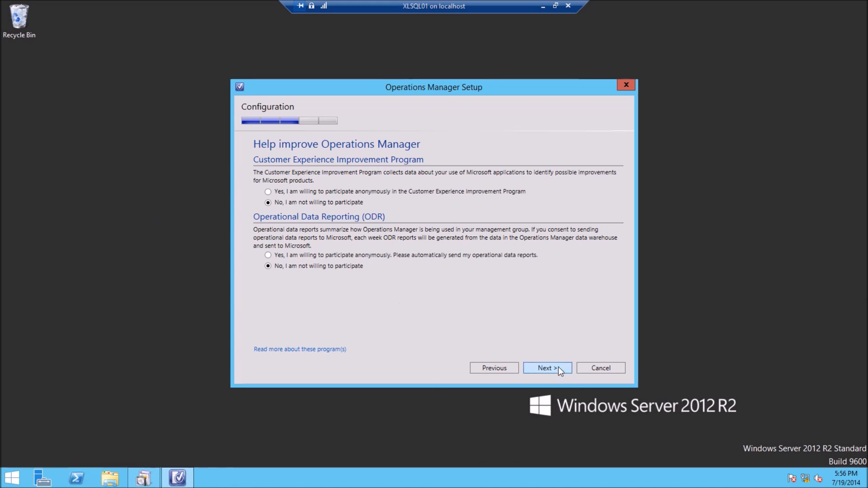
click(547, 368)
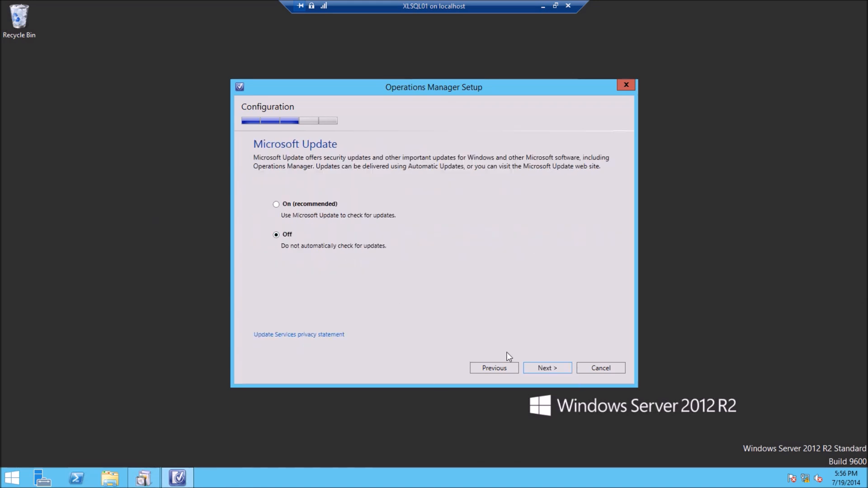
click(547, 368)
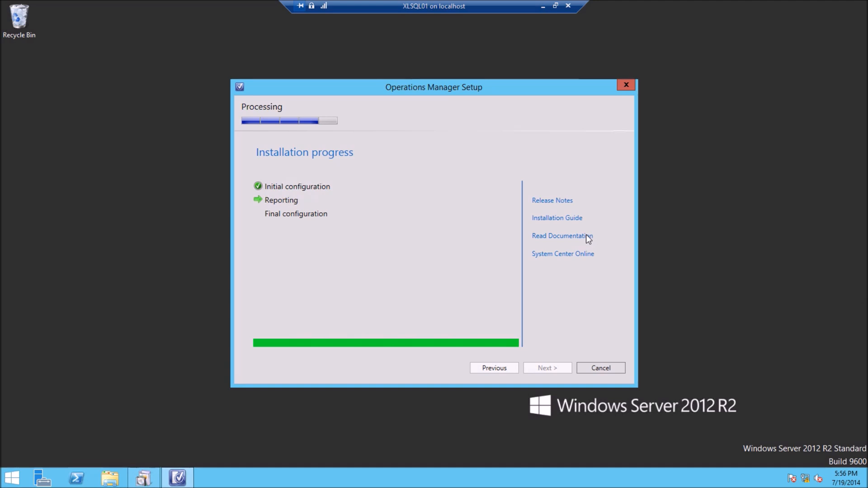
mouse_move(44, 443)
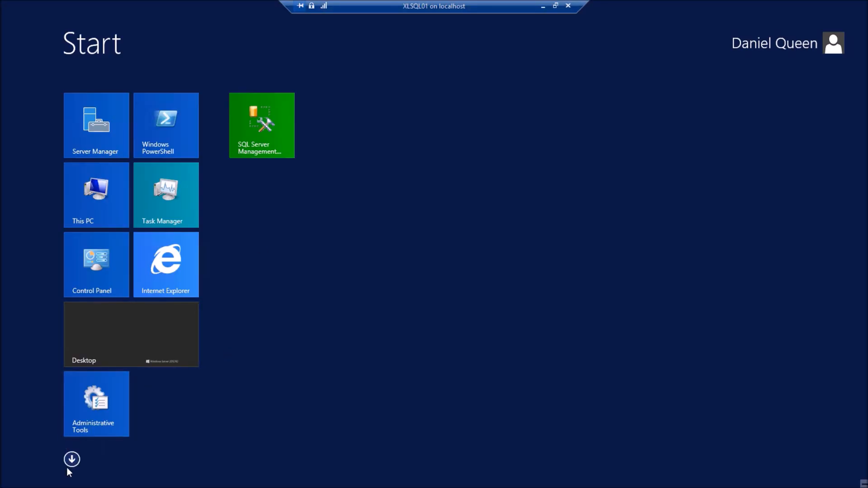
Step: Launch Reporting Services Configuration Manager as administrator from All Apps and accept the UAC prompt
click(72, 459)
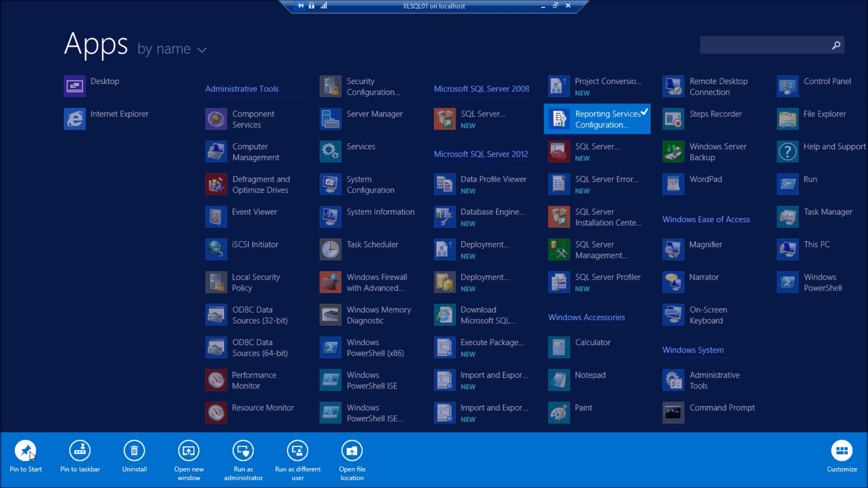
click(242, 459)
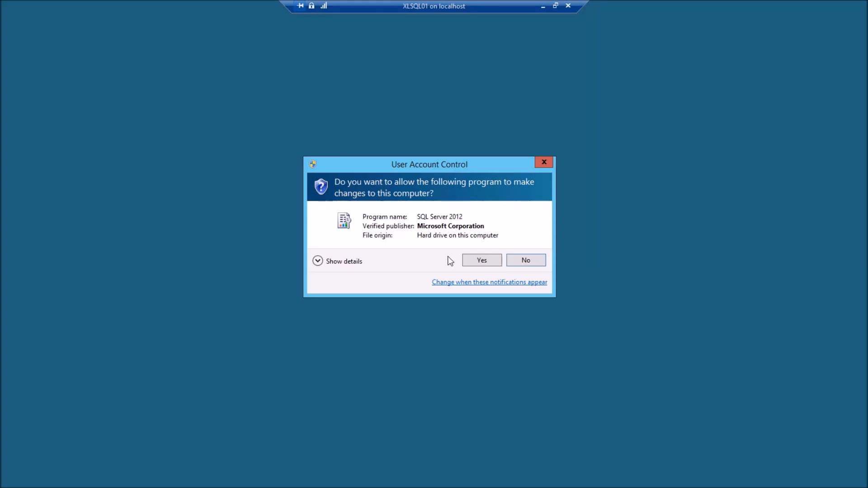
click(480, 261)
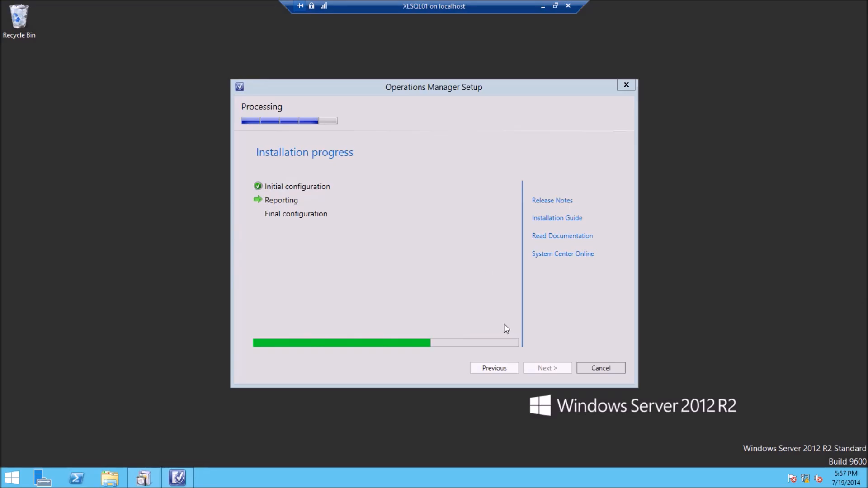
mouse_move(304, 159)
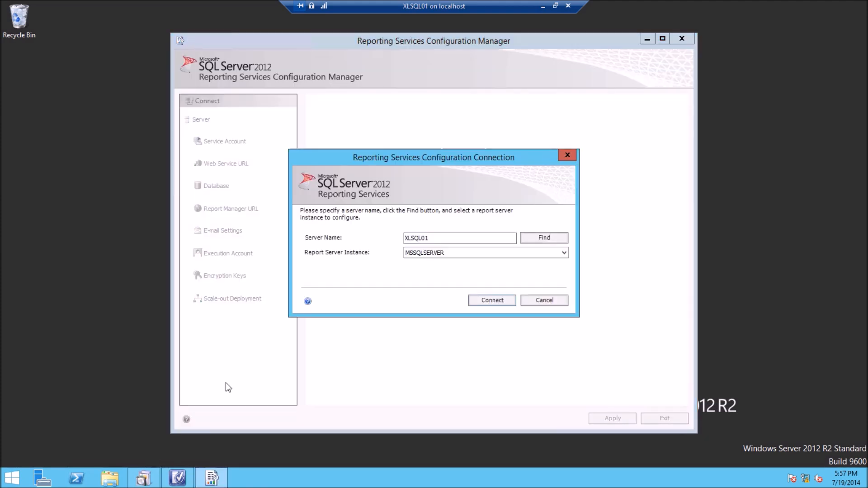
Step: Connect to XLSQL01\MSSQLSERVER and review Service Account, Web Service URL and Database pages
click(492, 300)
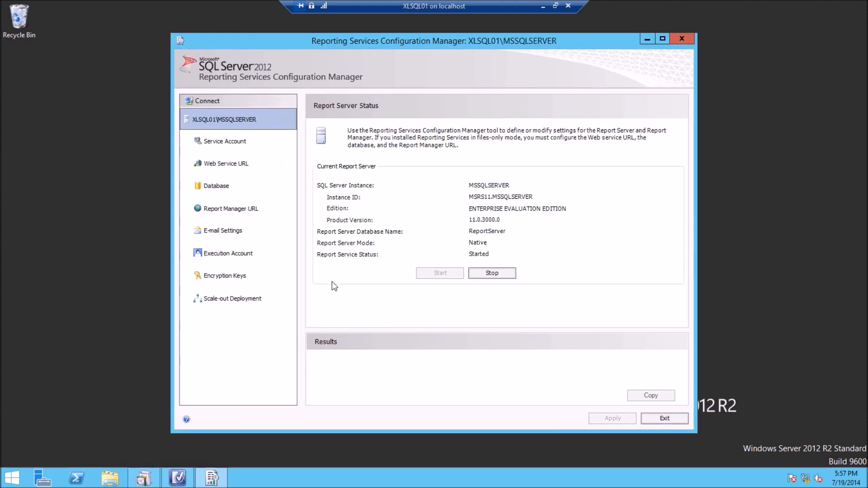
click(224, 141)
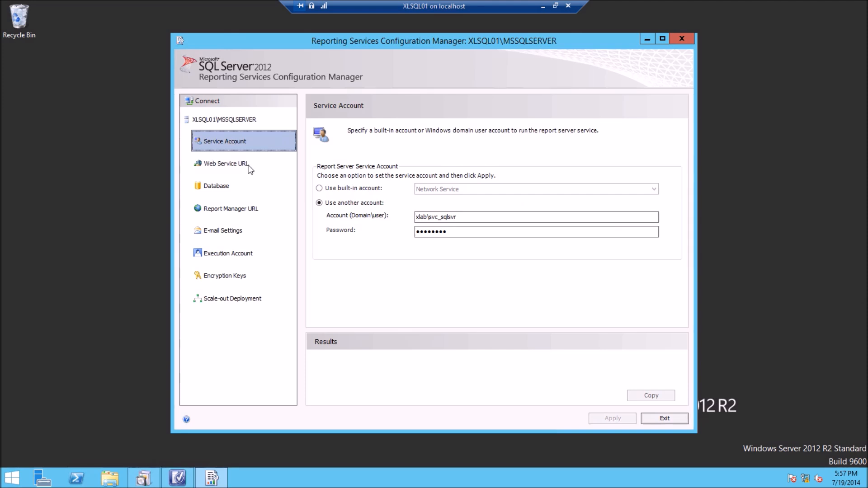
click(225, 164)
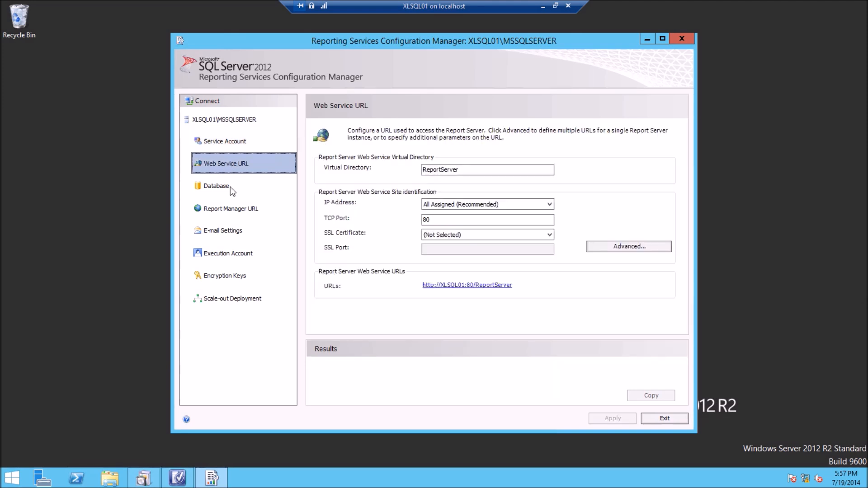
click(217, 186)
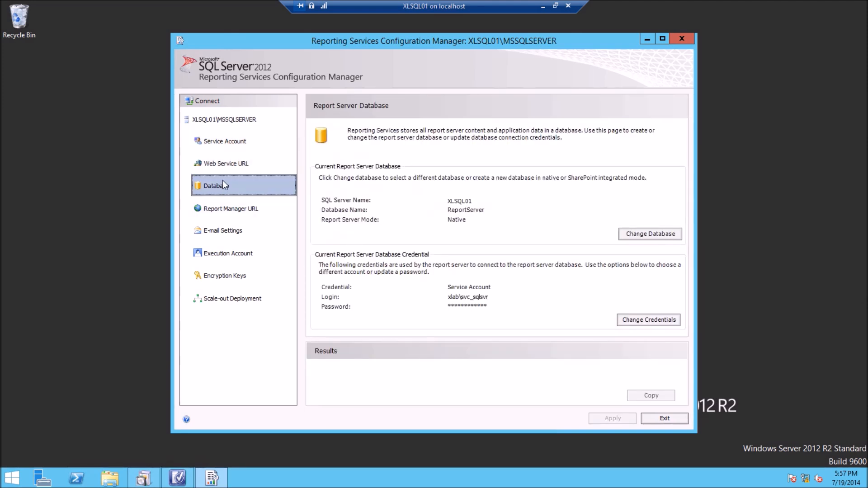
click(225, 141)
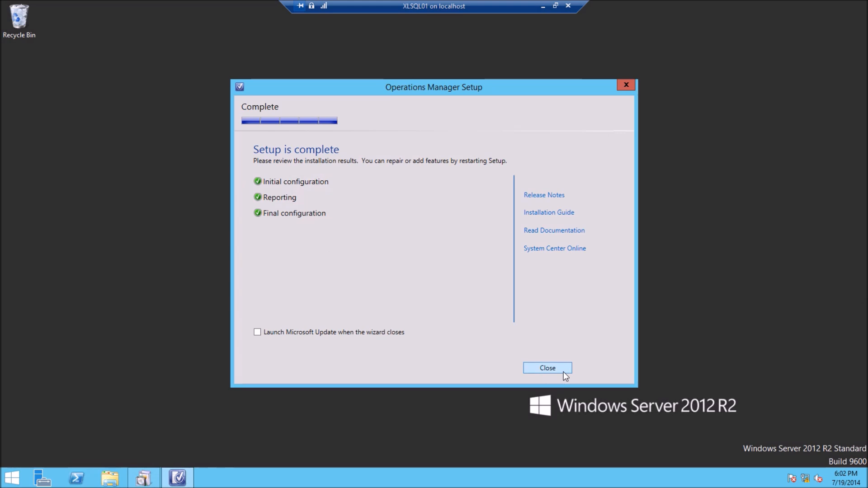
Step: Close the completed setup wizard and exit the Operations Manager launcher
click(548, 368)
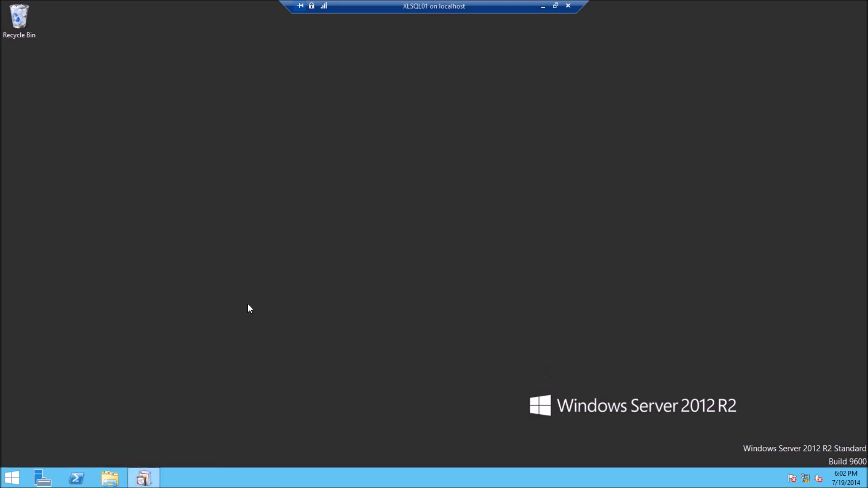
click(143, 477)
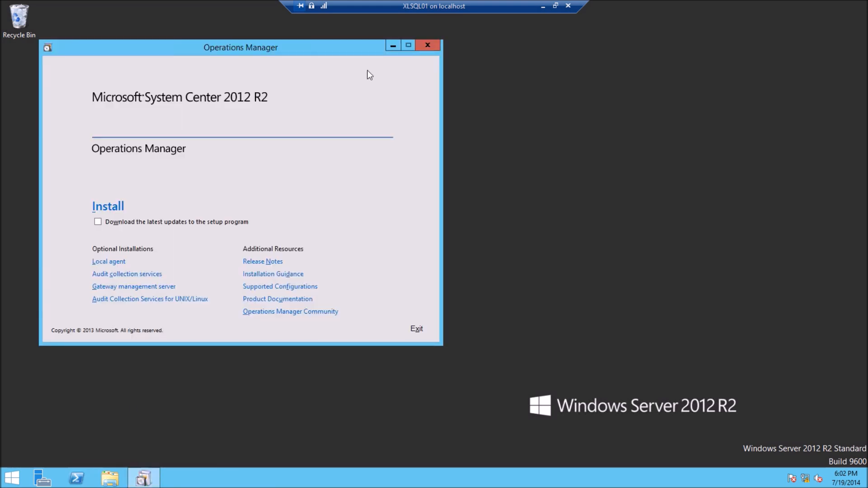
click(427, 46)
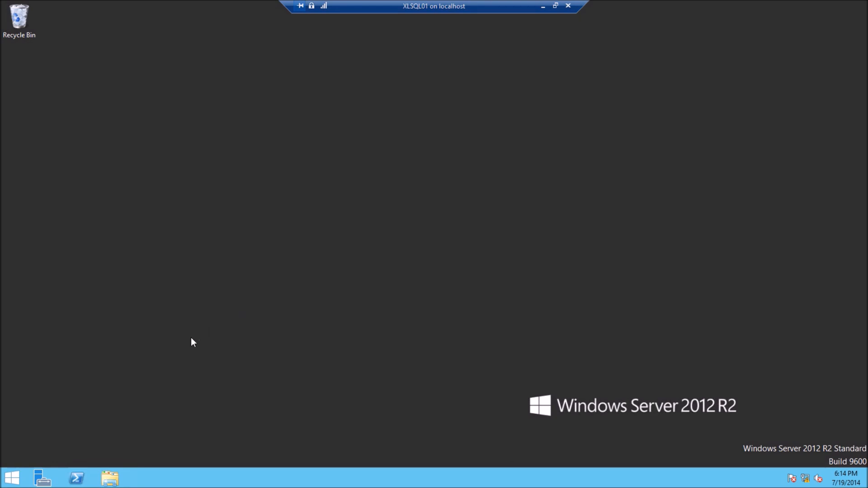
mouse_move(154, 431)
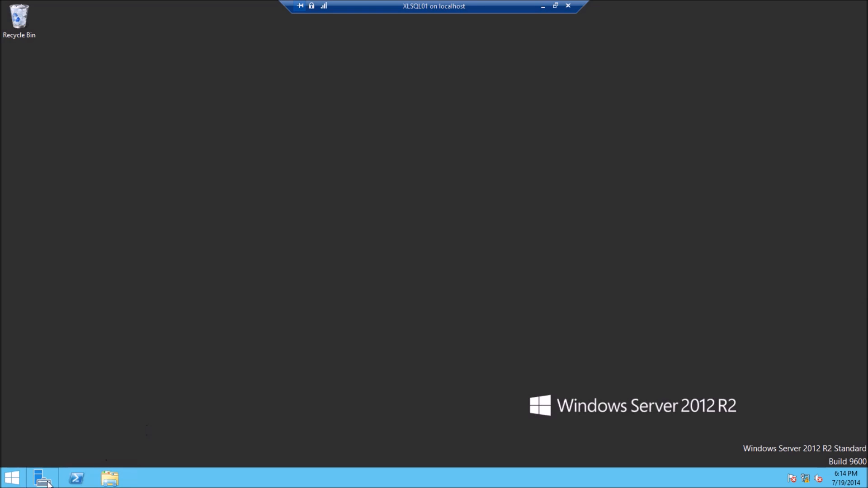
Step: From Server Manager's Local Server page, reach Windows Firewall and its Advanced settings console
click(42, 478)
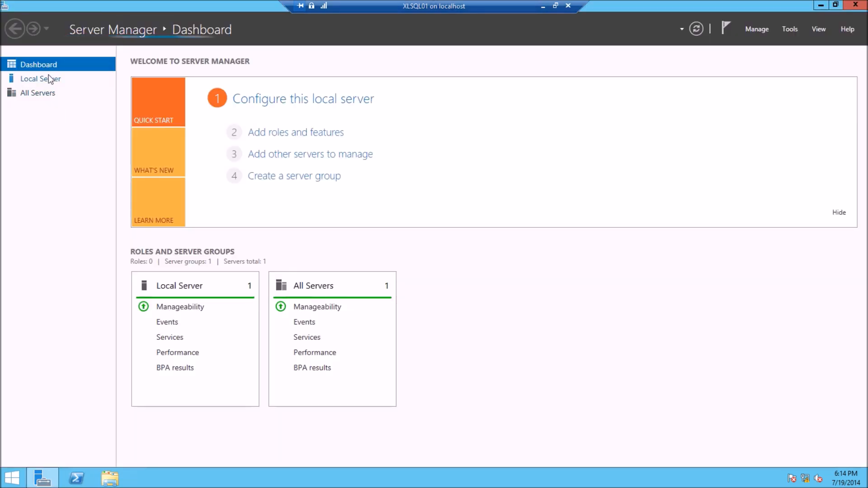
click(40, 78)
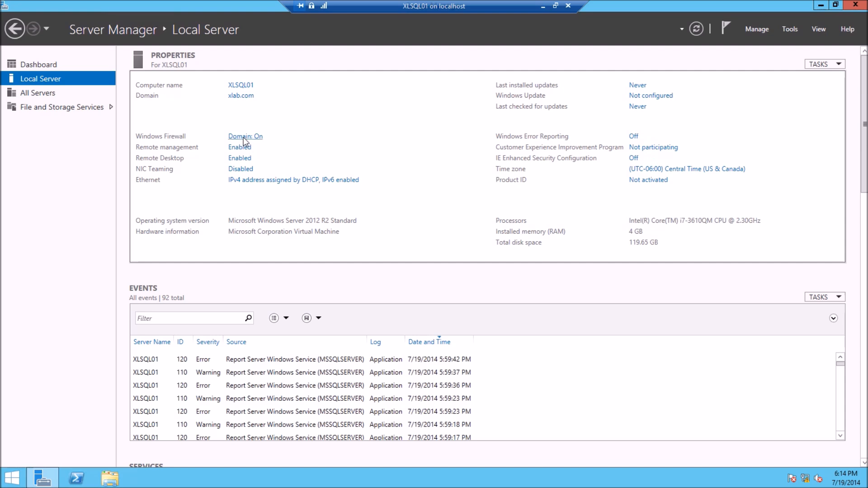
click(245, 136)
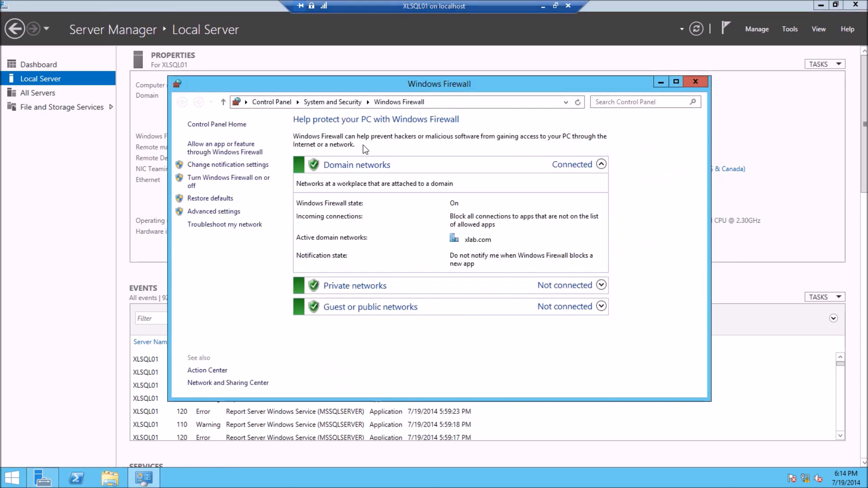
mouse_move(757, 302)
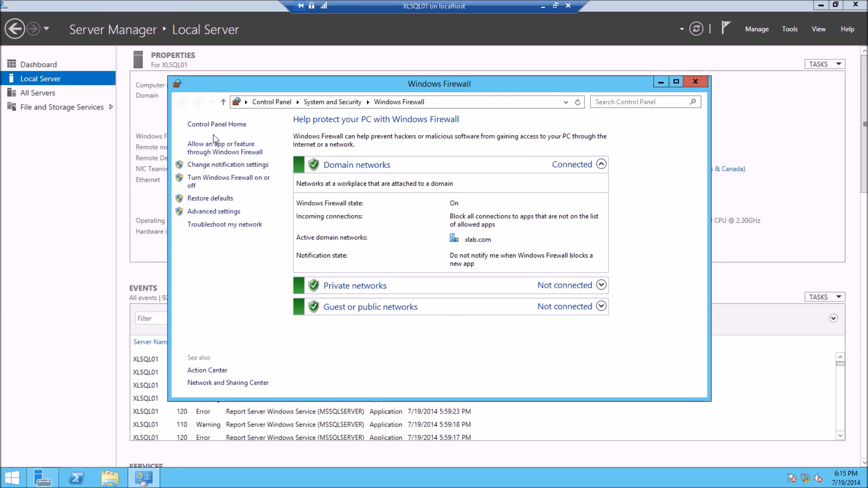
mouse_move(213, 141)
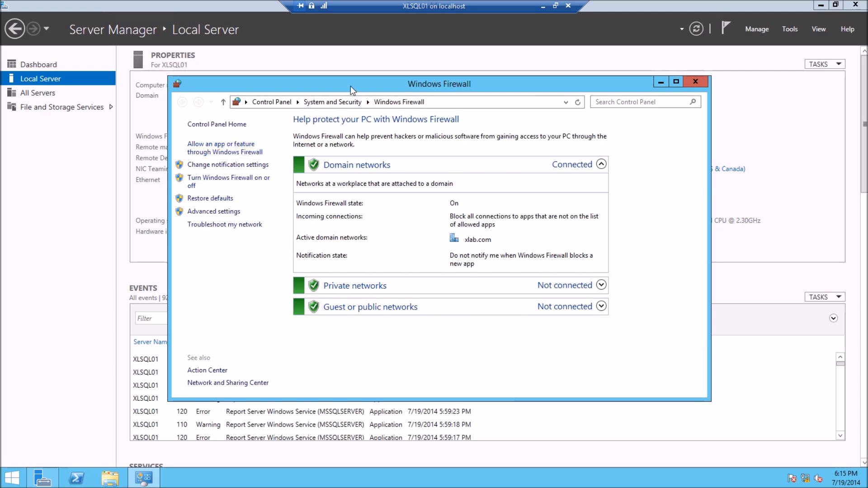
click(213, 210)
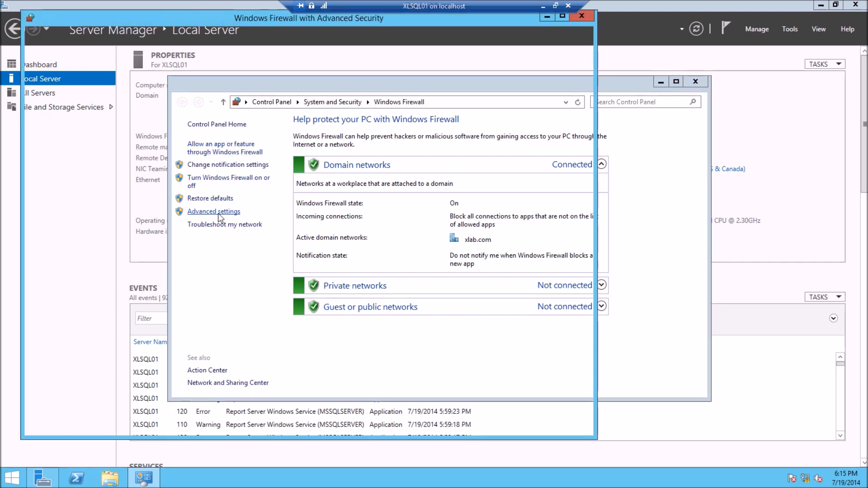
Step: Start a new inbound port rule for TCP, allowing connections on all profiles
click(214, 211)
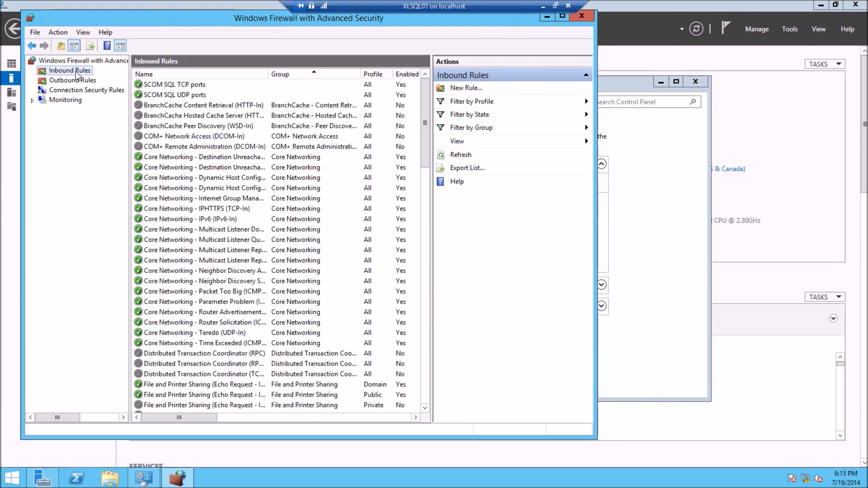
click(466, 87)
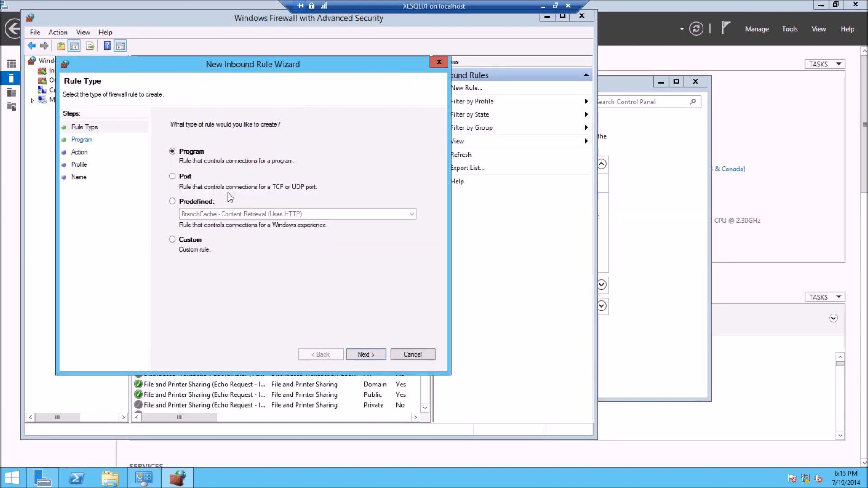
click(172, 176)
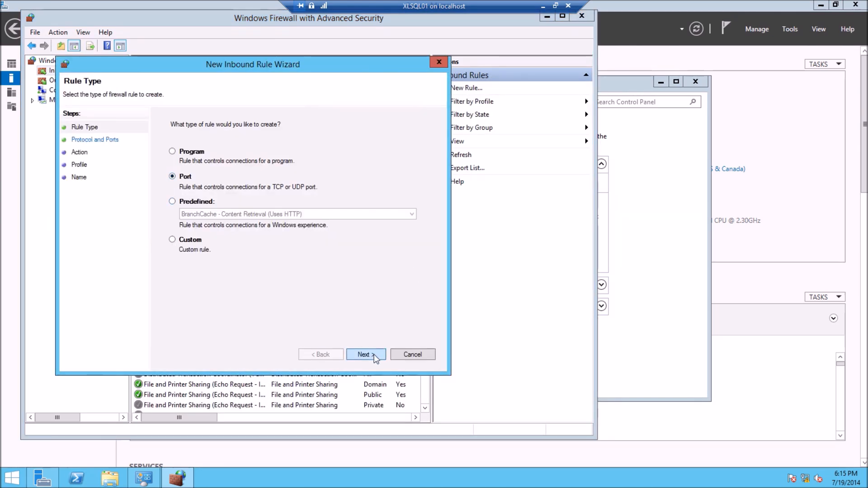
click(365, 355)
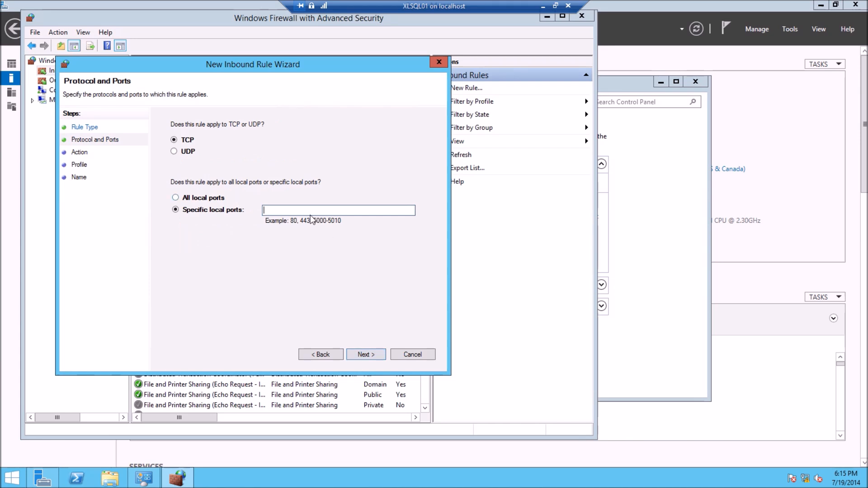
click(366, 354)
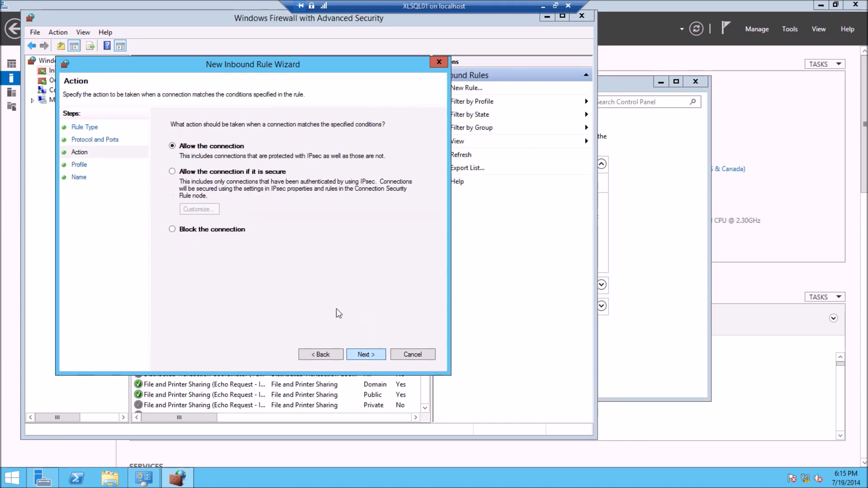
click(366, 355)
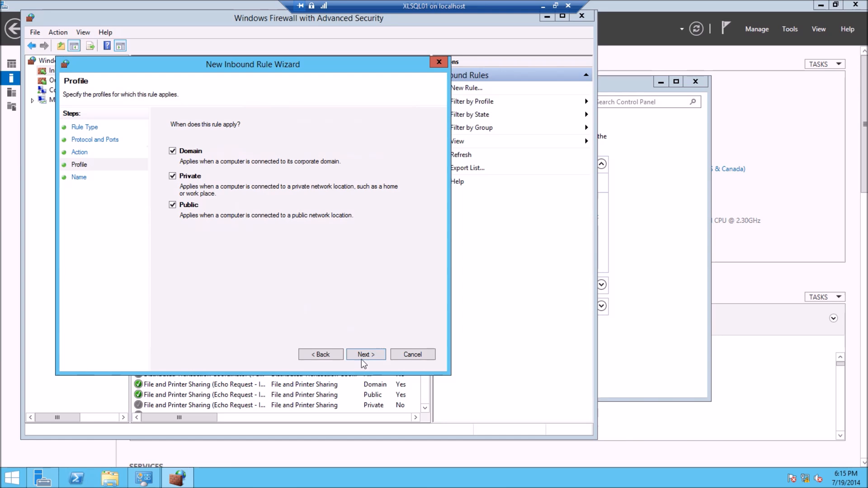
click(366, 354)
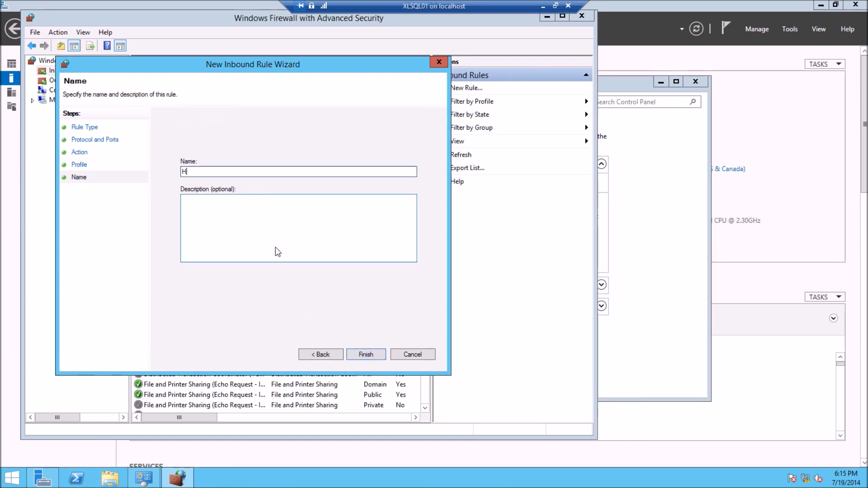
Step: Name the rule 'HTTP TCP 80', finish creating it, then close the firewall console
text(TTP TCP 80)
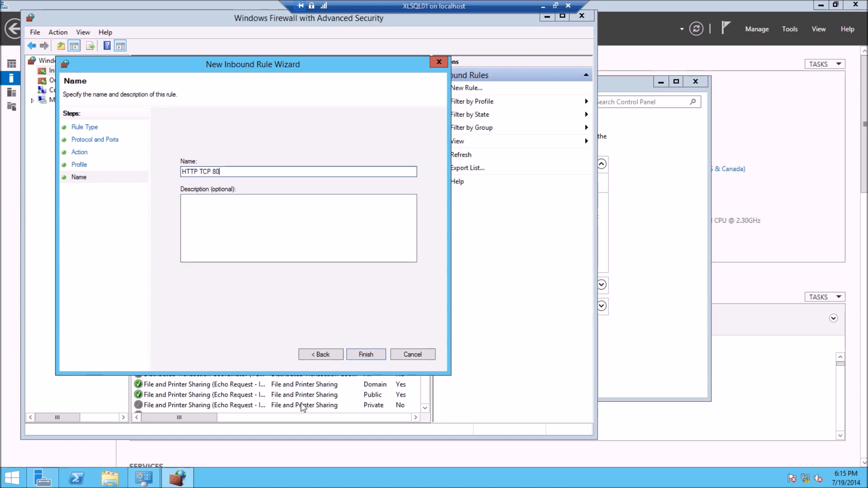
click(365, 355)
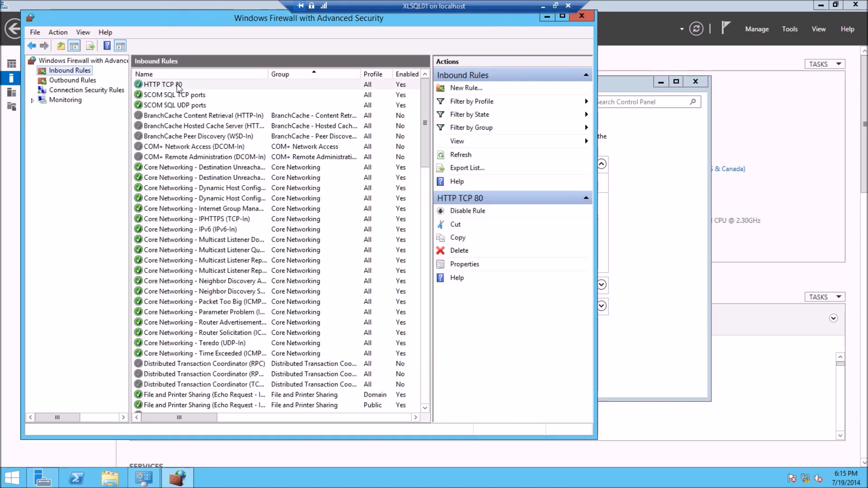
click(162, 84)
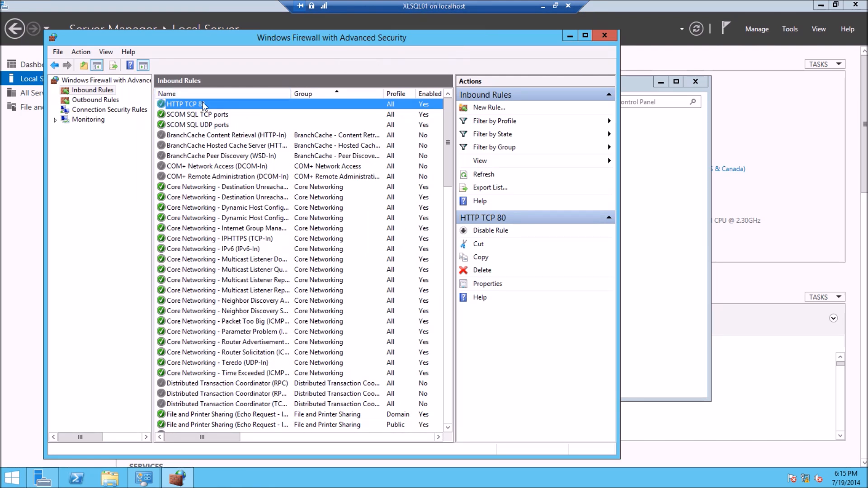
mouse_move(201, 108)
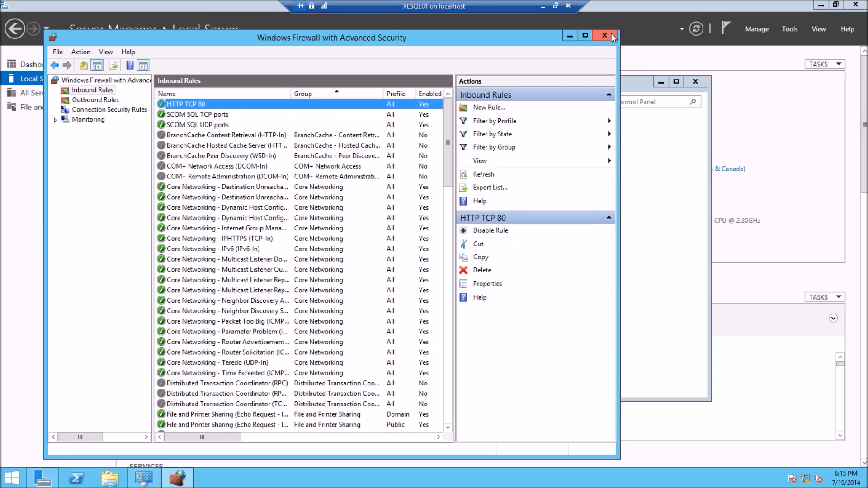
click(604, 35)
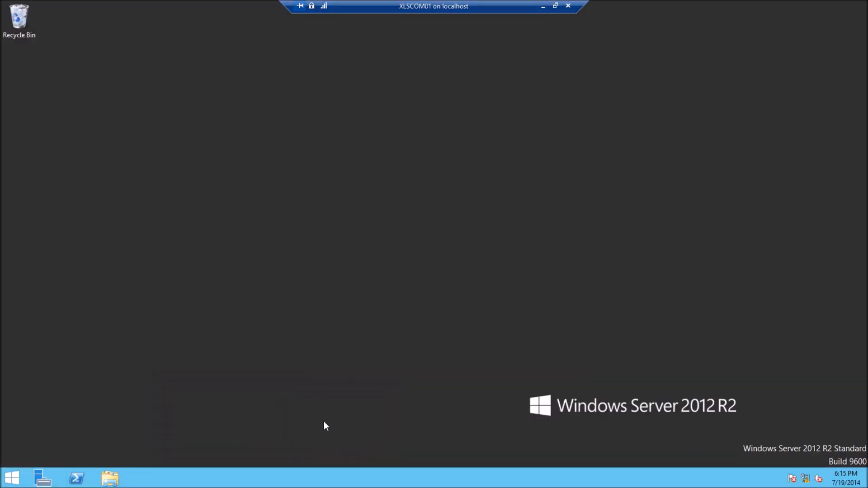
mouse_move(43, 477)
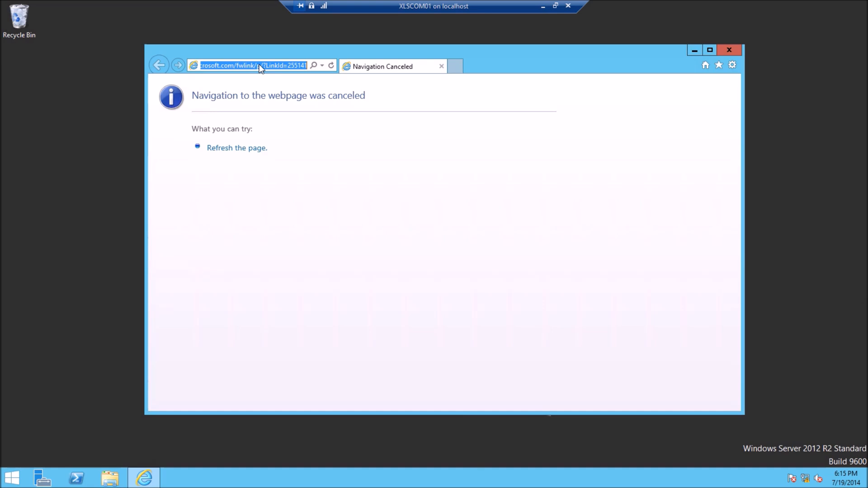
text(http://xlsql01/Reports)
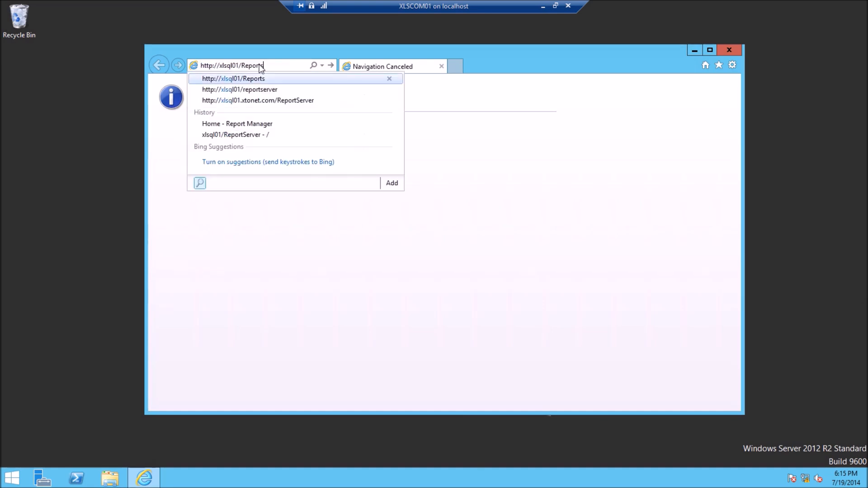
click(240, 89)
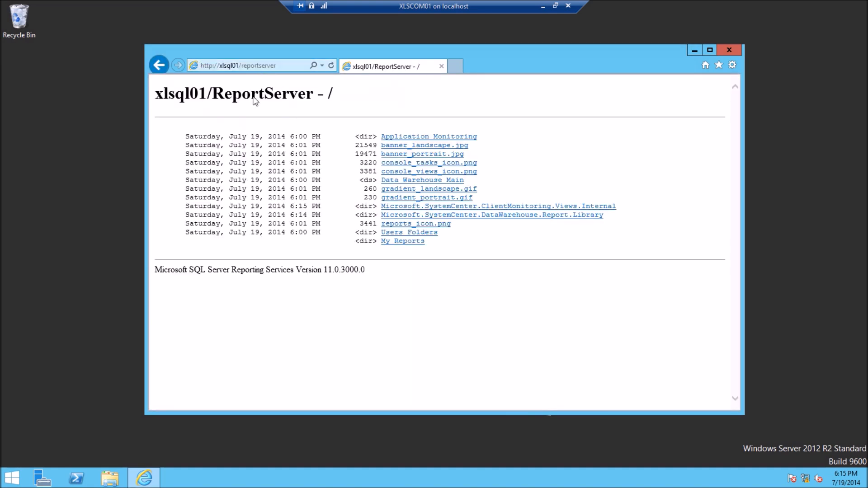
click(255, 65)
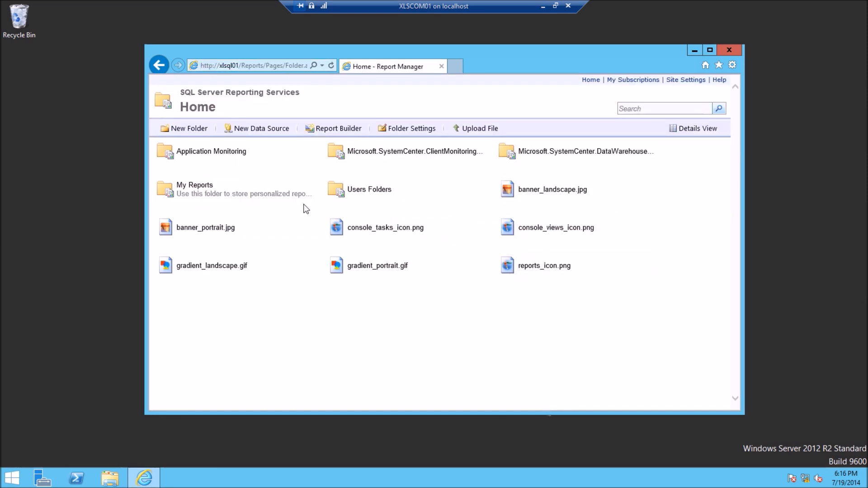
click(729, 49)
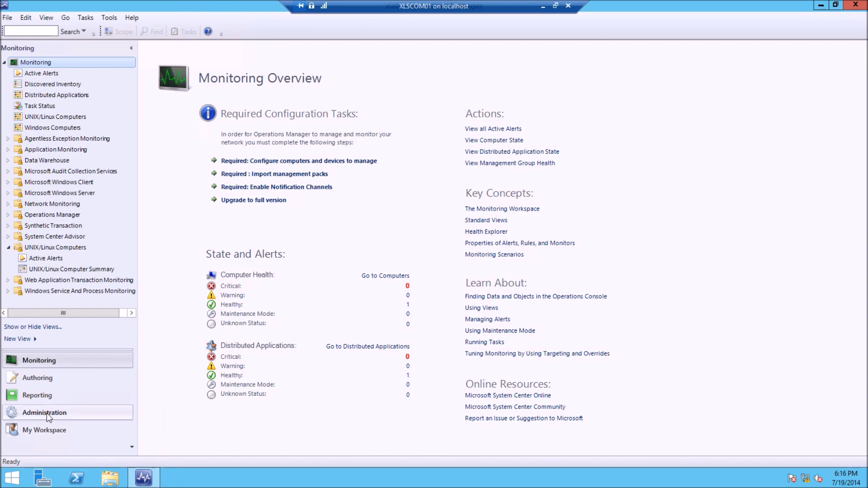
click(44, 412)
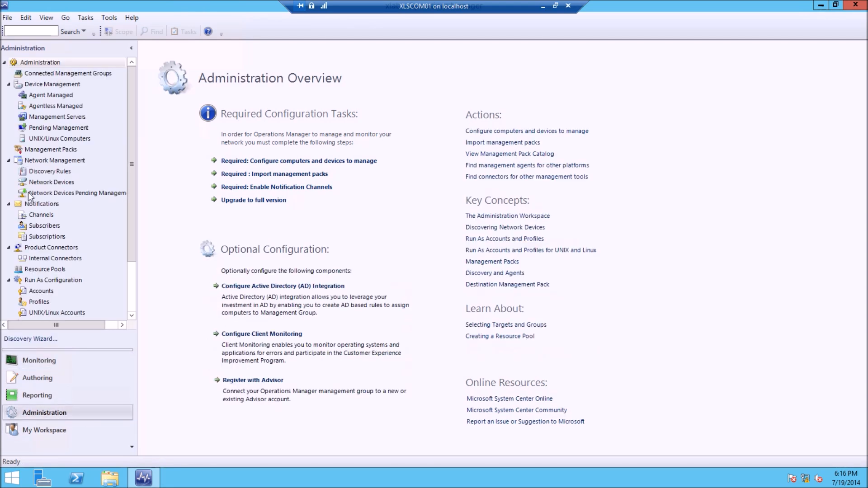
scroll(down, 3)
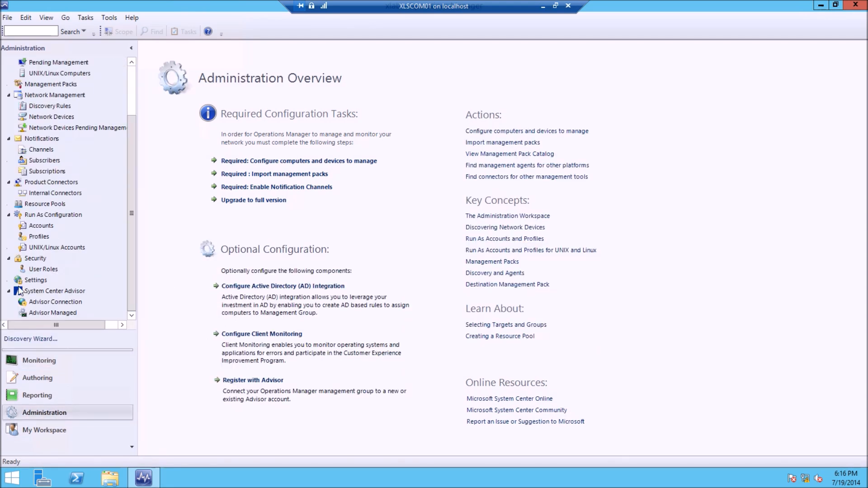
click(35, 280)
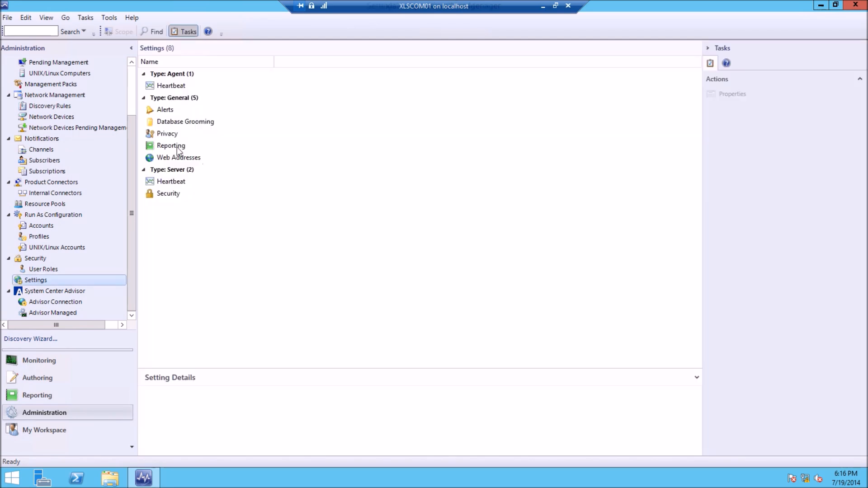
double_click(171, 145)
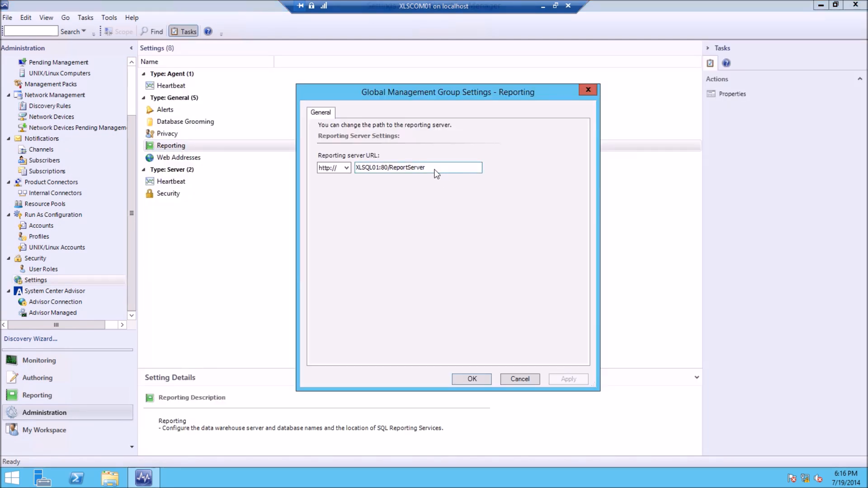
triple_click(418, 168)
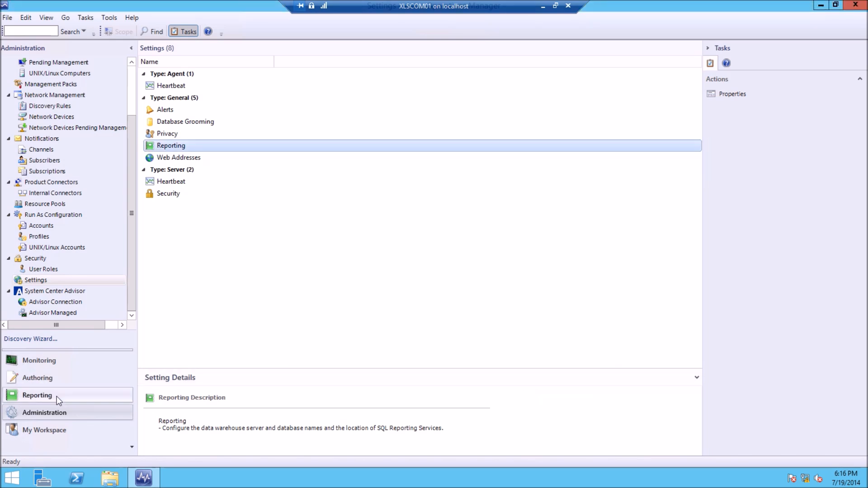
Step: Switch to the Reporting workspace showing its report library folders
click(37, 396)
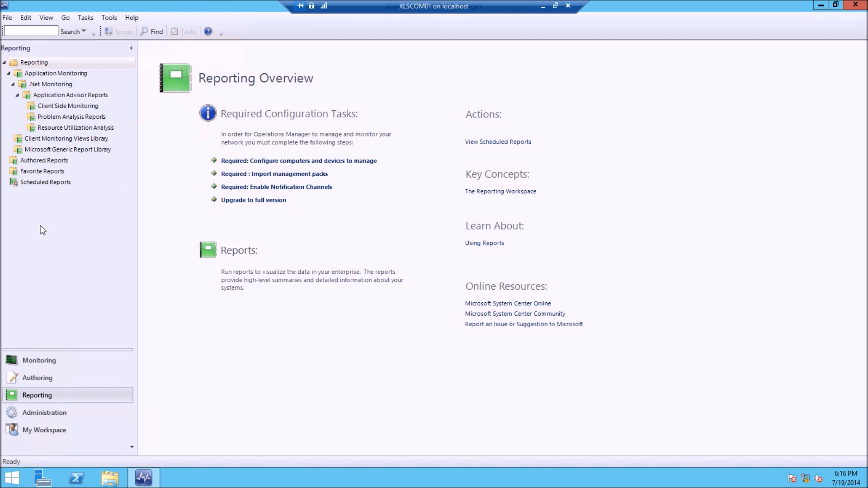
mouse_move(128, 71)
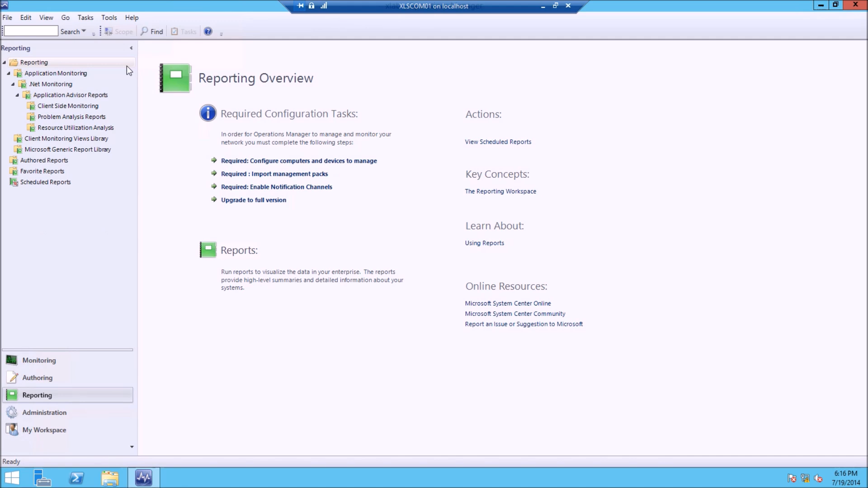
mouse_move(54, 83)
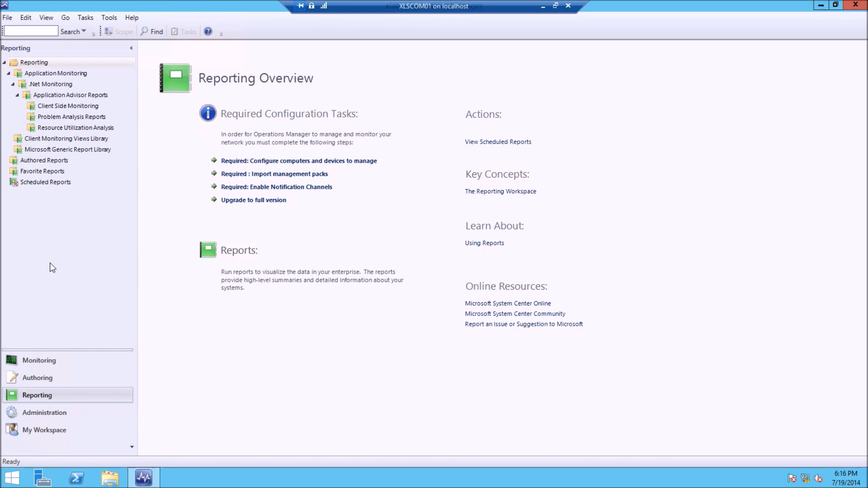
mouse_move(66, 203)
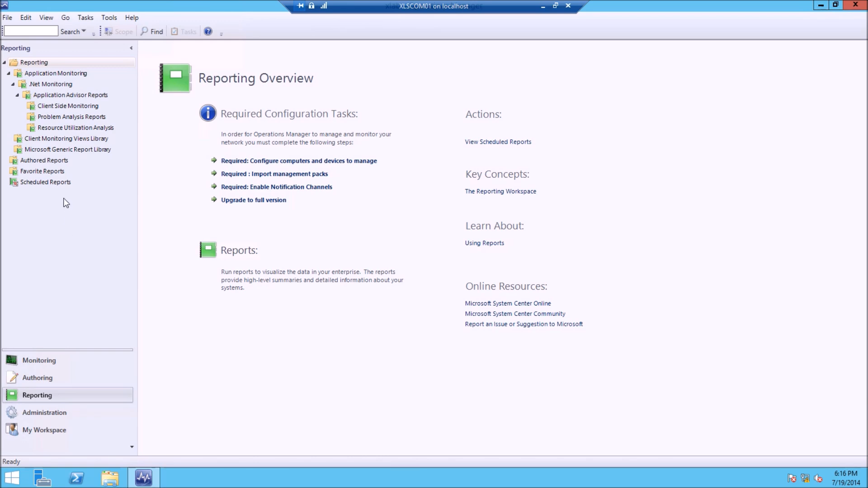
mouse_move(92, 235)
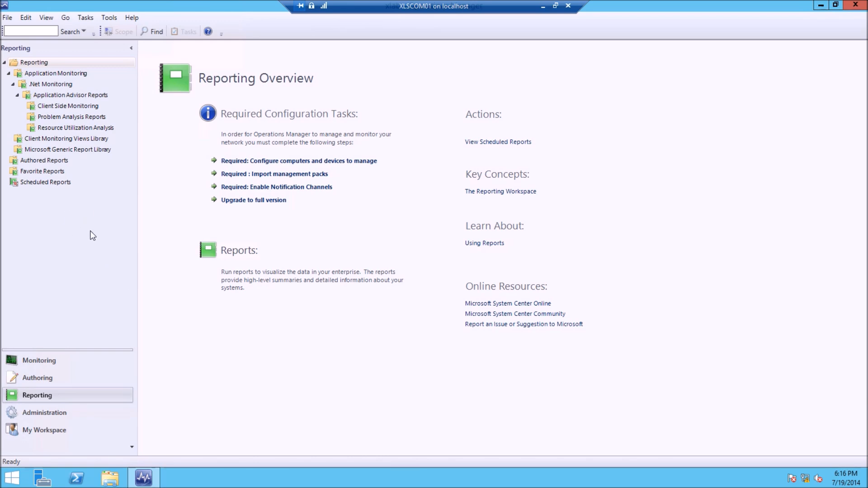
mouse_move(66, 124)
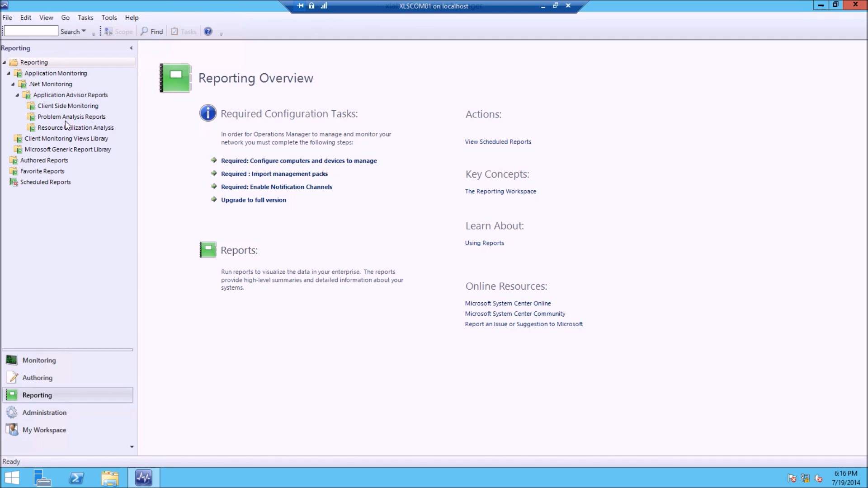
mouse_move(51, 53)
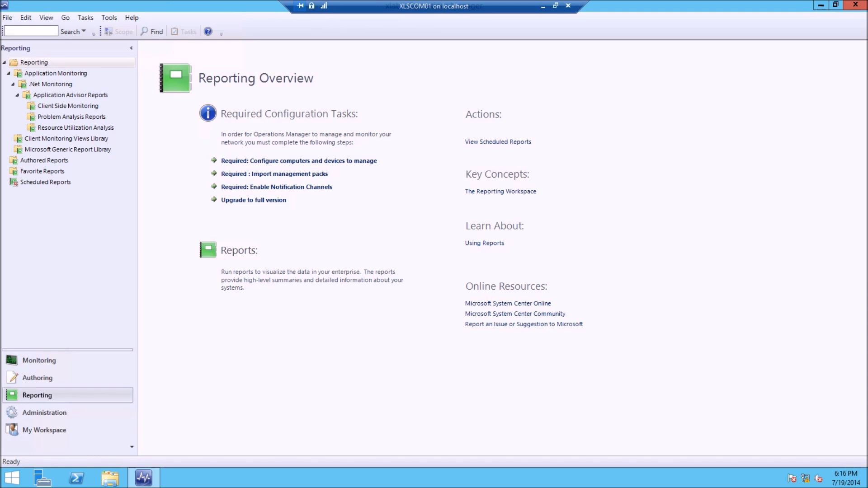
mouse_move(57, 259)
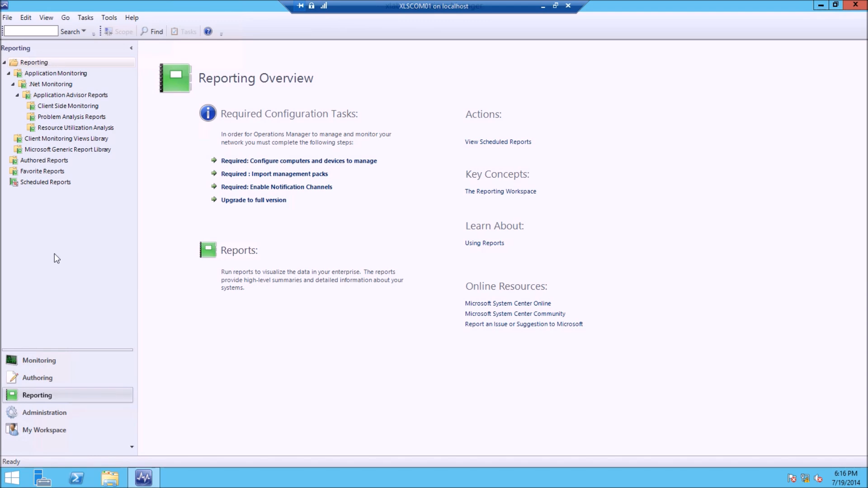
mouse_move(83, 361)
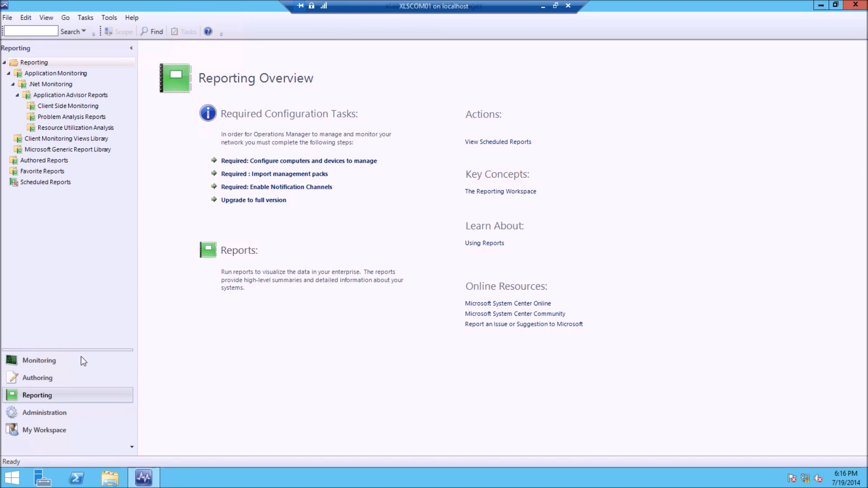
mouse_move(60, 266)
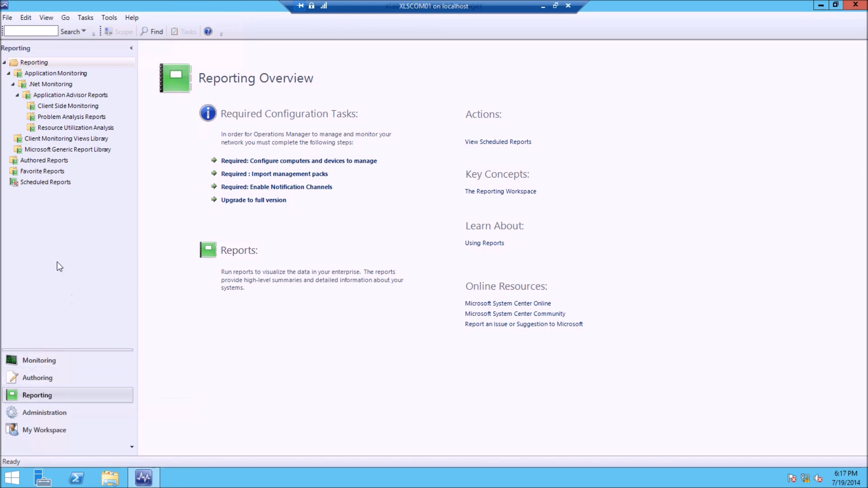
mouse_move(38, 360)
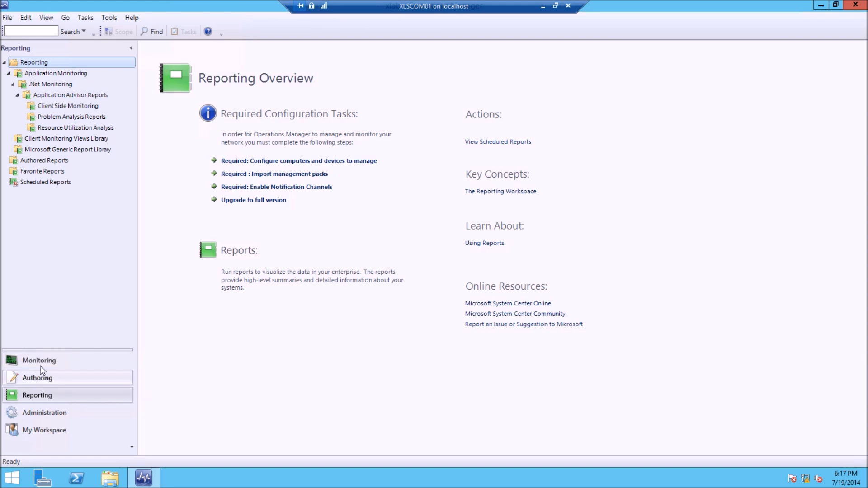
Step: Switch back to the Monitoring workspace overview
click(39, 360)
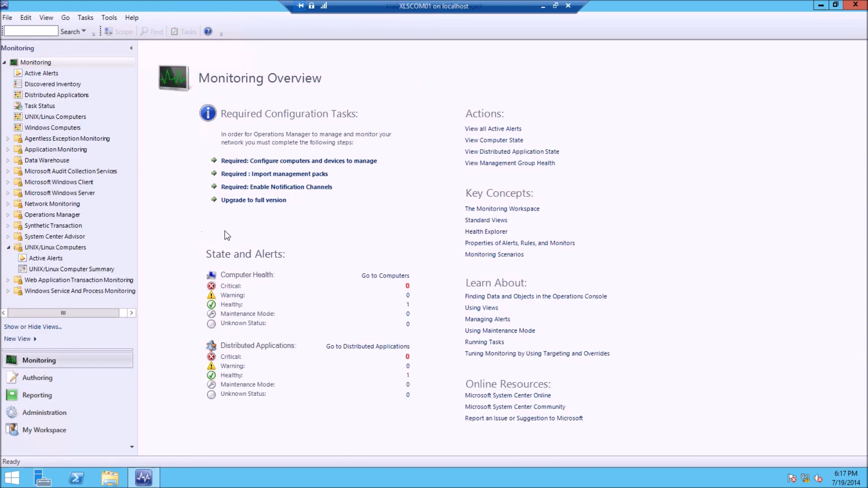
mouse_move(209, 232)
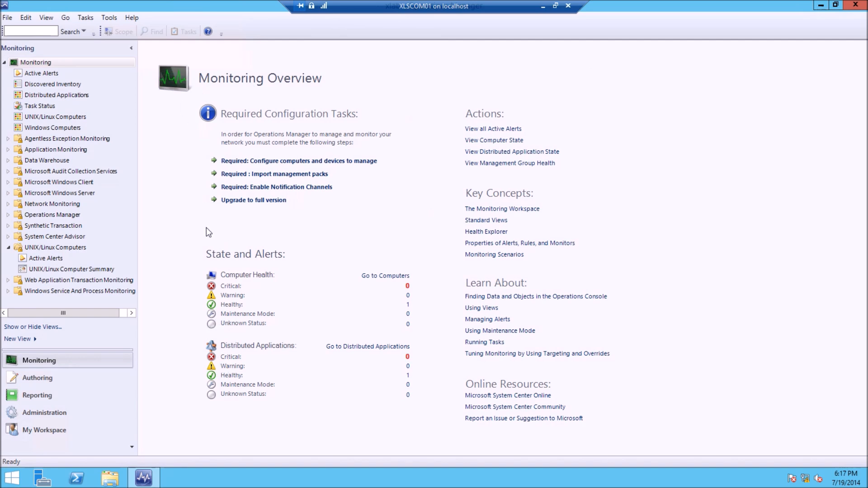
mouse_move(385, 88)
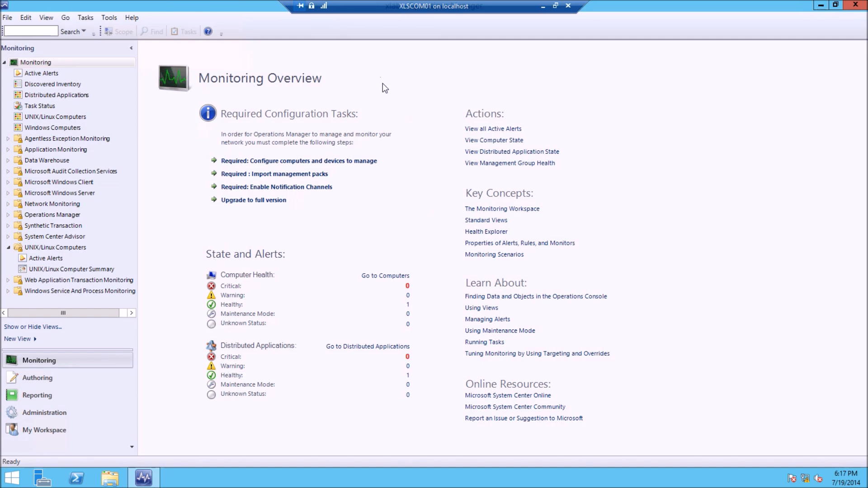
mouse_move(340, 93)
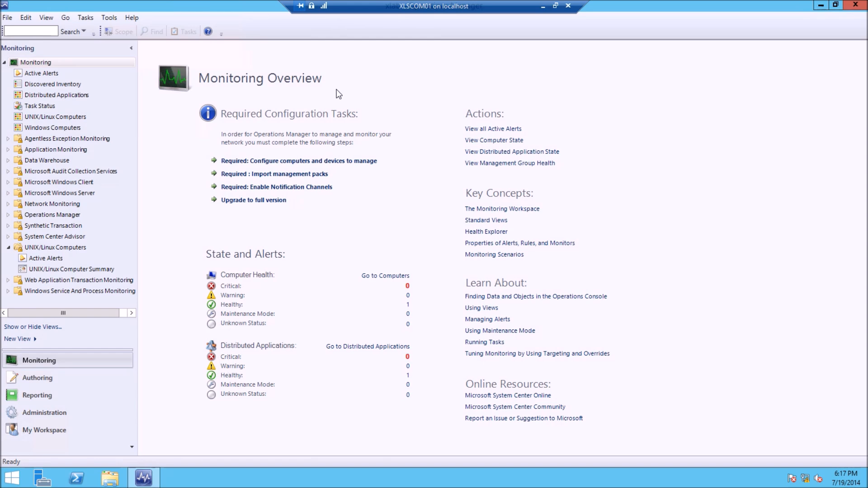
mouse_move(297, 103)
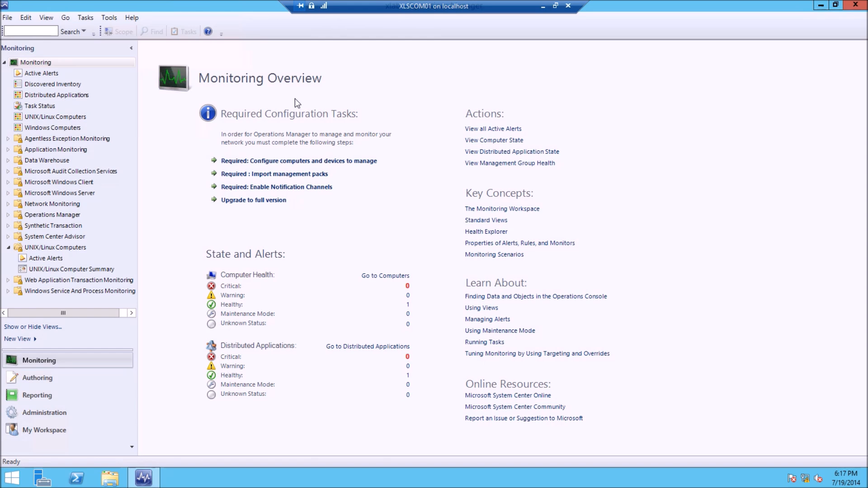